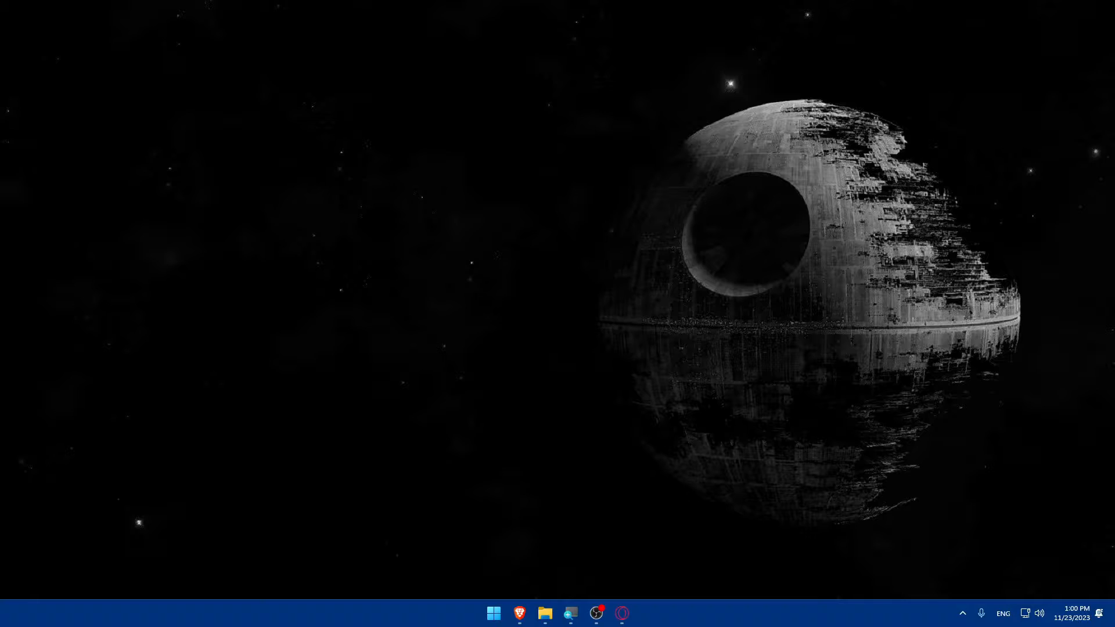
{"action": "mouse_move", "coordinate": [668, 401]}
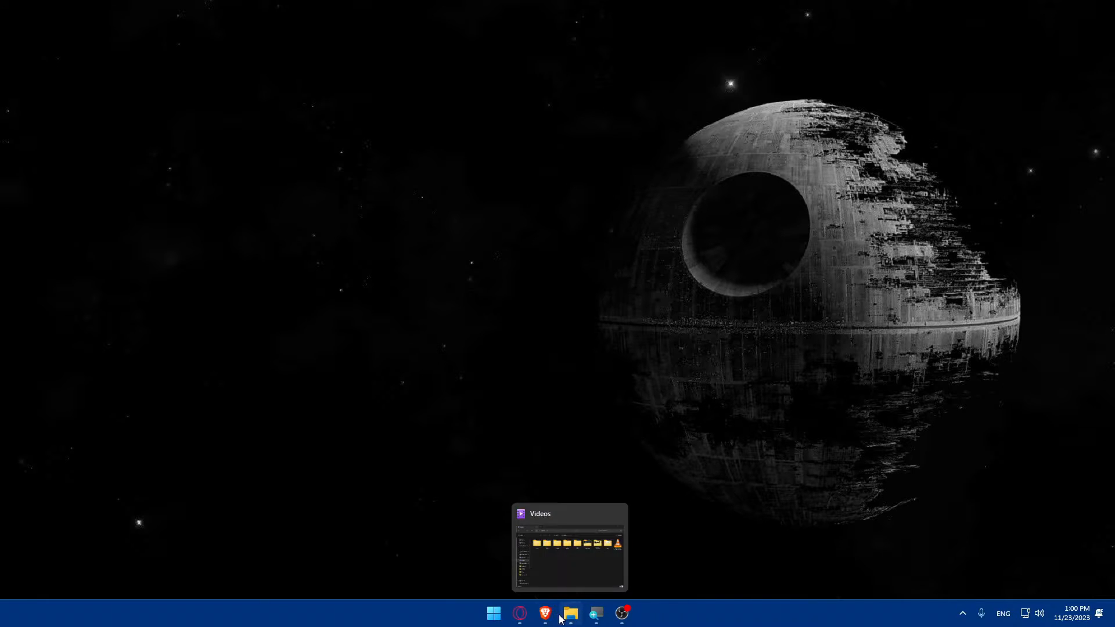
- Launch the Brave browser from the Windows taskbar onto a blank new tab
{"action": "left_click", "coordinate": [544, 613]}
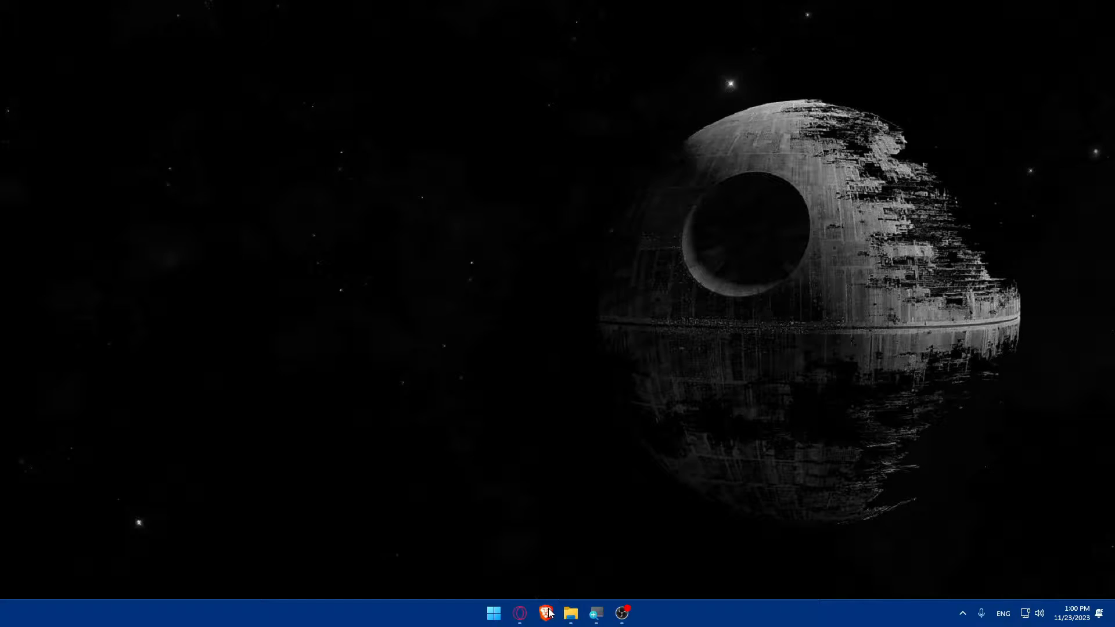
{"action": "left_click", "coordinate": [545, 613]}
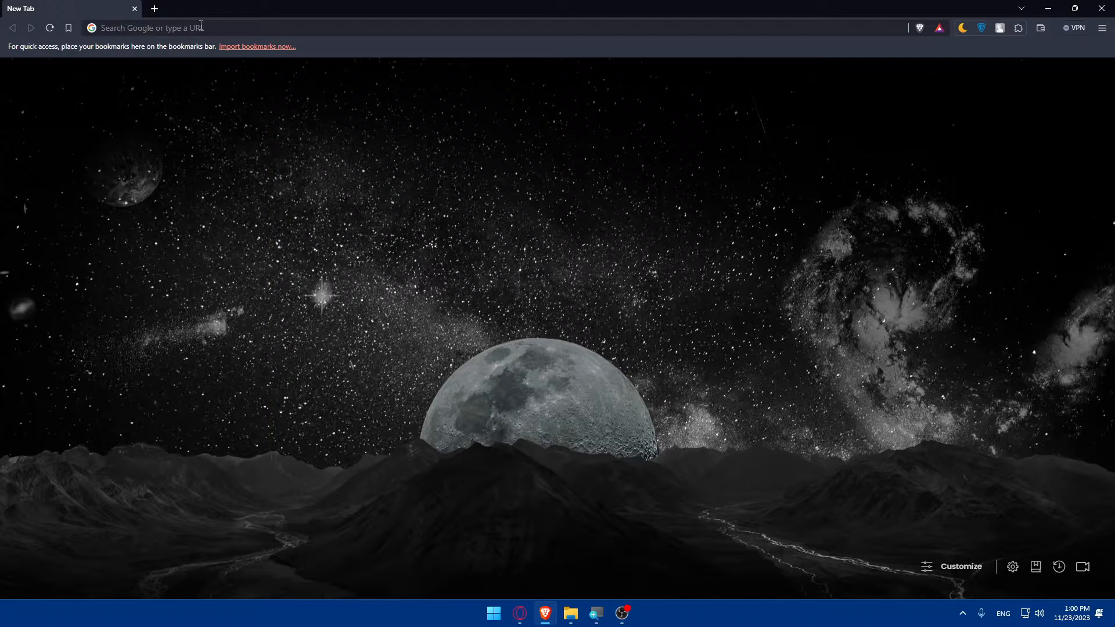
- Search the web for "vps that accept crypto" from the address bar
{"action": "left_click", "coordinate": [182, 27]}
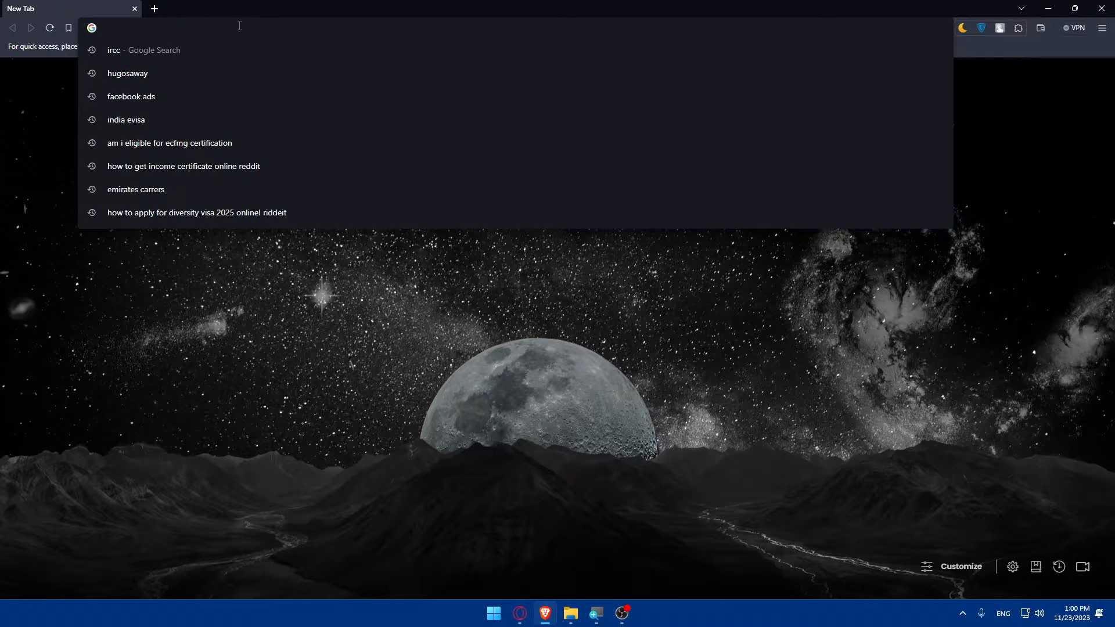
{"action": "type", "text": "vps tha"}
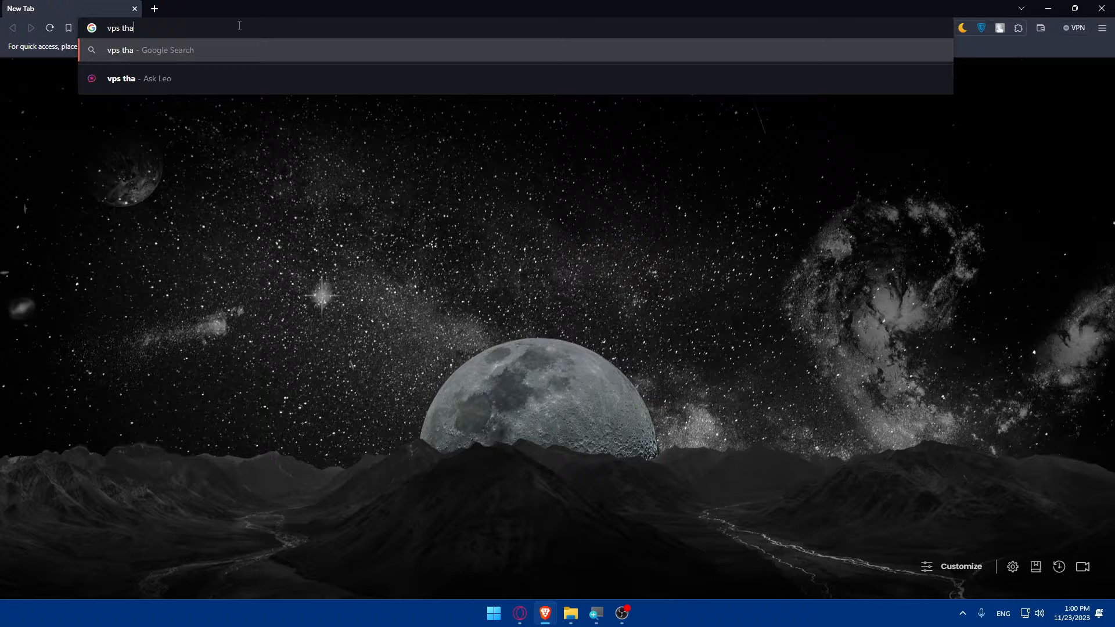
{"action": "type", "text": "t accept"}
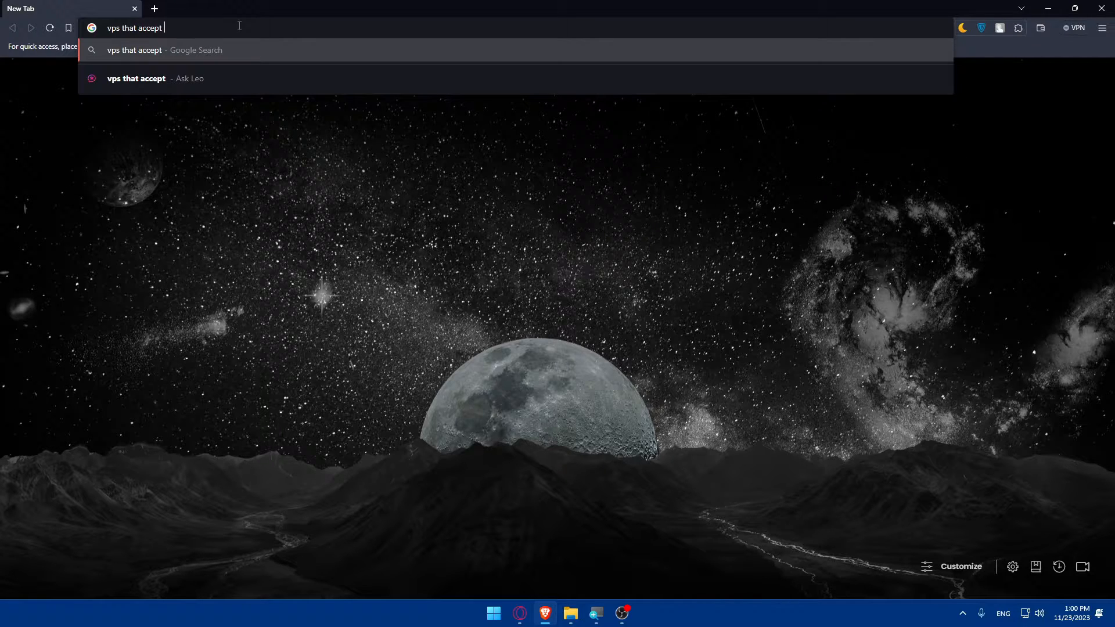
{"action": "type", "text": "crypto"}
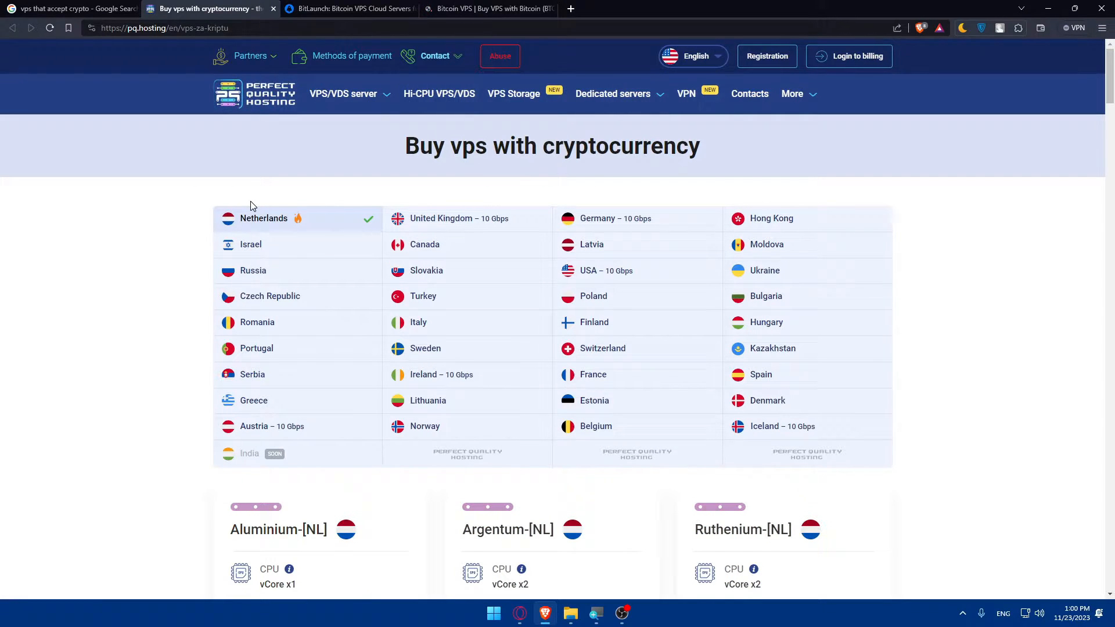
- Scroll down through the crypto VPS hosting result pages to review them
{"action": "scroll", "scroll_direction": "down", "scroll_amount": 3}
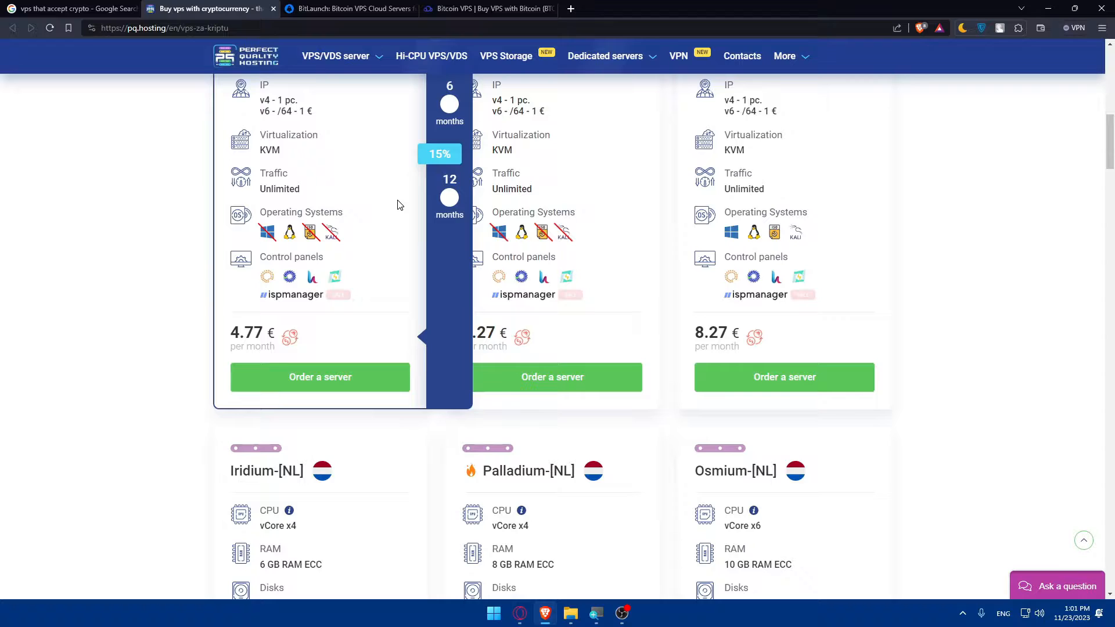
{"action": "scroll", "scroll_direction": "down", "scroll_amount": 3}
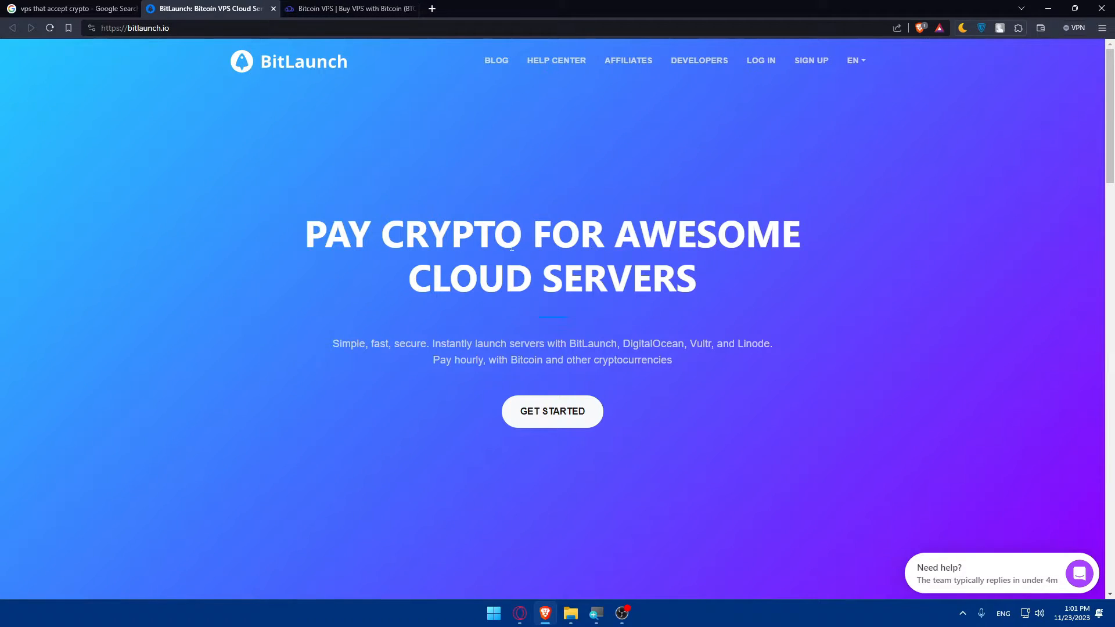
{"action": "scroll", "scroll_direction": "down", "scroll_amount": 3}
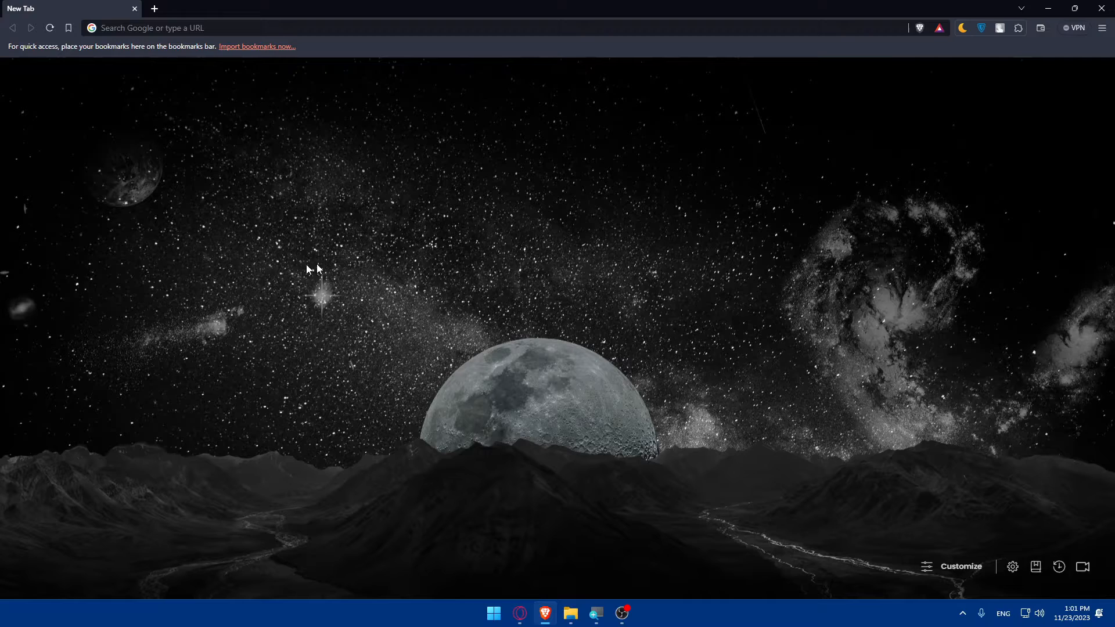
{"action": "mouse_move", "coordinate": [279, 251]}
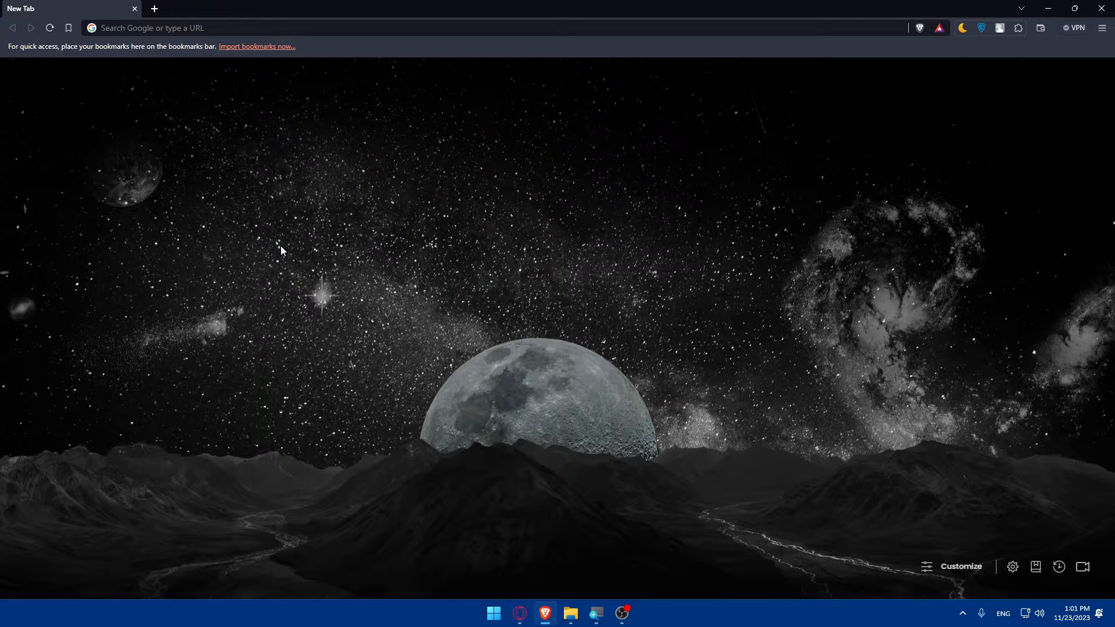
- Open Paxful by entering "fax" in the address bar
{"action": "left_click", "coordinate": [284, 28]}
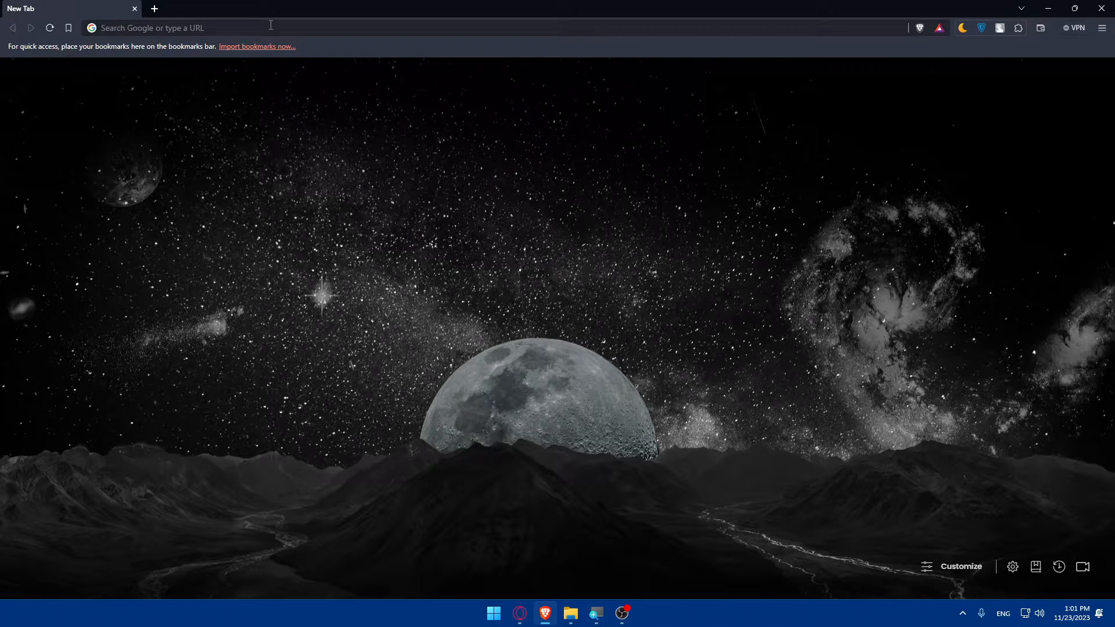
{"action": "type", "text": "fax"}
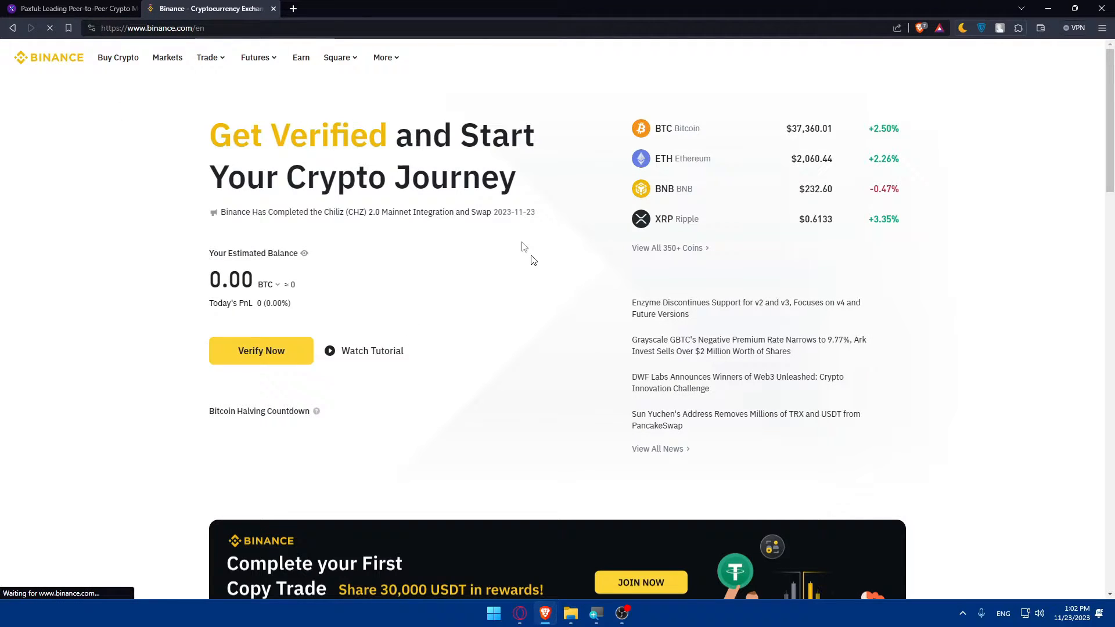
- Go to Binance's P2P marketplace from the Trade menu
{"action": "left_click", "coordinate": [207, 58]}
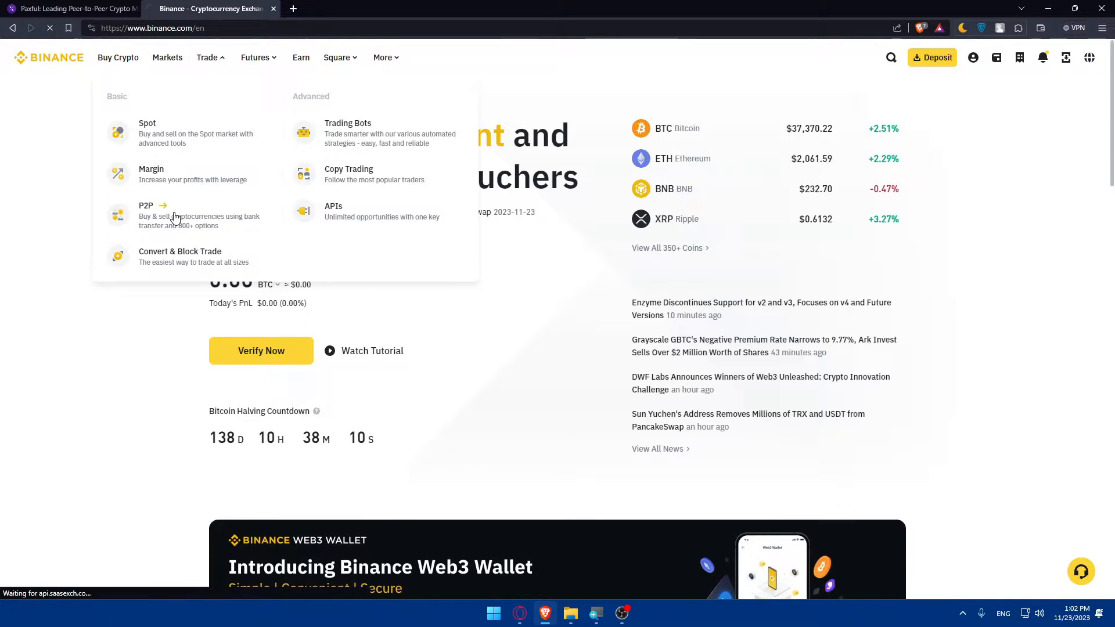
{"action": "left_click", "coordinate": [146, 216]}
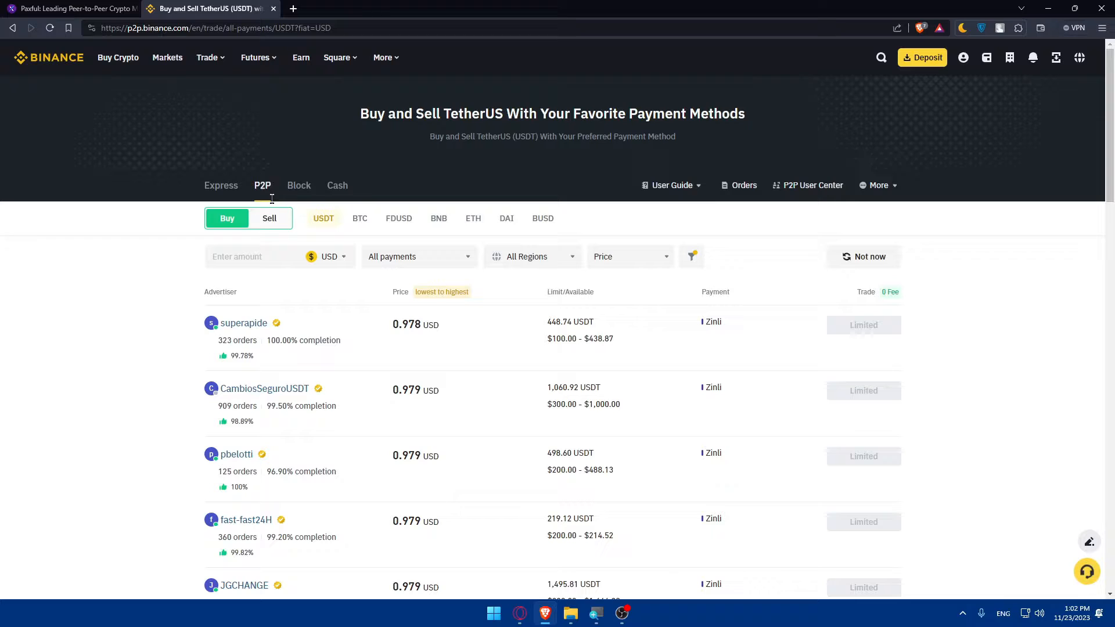
- Switch to USDT sell offers and filter them to Cash App payments
{"action": "left_click", "coordinate": [269, 219]}
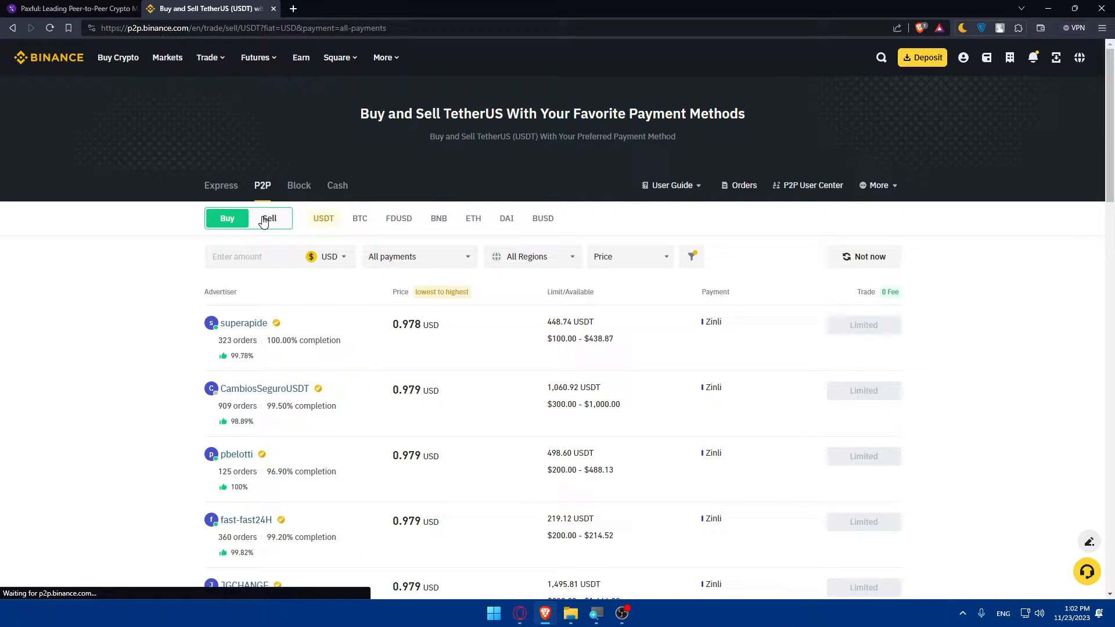
{"action": "left_click", "coordinate": [268, 219]}
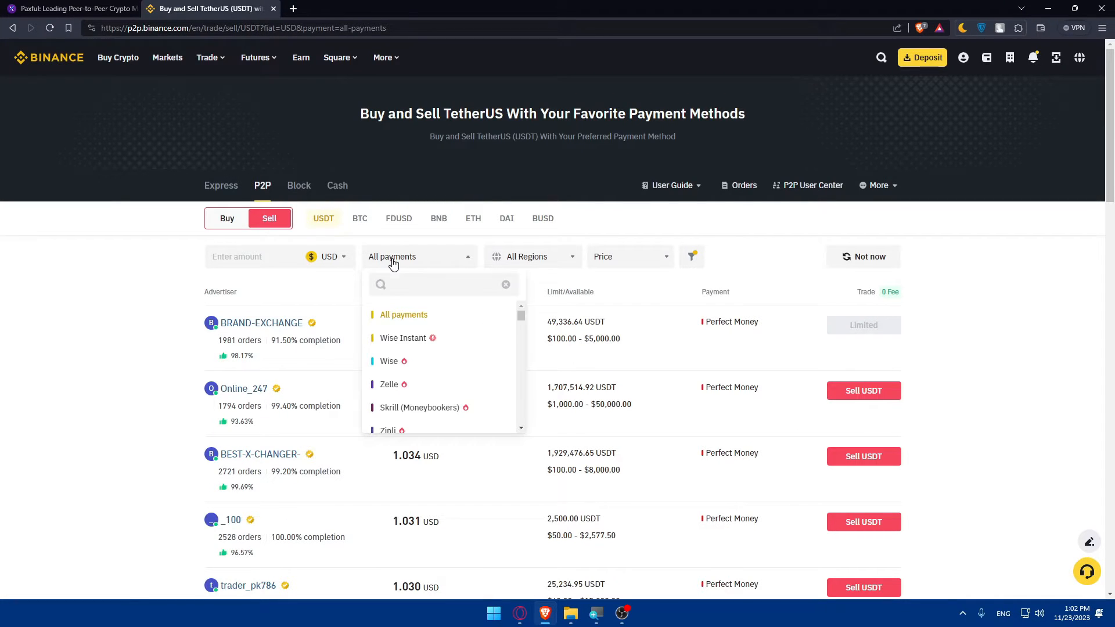
{"action": "type", "text": "ca"}
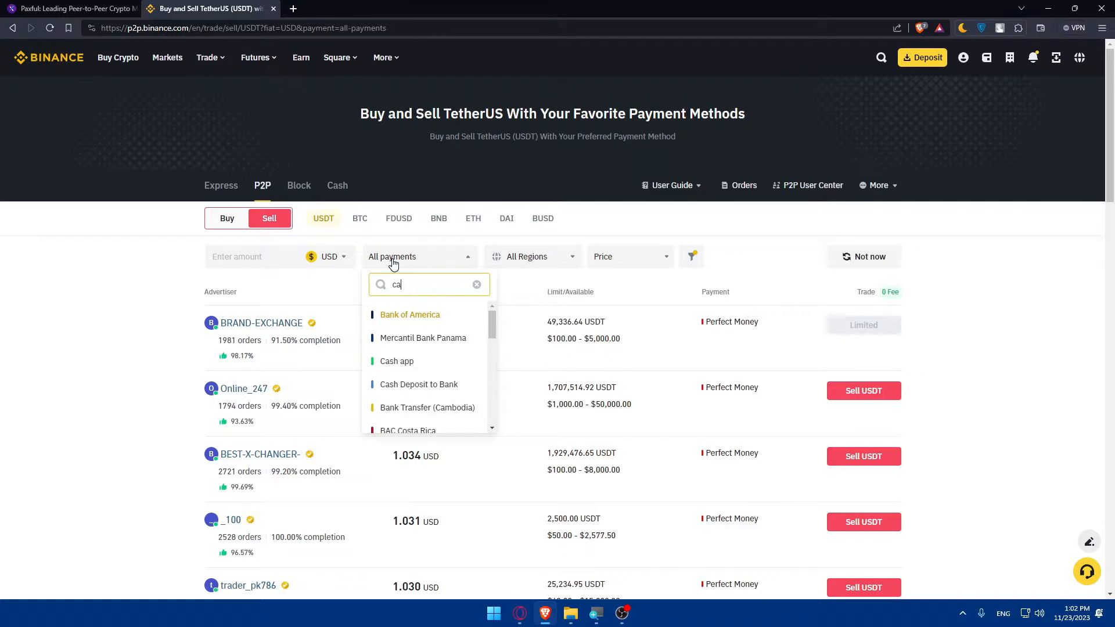
{"action": "left_click", "coordinate": [397, 360]}
{"action": "type", "text": "paypa"}
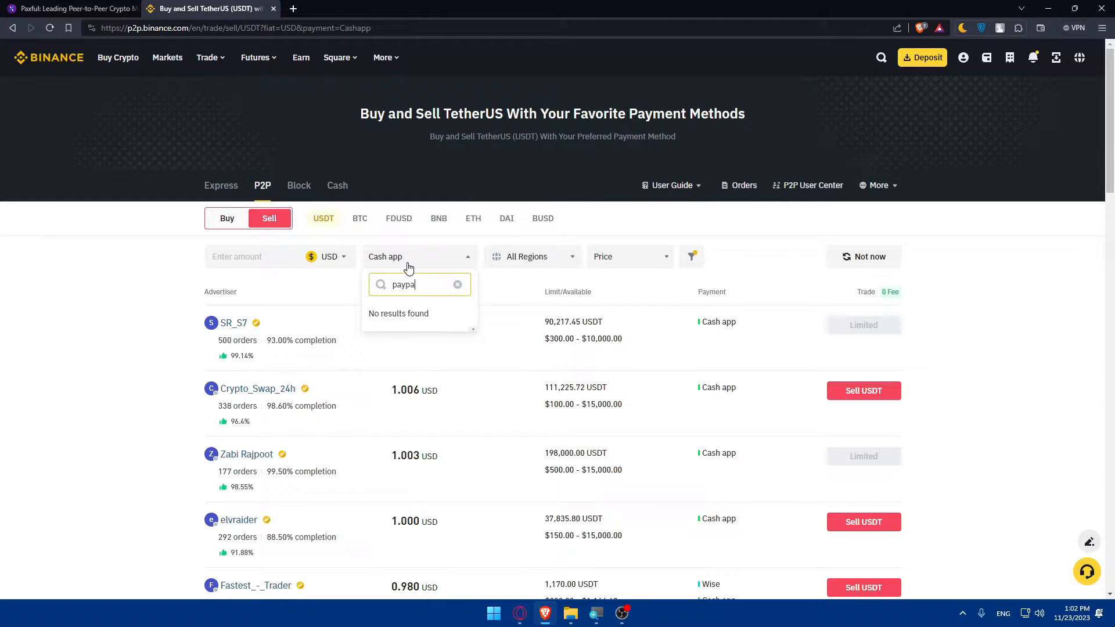
- Adjust the payment-method search and reopen the payment list to pick another method
{"action": "key", "text": "Backspace"}
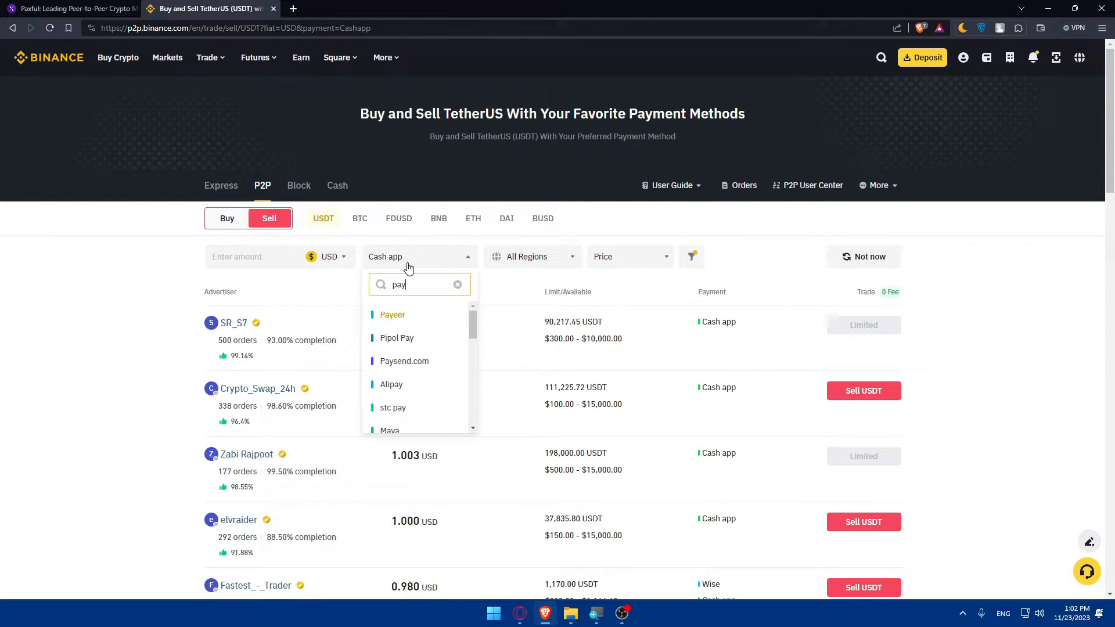
{"action": "type", "text": "o"}
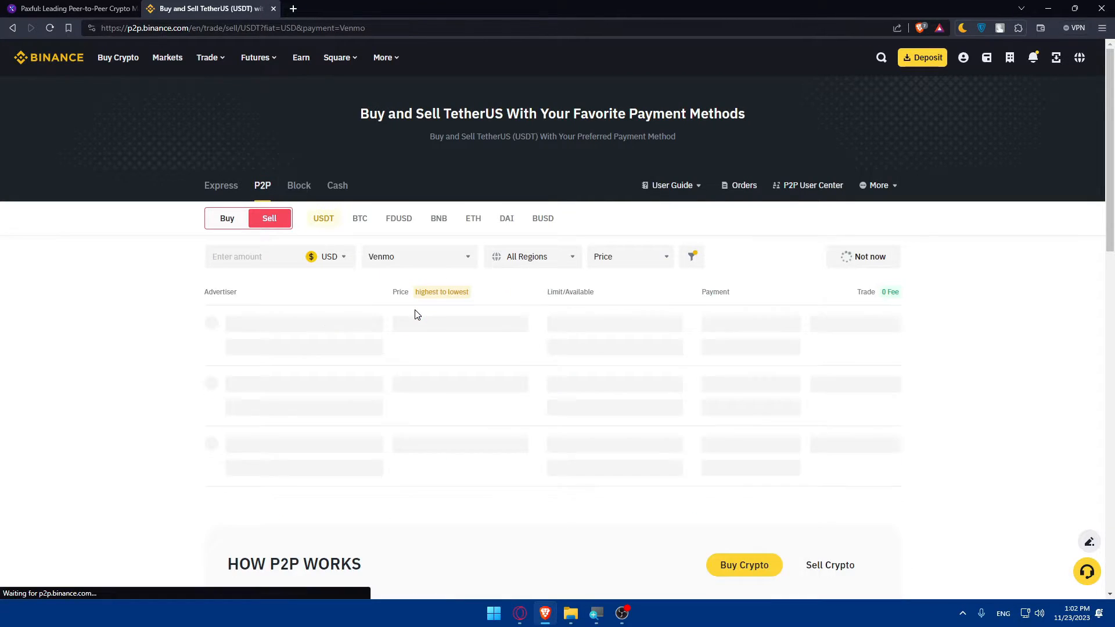
{"action": "left_click", "coordinate": [418, 256]}
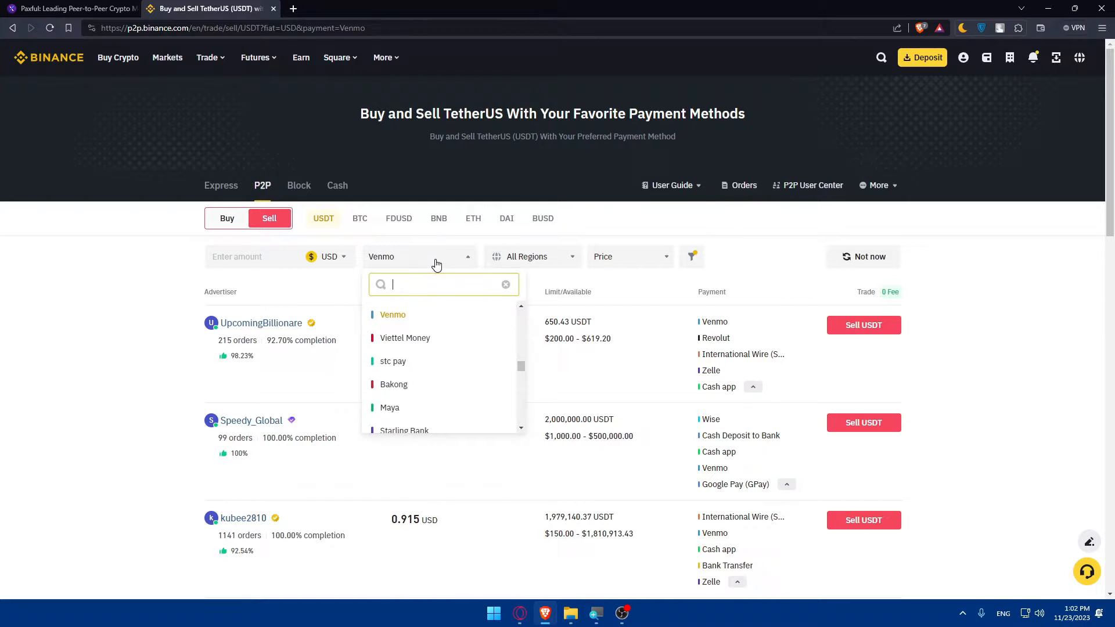
{"action": "mouse_move", "coordinate": [191, 277]}
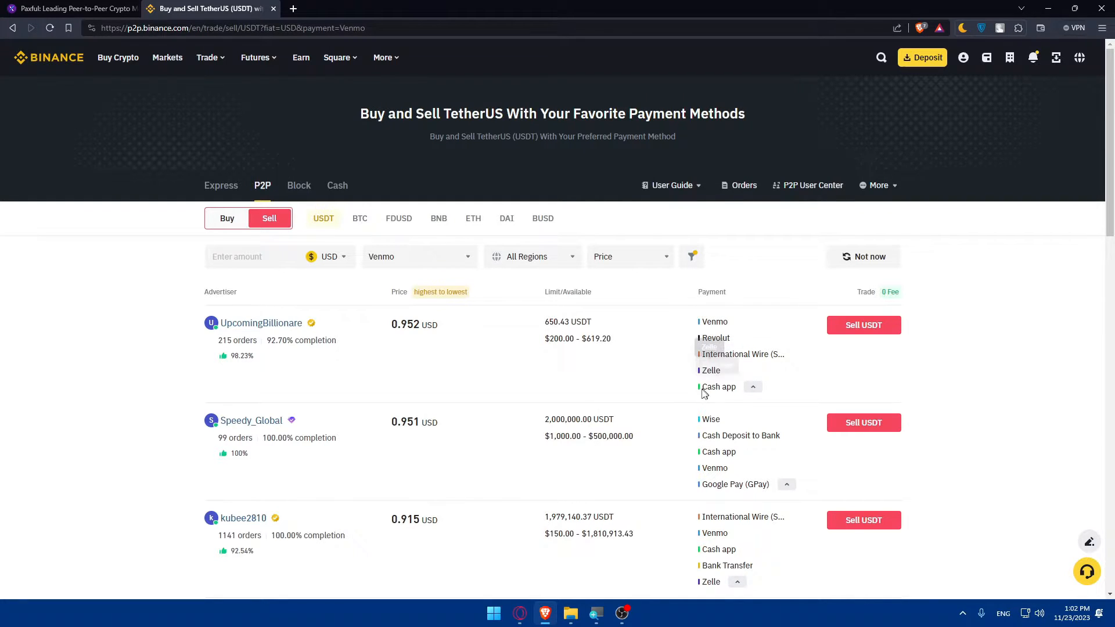
{"action": "scroll", "scroll_direction": "down", "scroll_amount": 3}
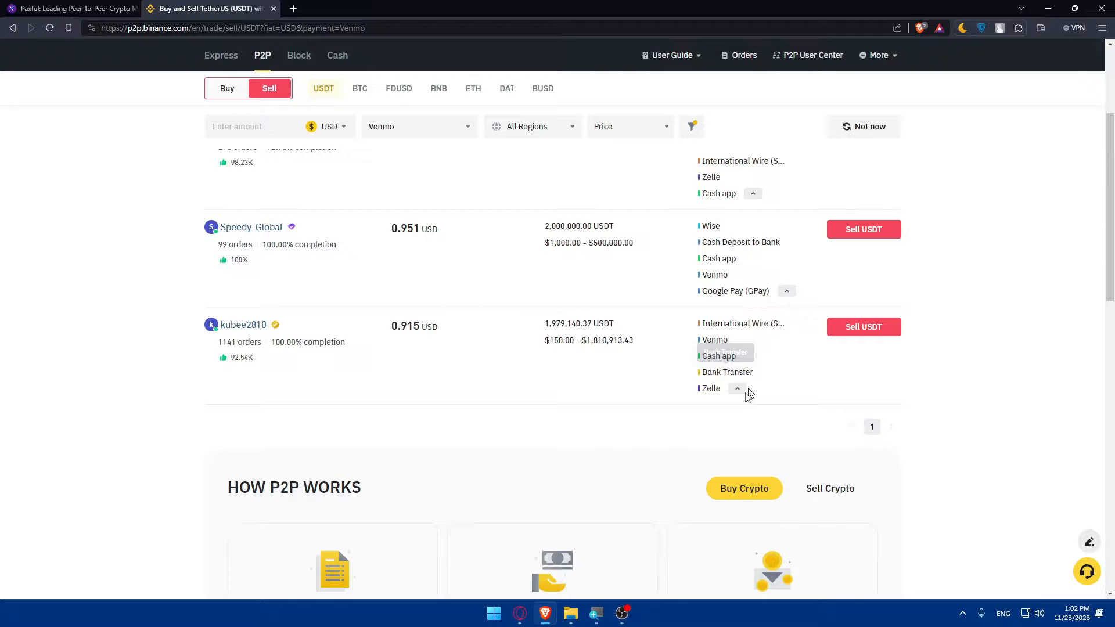
{"action": "scroll", "scroll_direction": "up", "scroll_amount": 3}
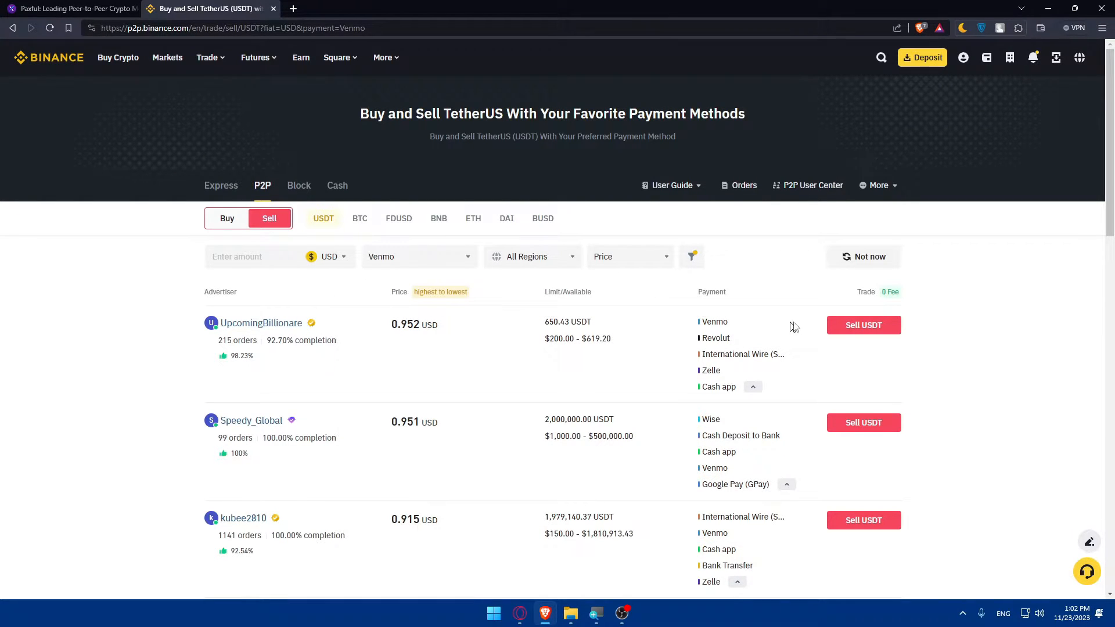
{"action": "mouse_move", "coordinate": [657, 356]}
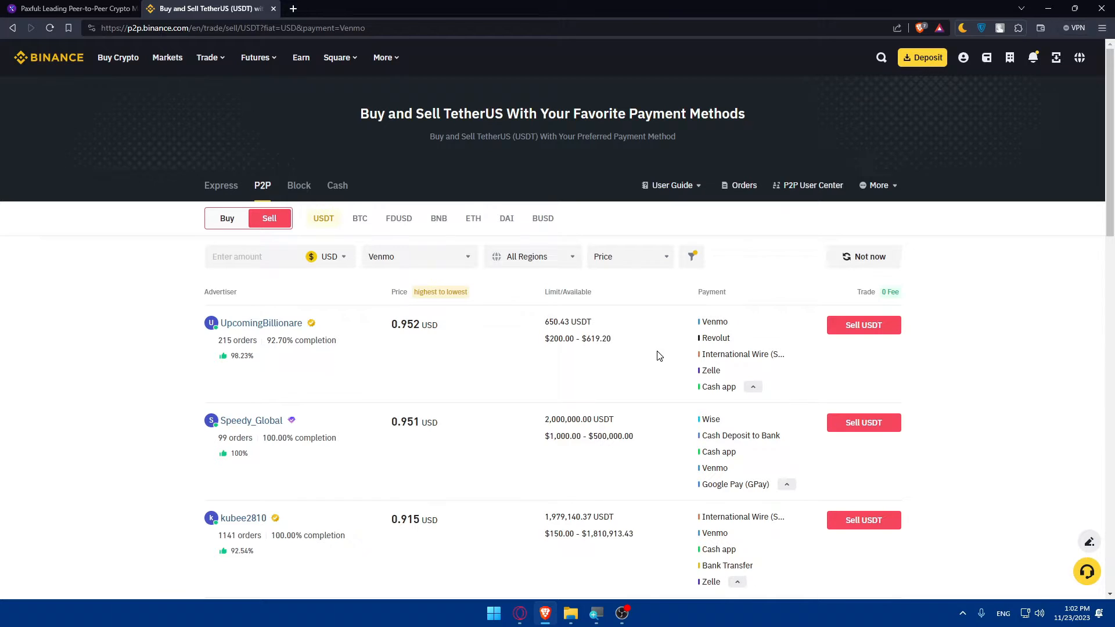
{"action": "mouse_move", "coordinate": [360, 219]}
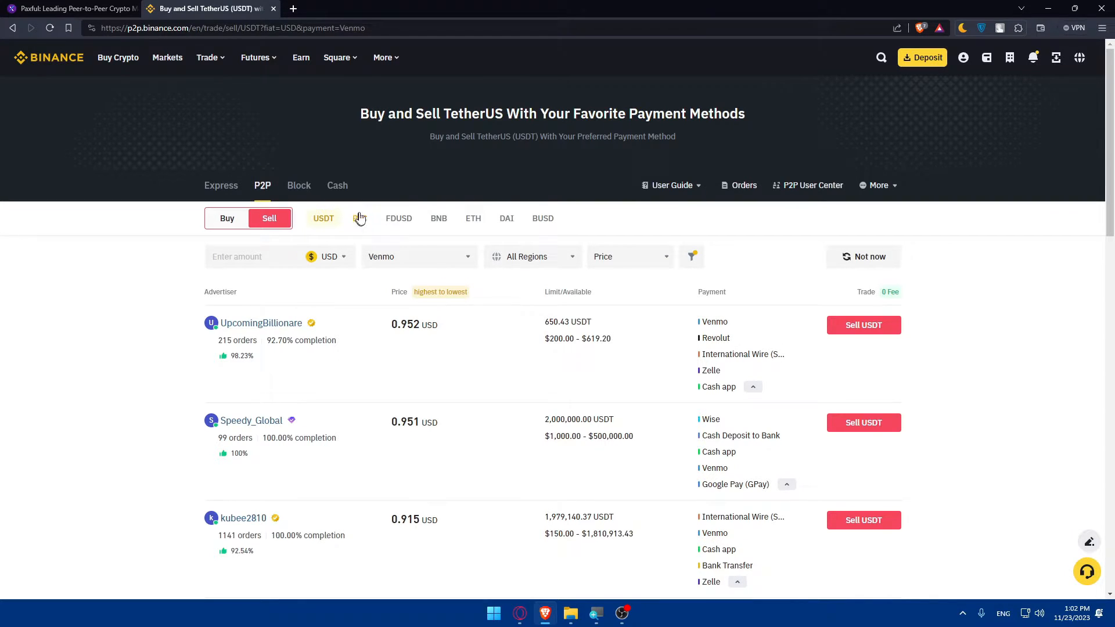
{"action": "mouse_move", "coordinate": [474, 274]}
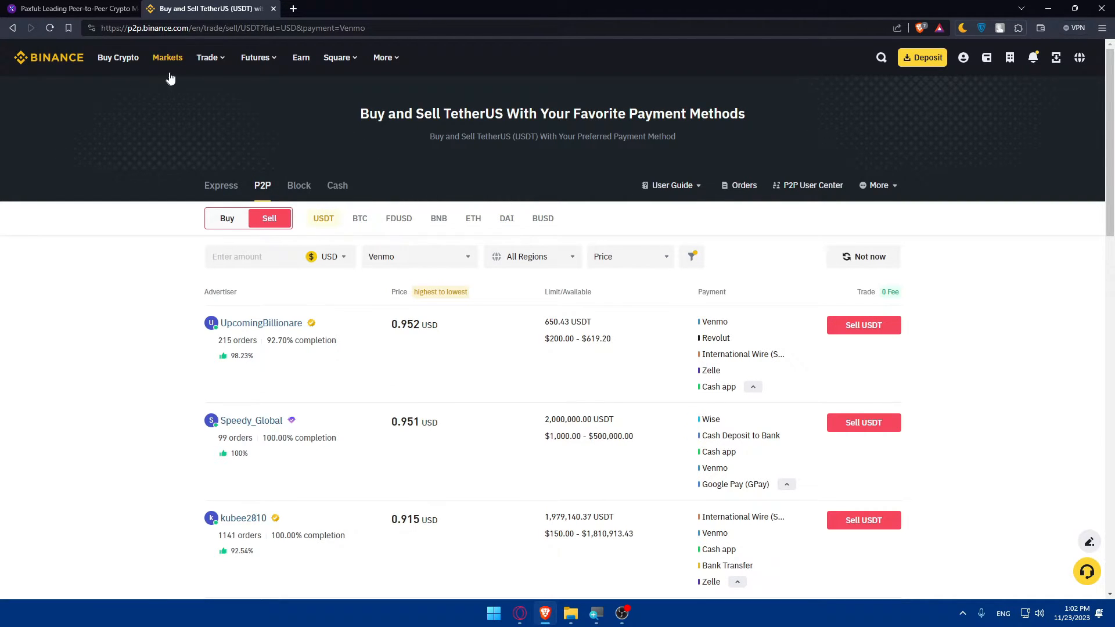
{"action": "mouse_move", "coordinate": [285, 60]}
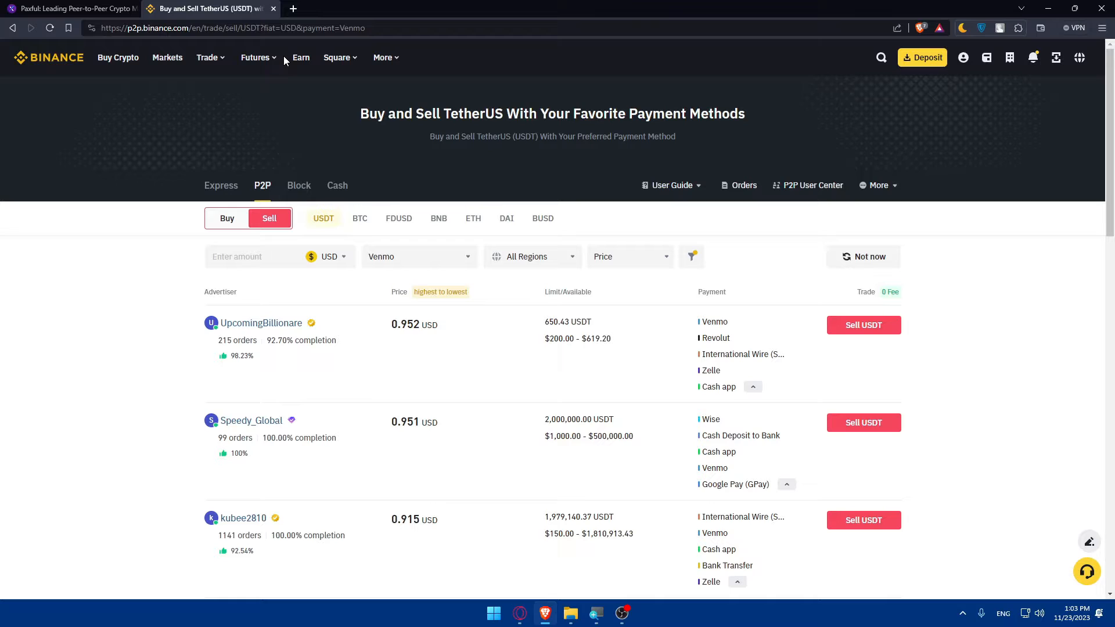
{"action": "mouse_move", "coordinate": [595, 223]}
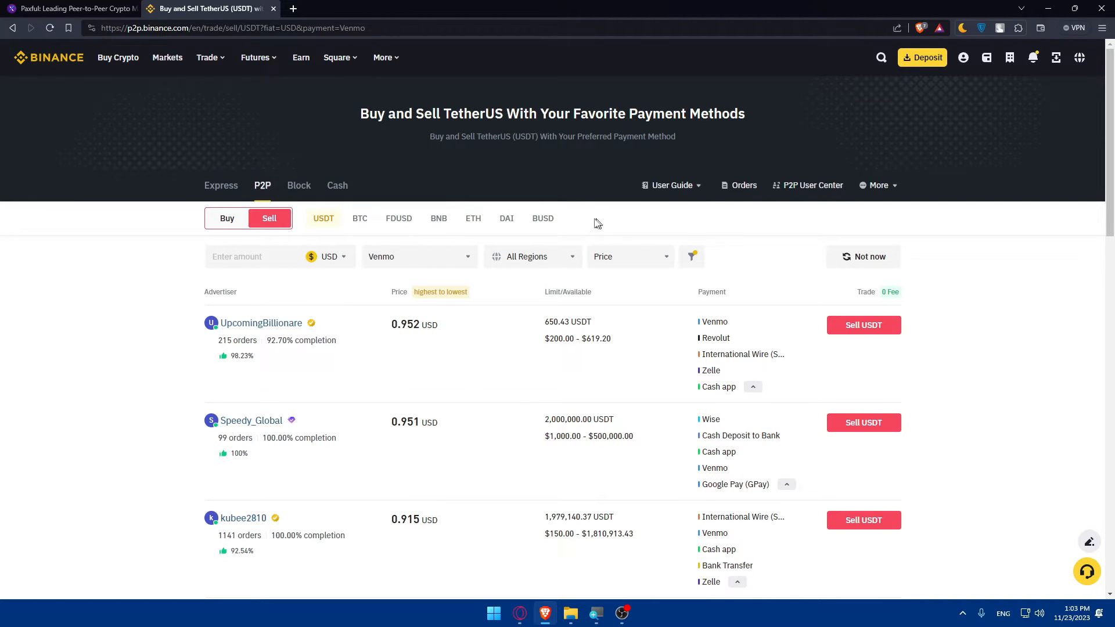
{"action": "mouse_move", "coordinate": [331, 227]}
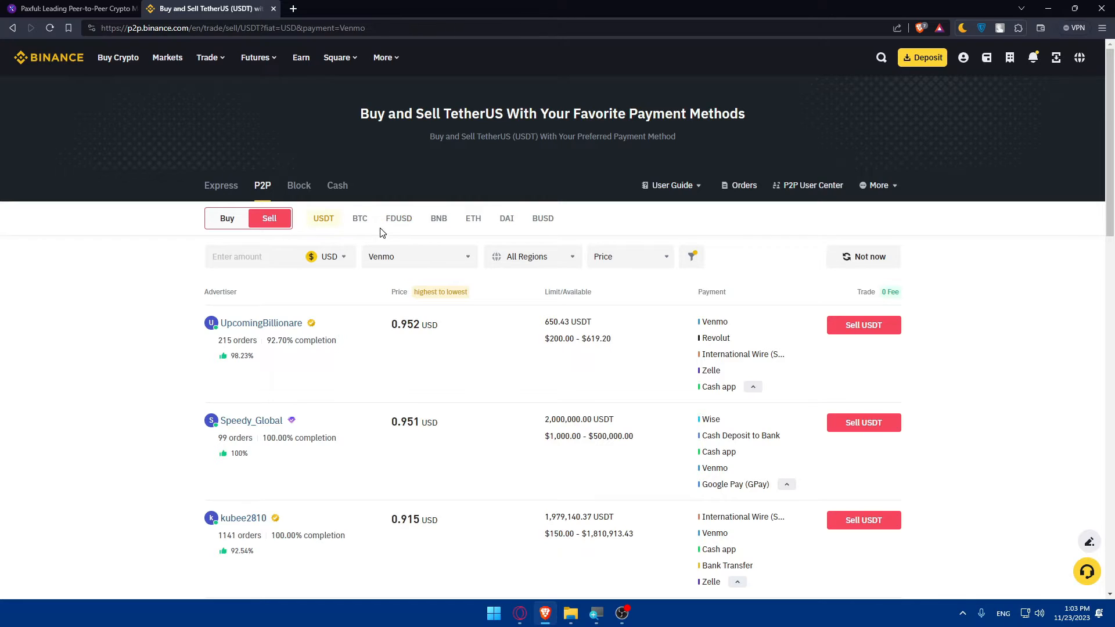
{"action": "mouse_move", "coordinate": [496, 233]}
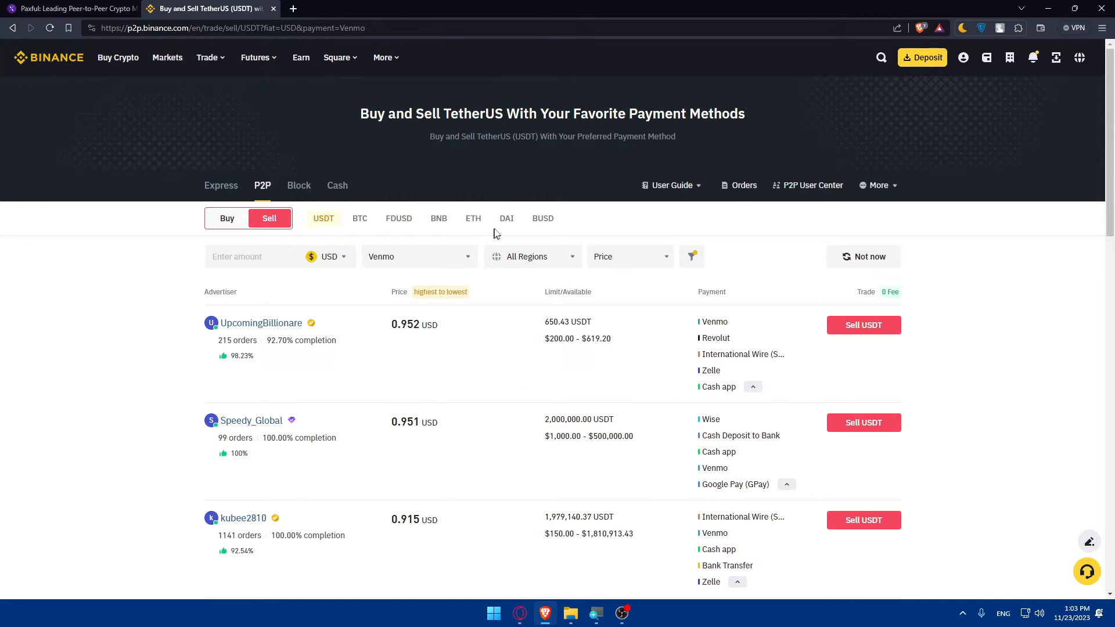
{"action": "mouse_move", "coordinate": [542, 218]}
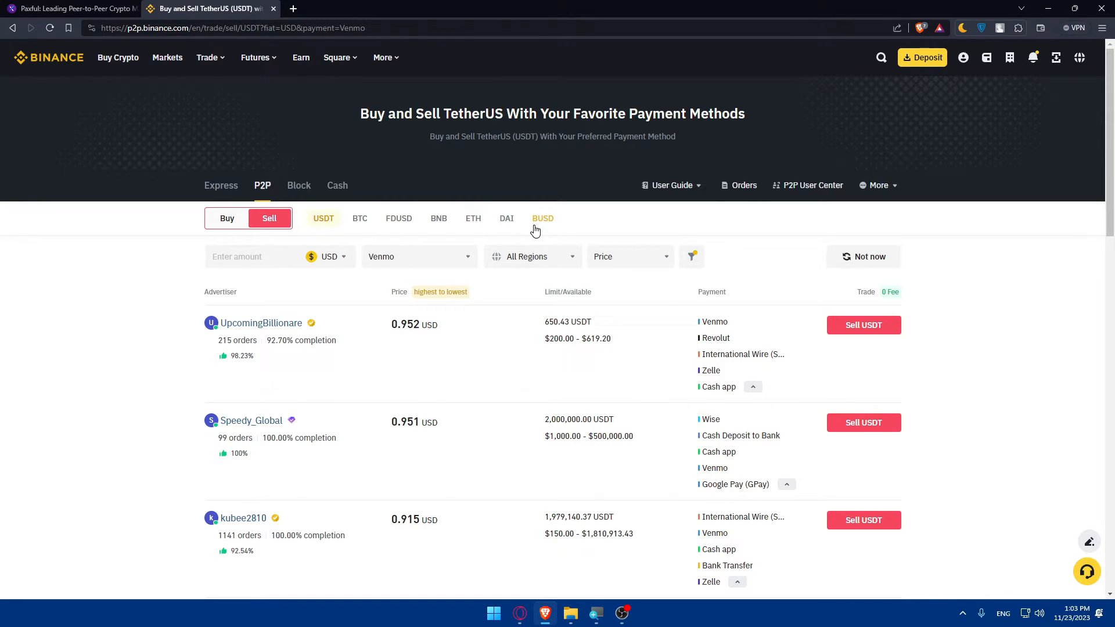
{"action": "mouse_move", "coordinate": [516, 337]}
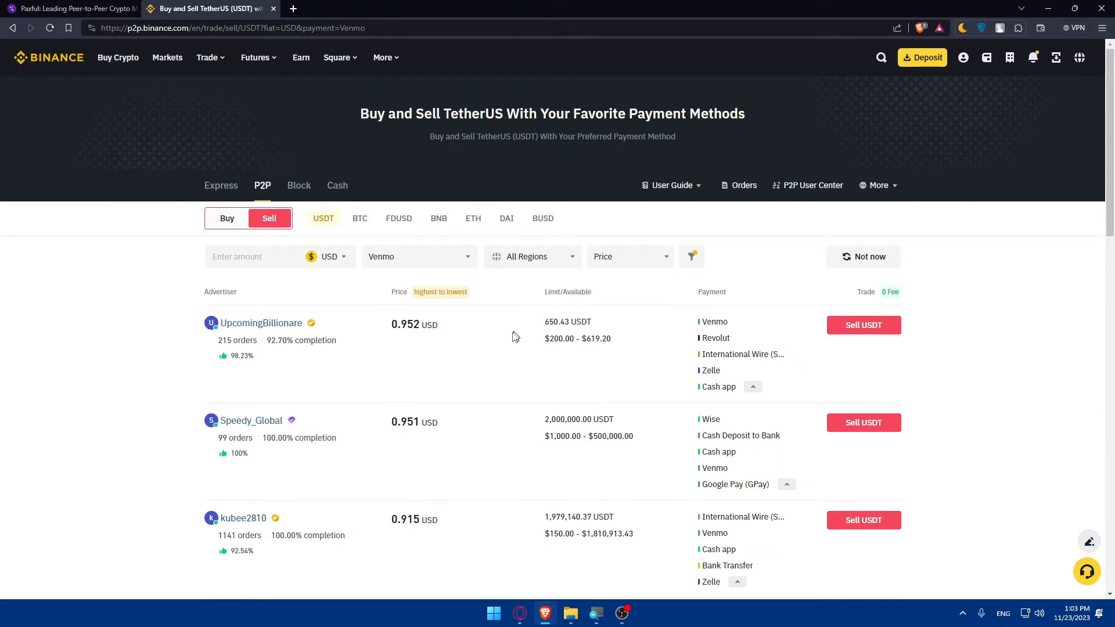
{"action": "mouse_move", "coordinate": [258, 77]}
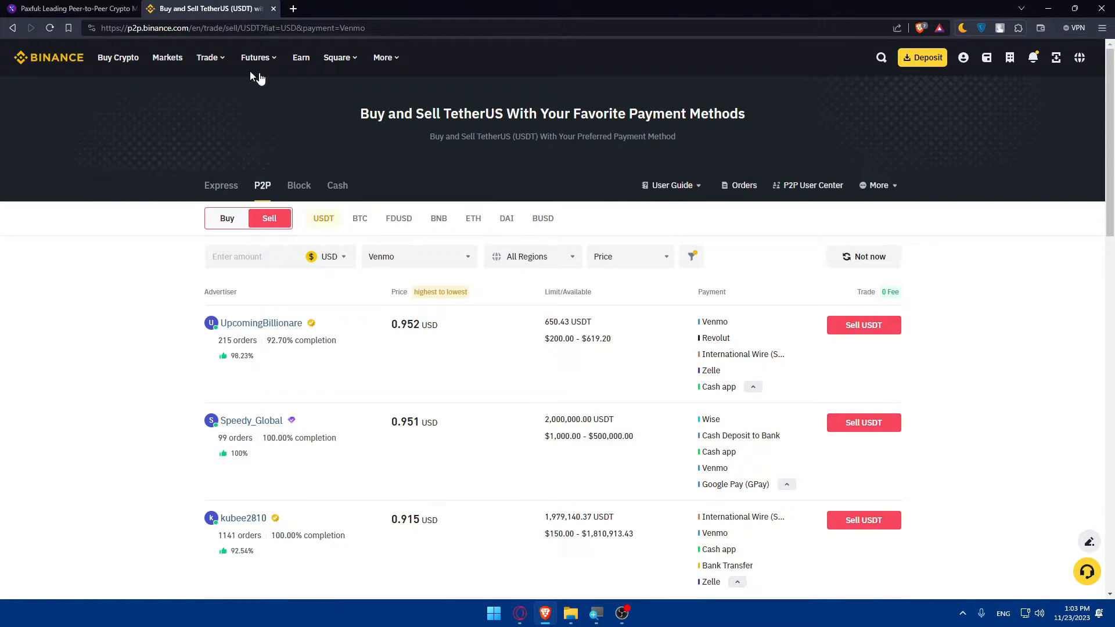
- Open Binance's Fiat and Spot wallet from the wallet dropdown
{"action": "left_click", "coordinate": [382, 58]}
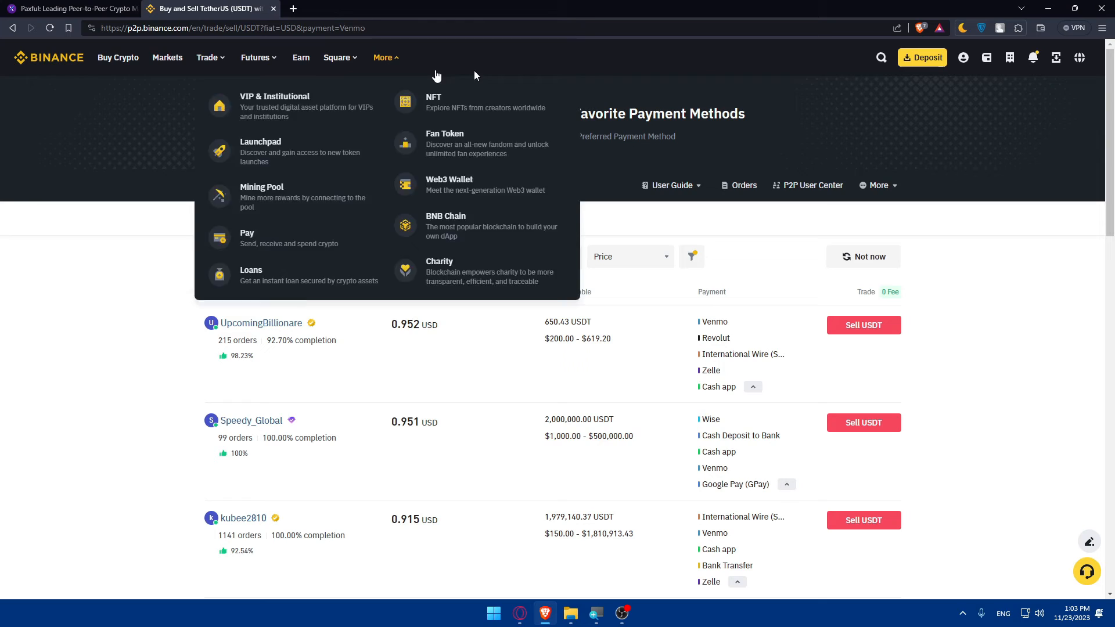
{"action": "left_click", "coordinate": [986, 58]}
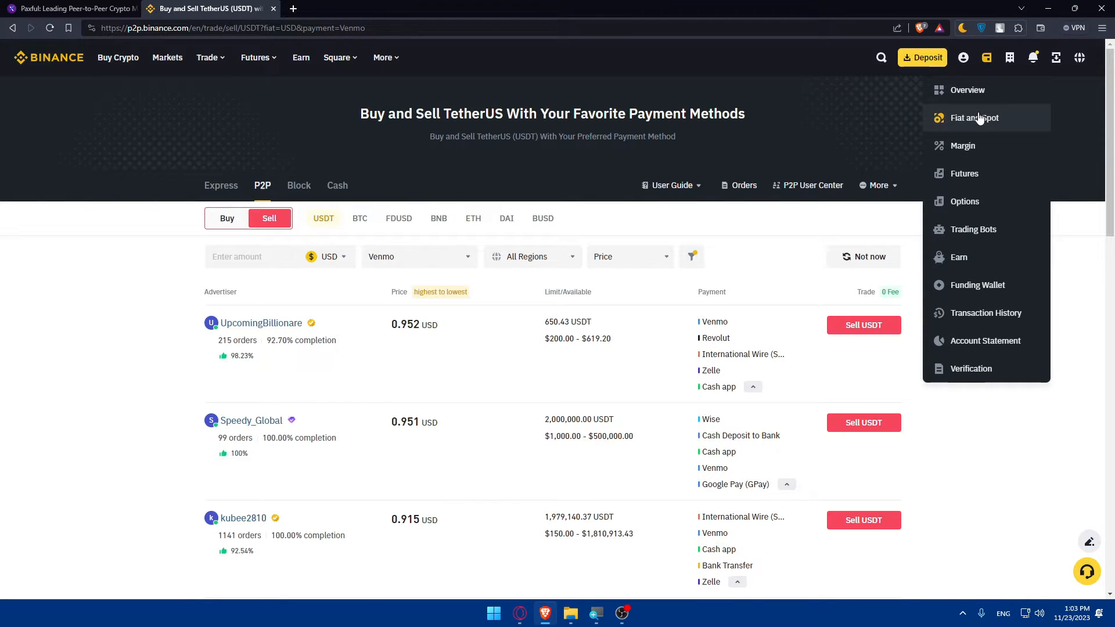
{"action": "left_click", "coordinate": [975, 117]}
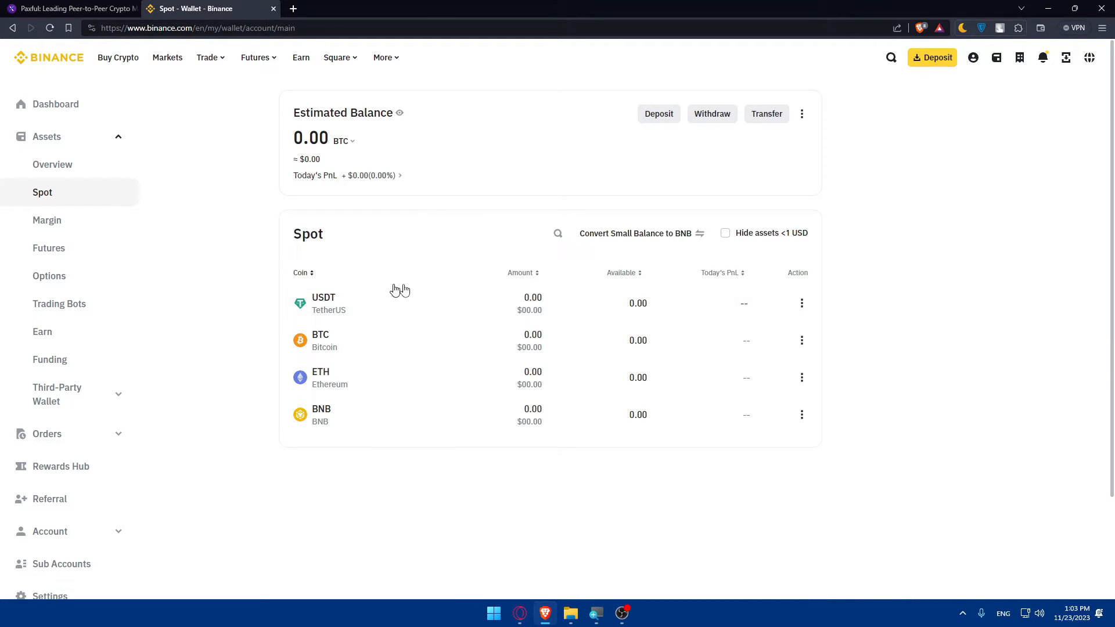
{"action": "mouse_move", "coordinate": [355, 311]}
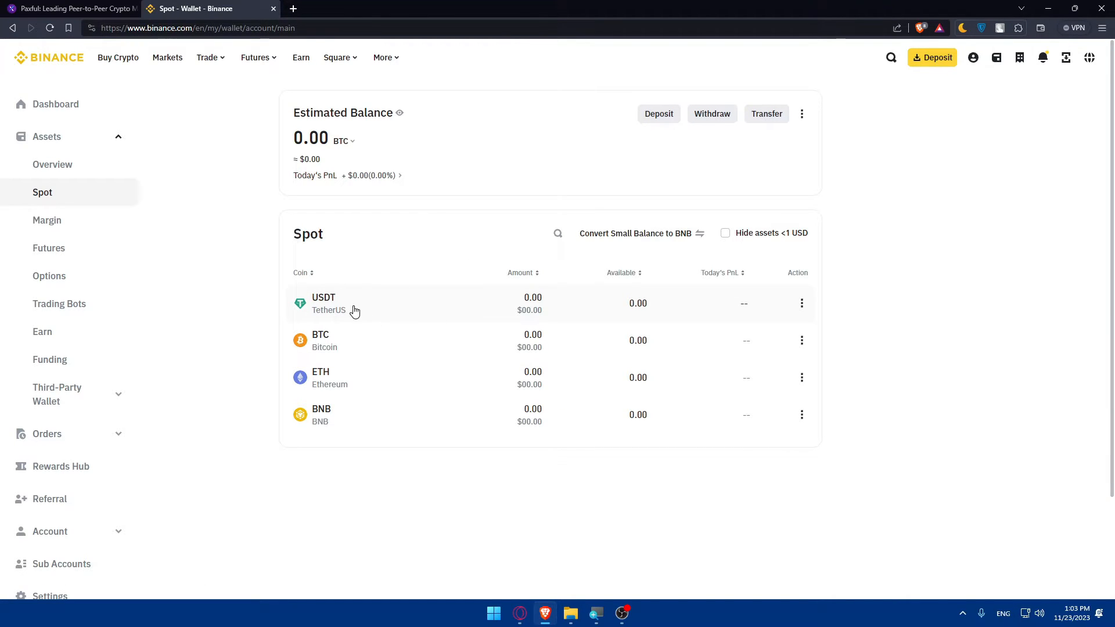
{"action": "mouse_move", "coordinate": [404, 312]}
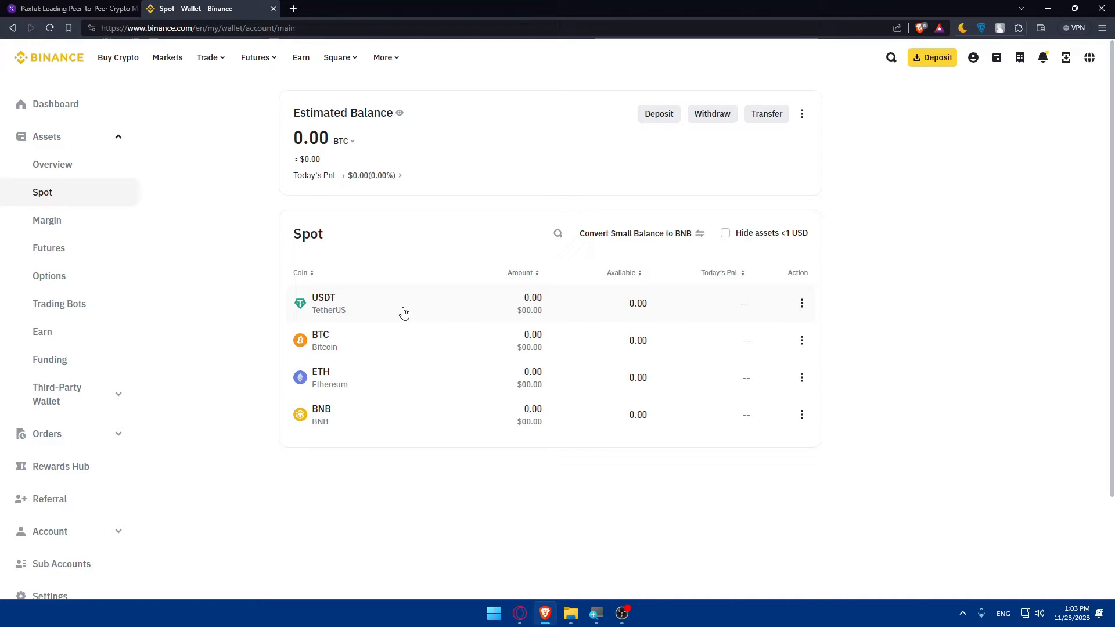
{"action": "left_click", "coordinate": [324, 303]}
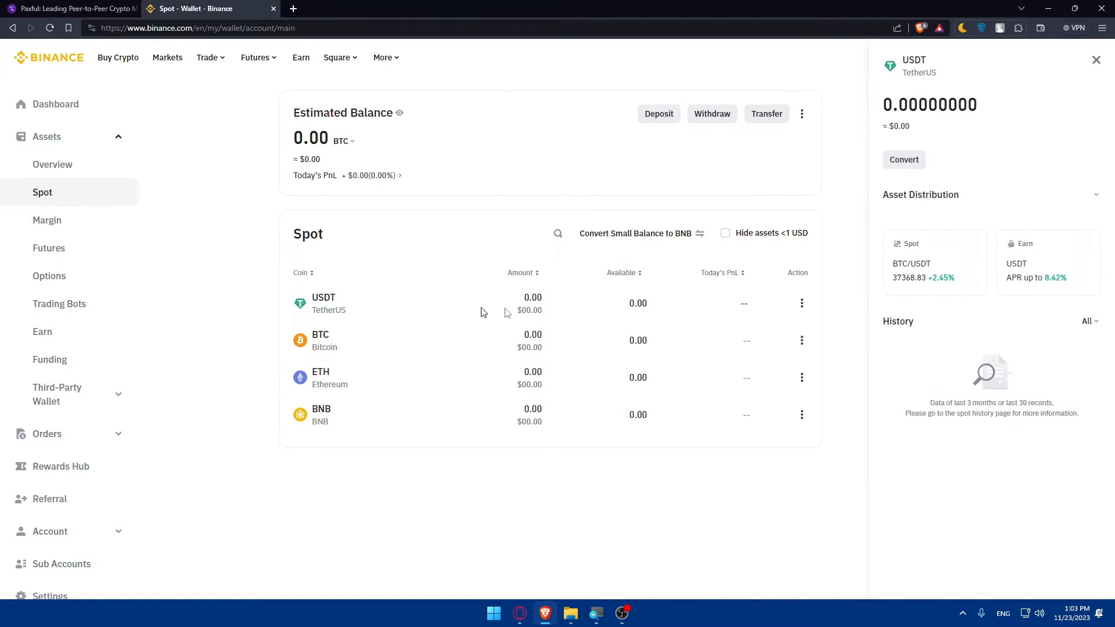
{"action": "left_click", "coordinate": [903, 159]}
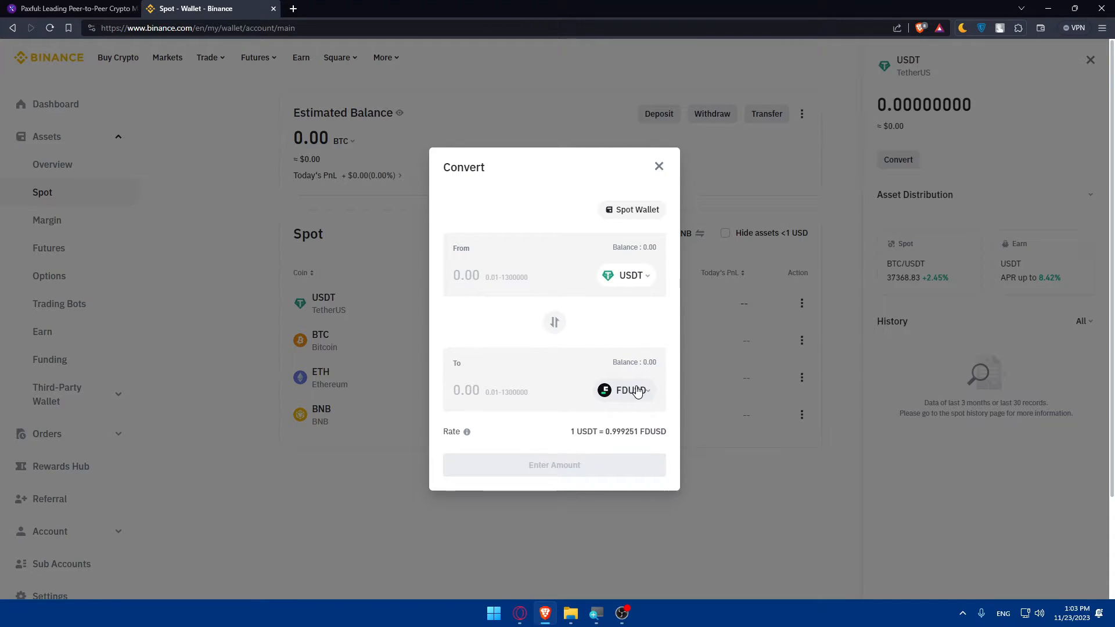
{"action": "left_click", "coordinate": [630, 390]}
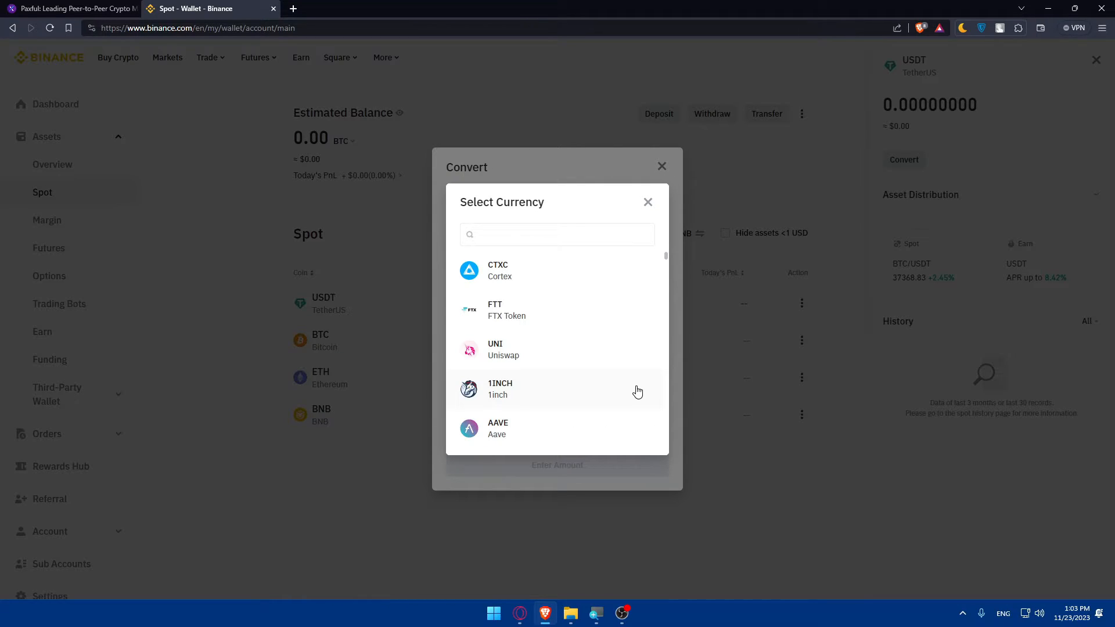
{"action": "type", "text": "btc"}
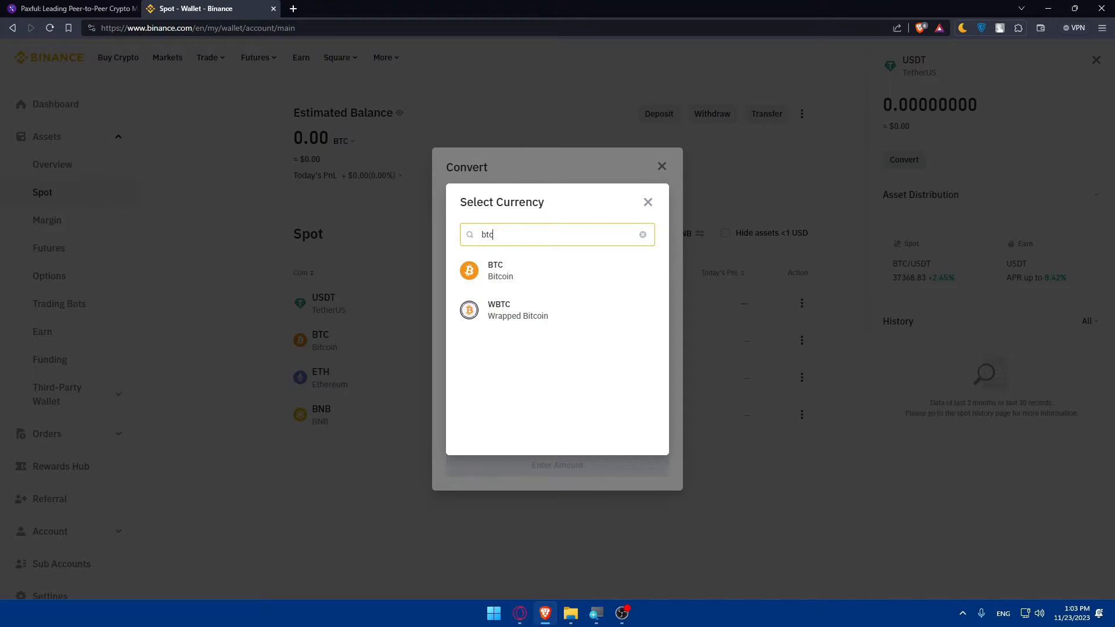
{"action": "left_click", "coordinate": [496, 271]}
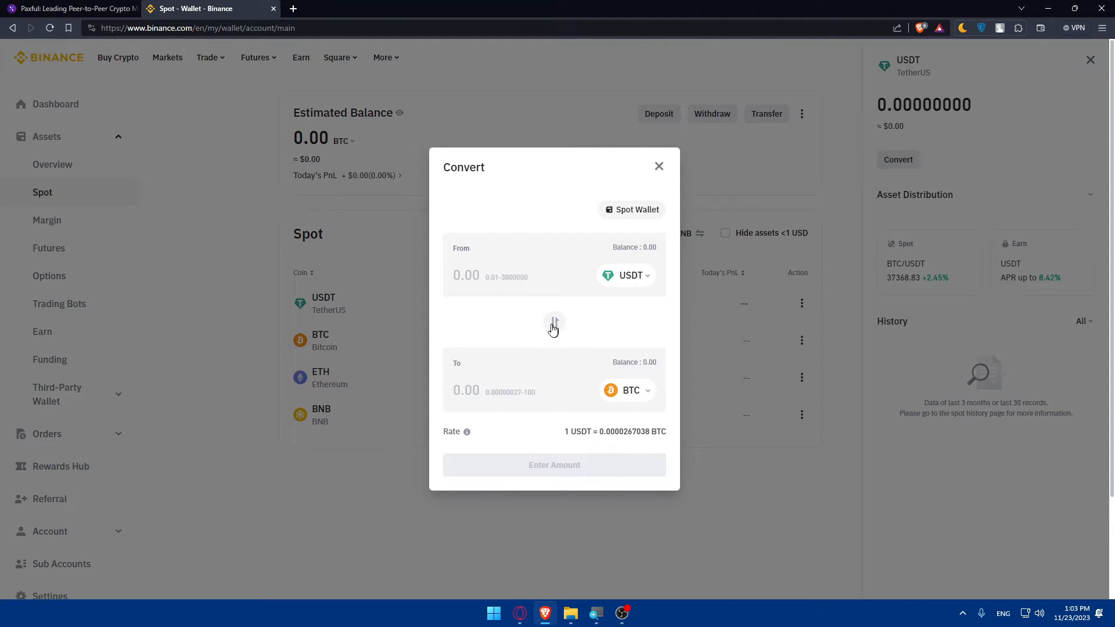
{"action": "left_click", "coordinate": [554, 321]}
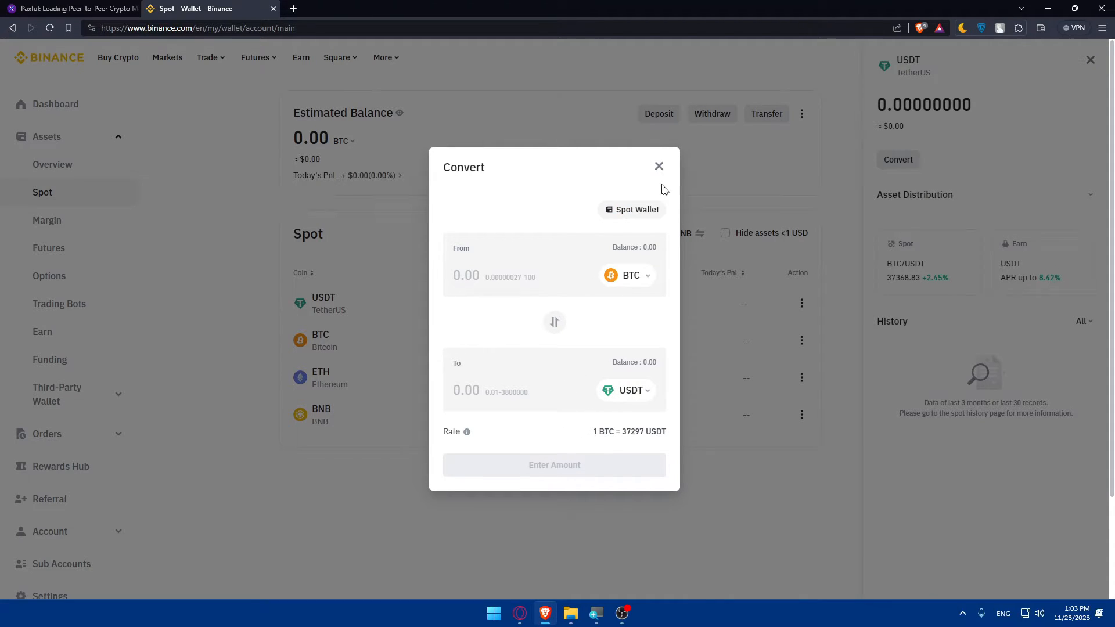
{"action": "left_click", "coordinate": [657, 166]}
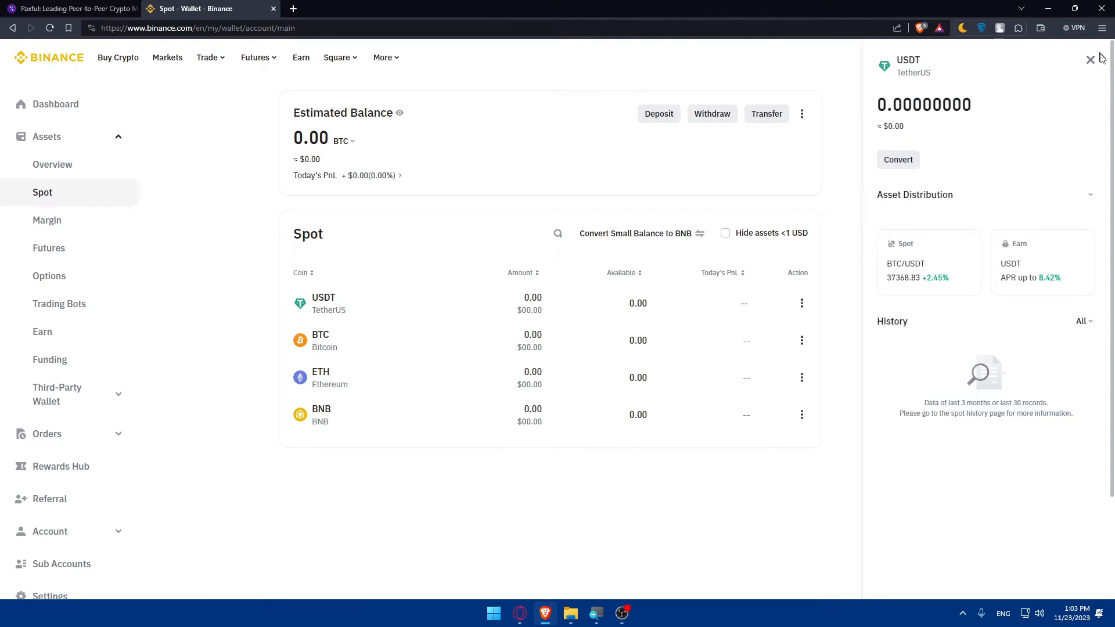
{"action": "left_click", "coordinate": [71, 8]}
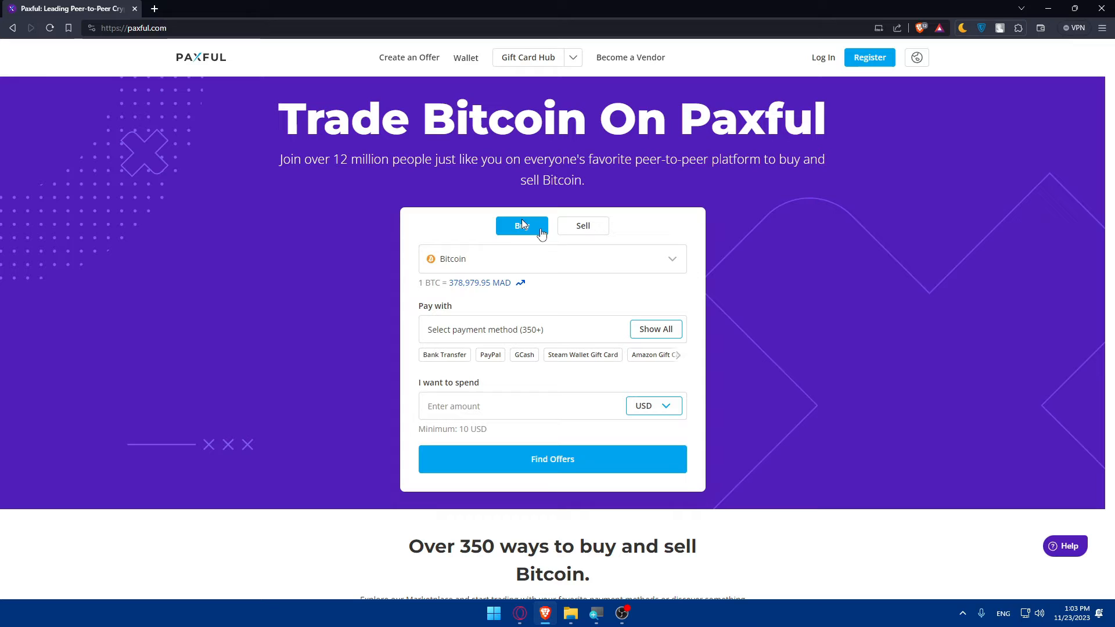
{"action": "mouse_move", "coordinate": [763, 385]}
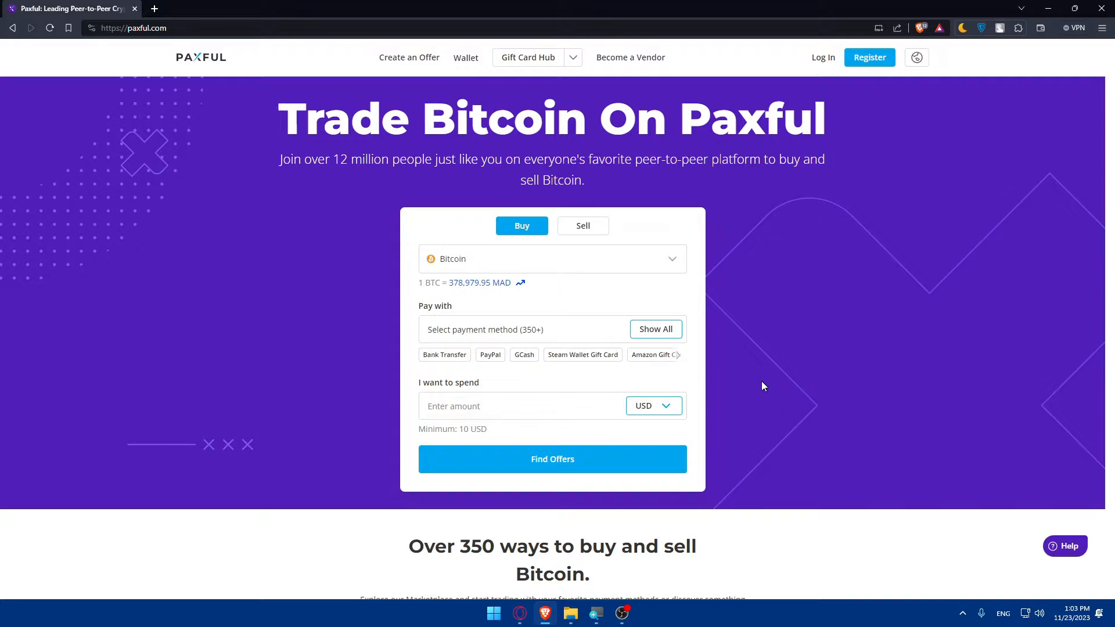
{"action": "mouse_move", "coordinate": [627, 355]}
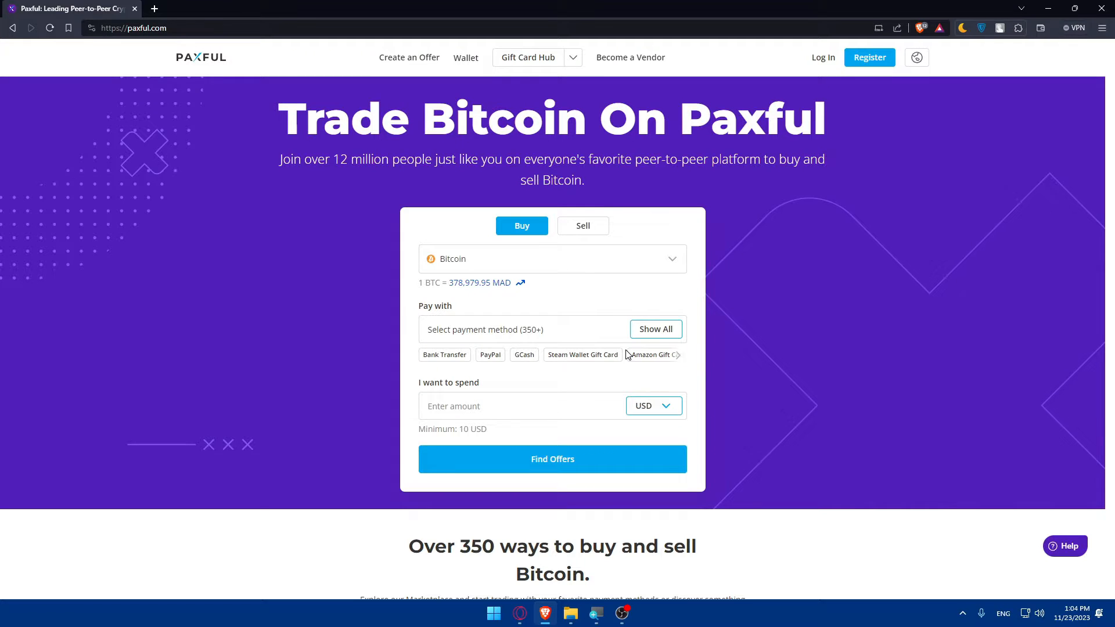
{"action": "mouse_move", "coordinate": [556, 344]}
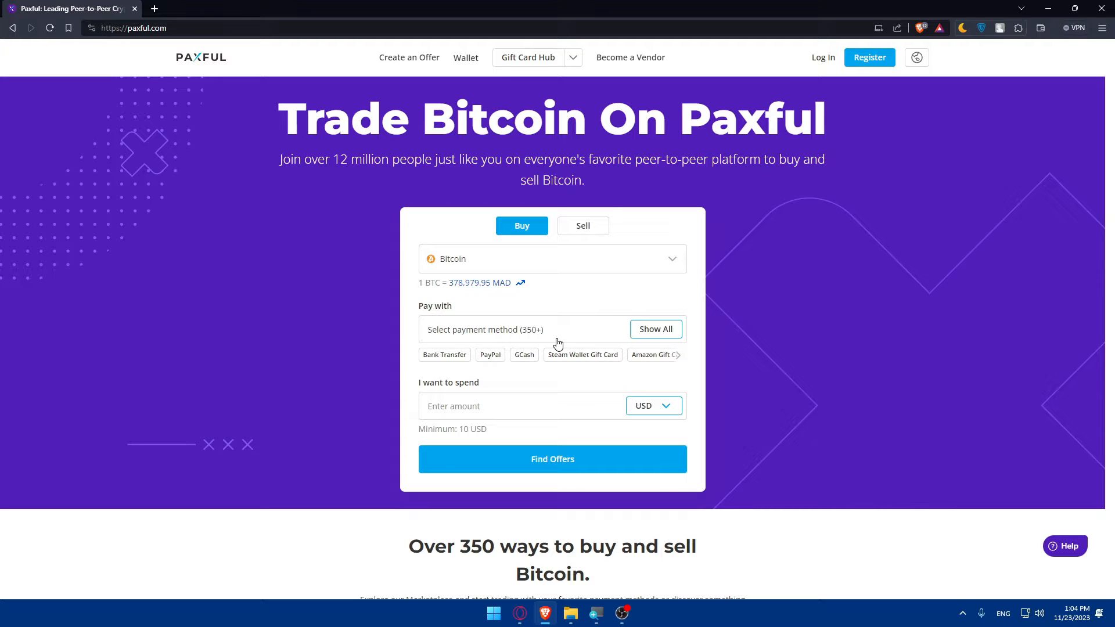
- Switch the Paxful trade form to Sell with Tether (USDT) as the coin
{"action": "left_click", "coordinate": [552, 257]}
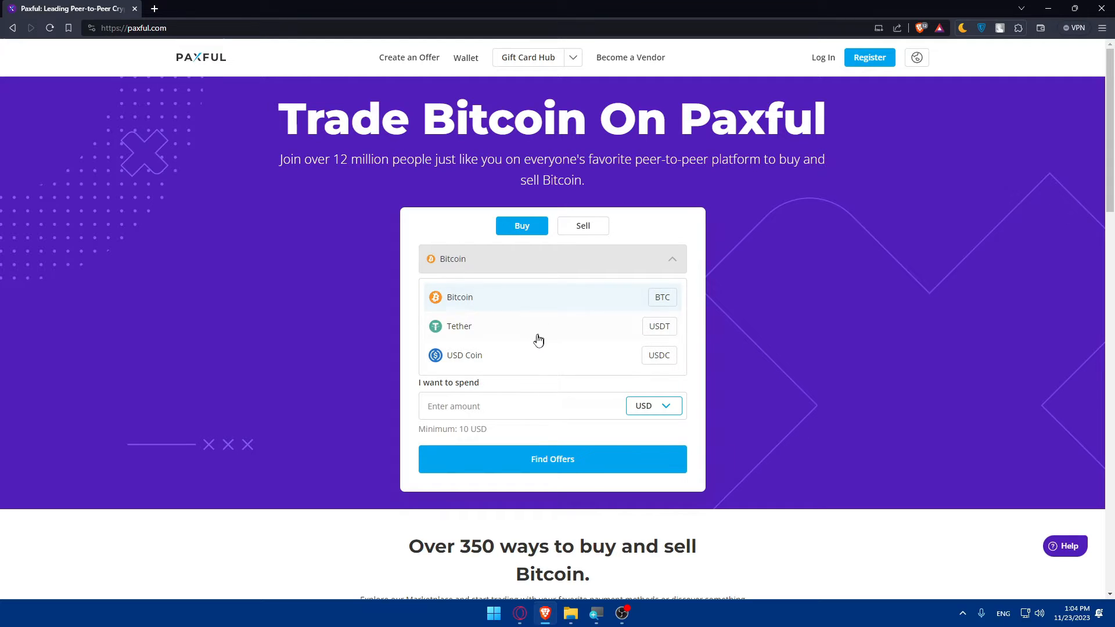
{"action": "left_click", "coordinate": [581, 226]}
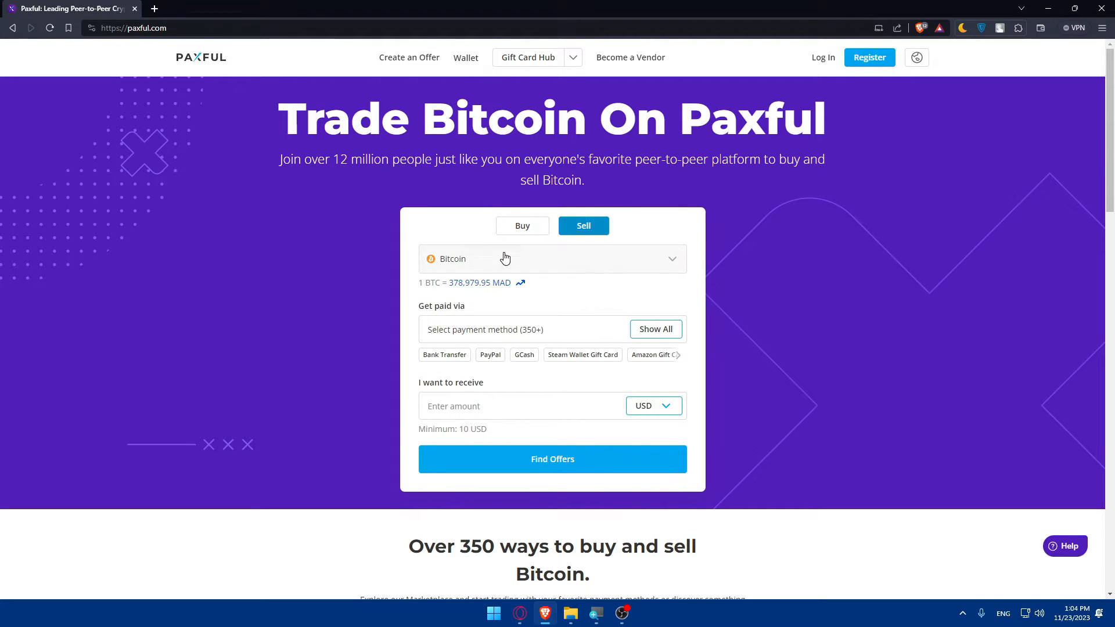
{"action": "left_click", "coordinate": [551, 258]}
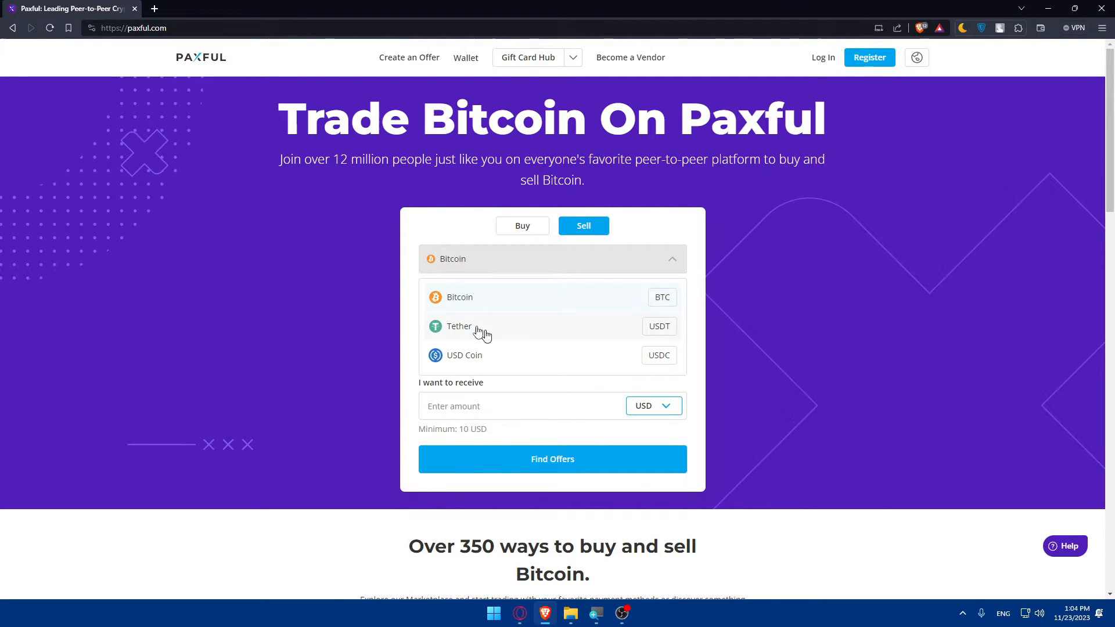
{"action": "mouse_move", "coordinate": [498, 314]}
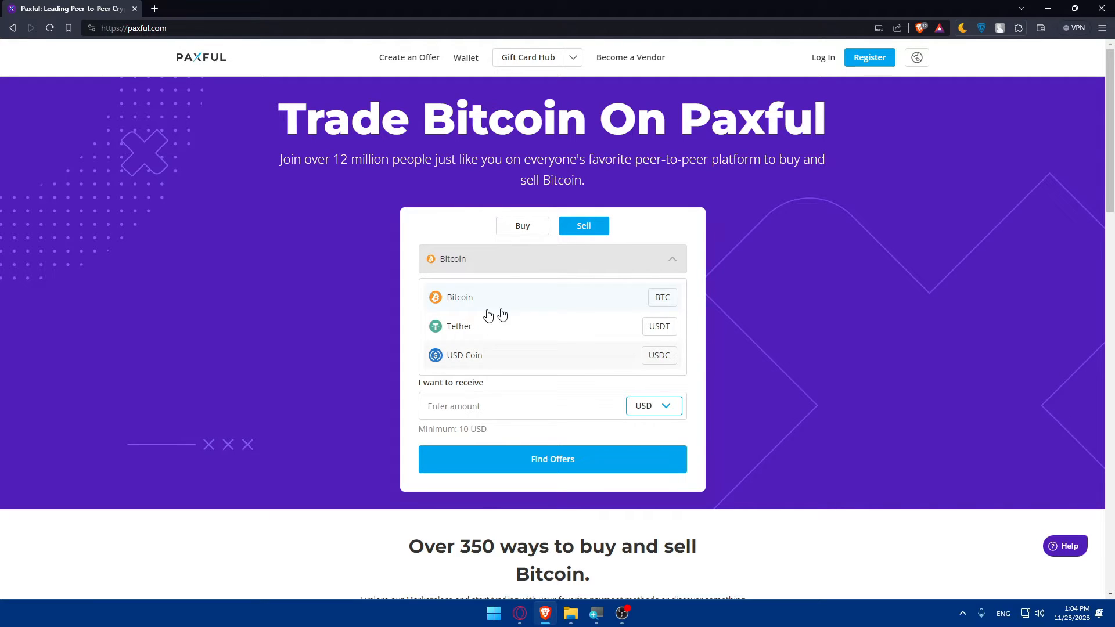
{"action": "left_click", "coordinate": [460, 325]}
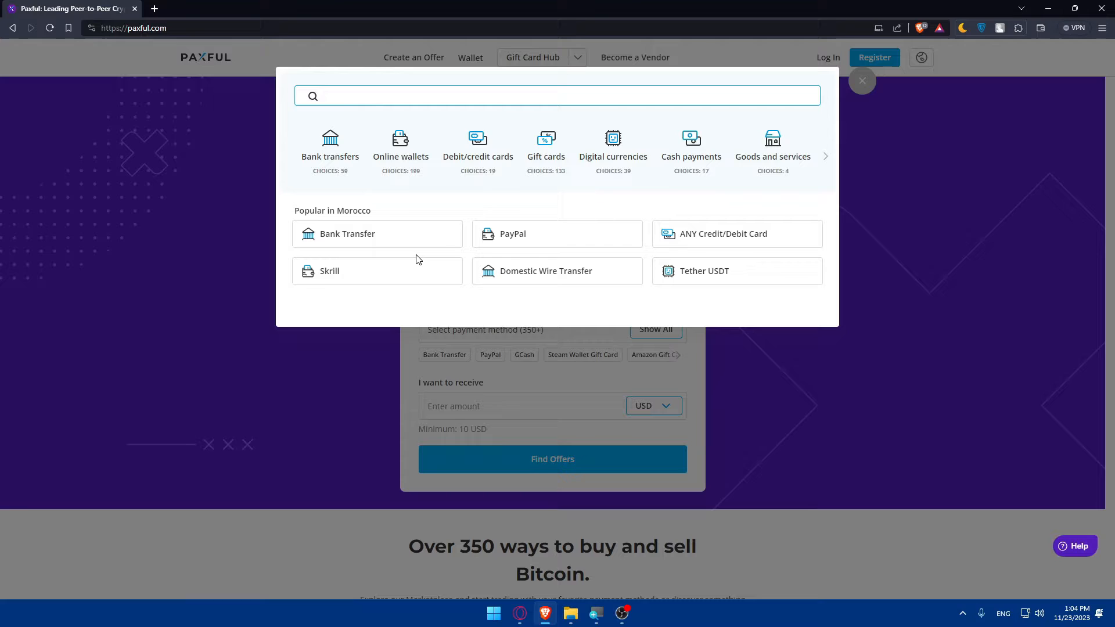
- Search the payment methods for PayPal then Payoneer, choosing Payoneer
{"action": "type", "text": "paypa"}
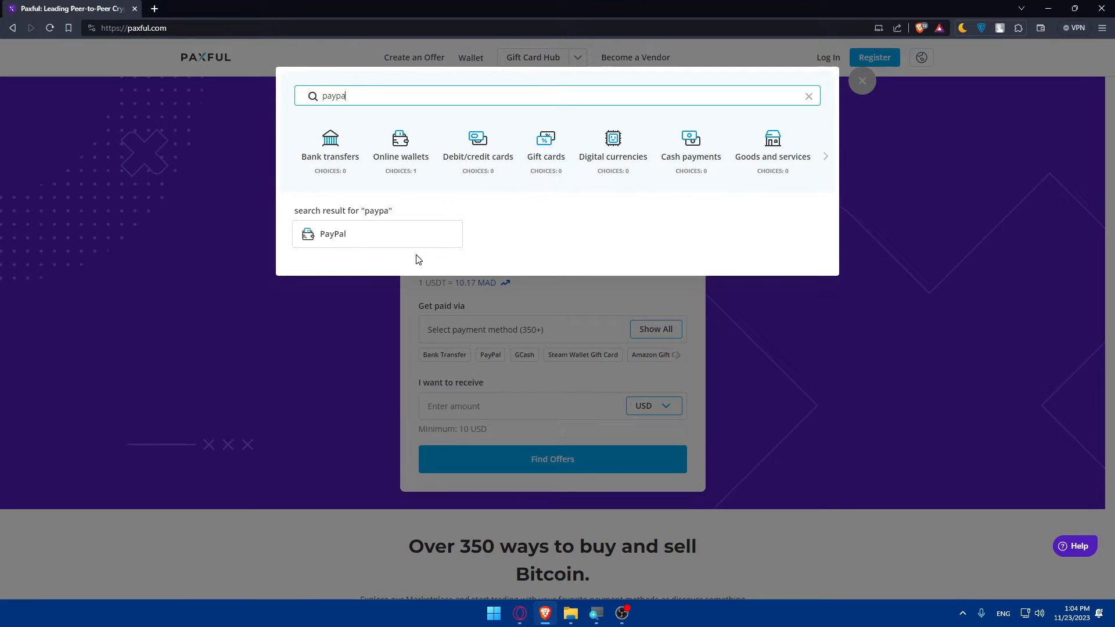
{"action": "mouse_move", "coordinate": [362, 238]}
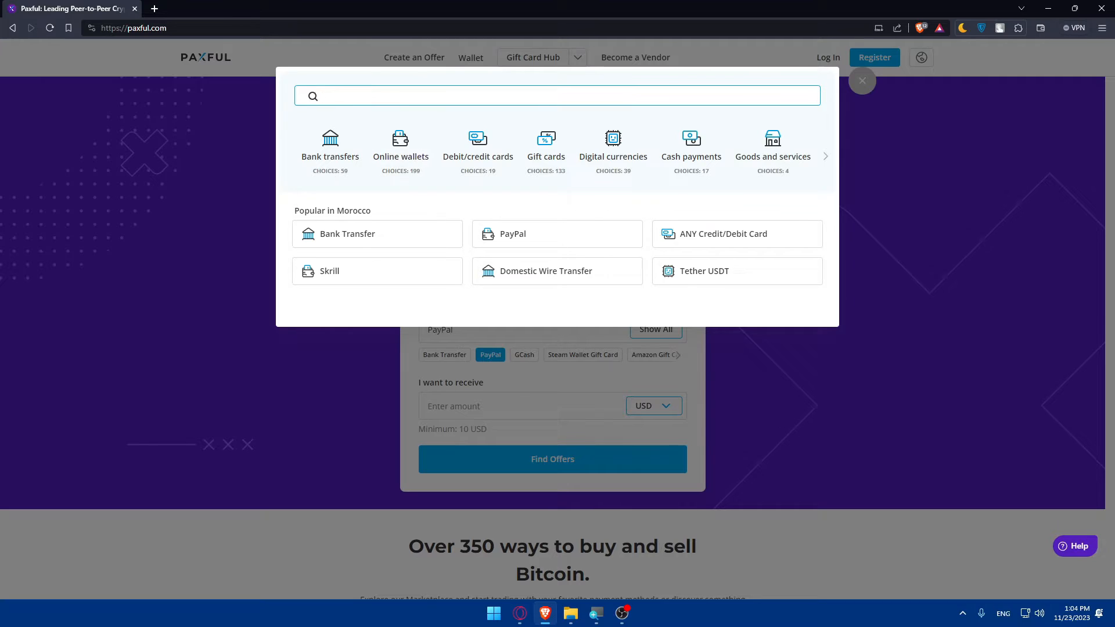
{"action": "type", "text": "payon"}
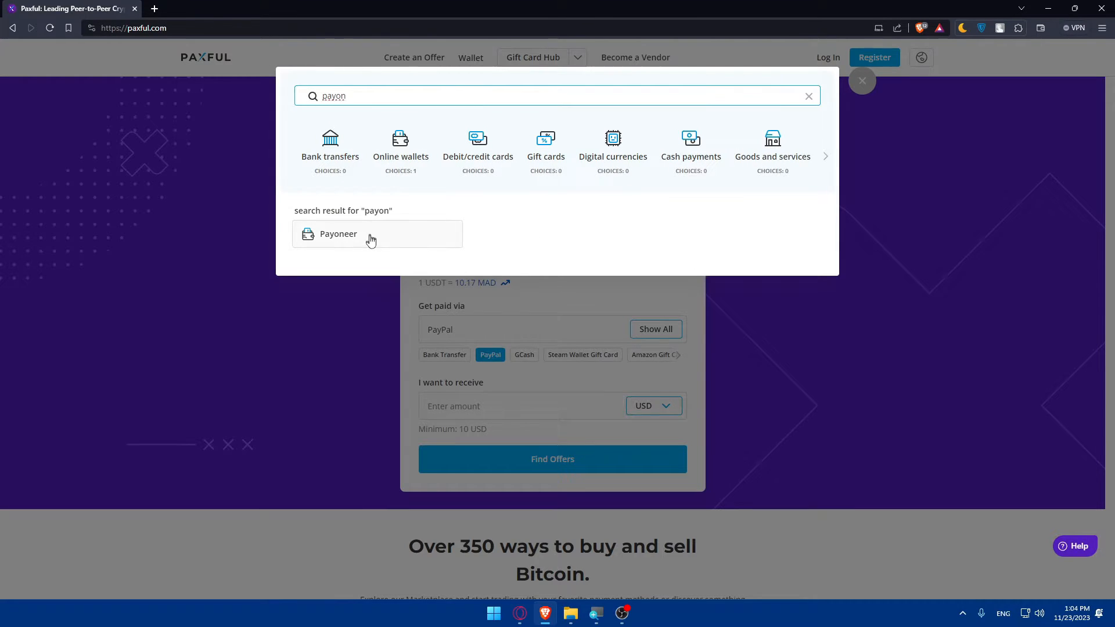
{"action": "left_click", "coordinate": [808, 96]}
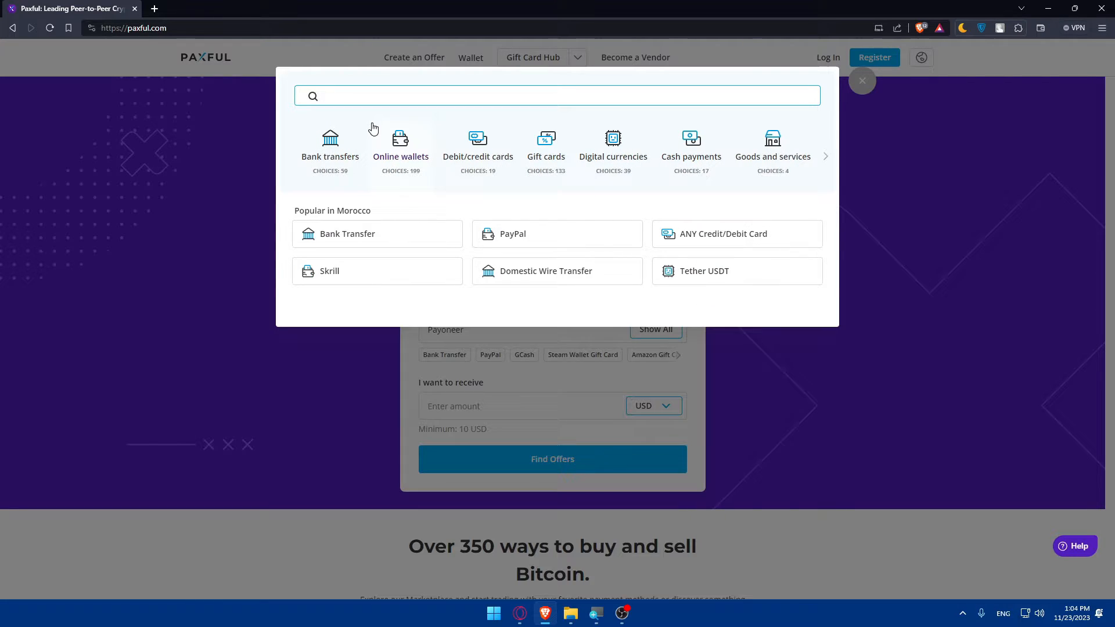
- Clear the payment-method search and close the list, keeping Payoneer
{"action": "type", "text": "re"}
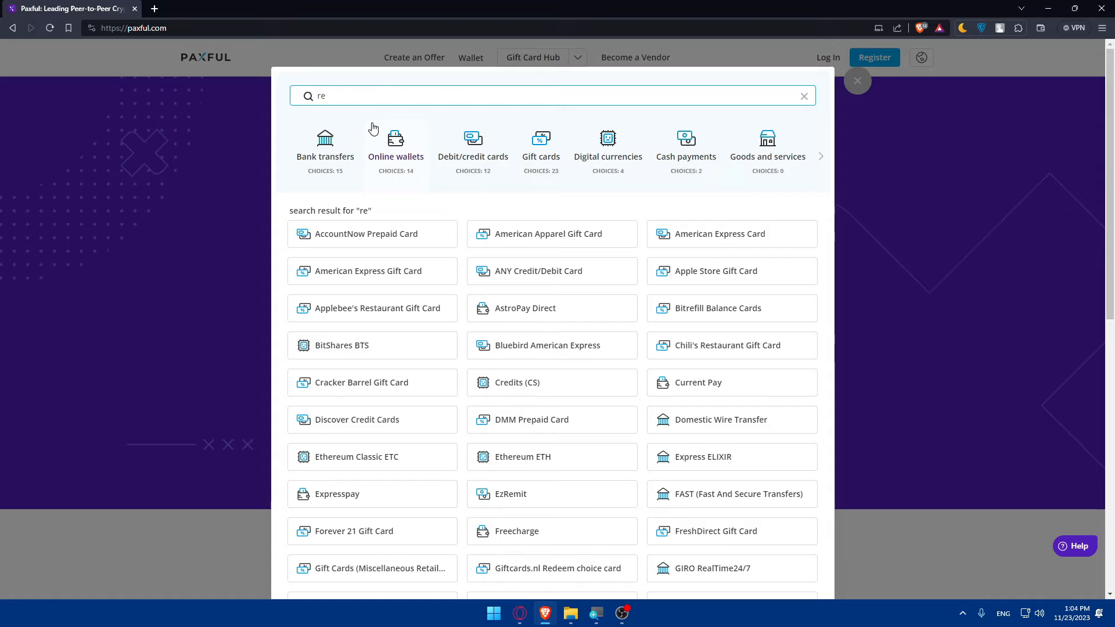
{"action": "left_click", "coordinate": [803, 96]}
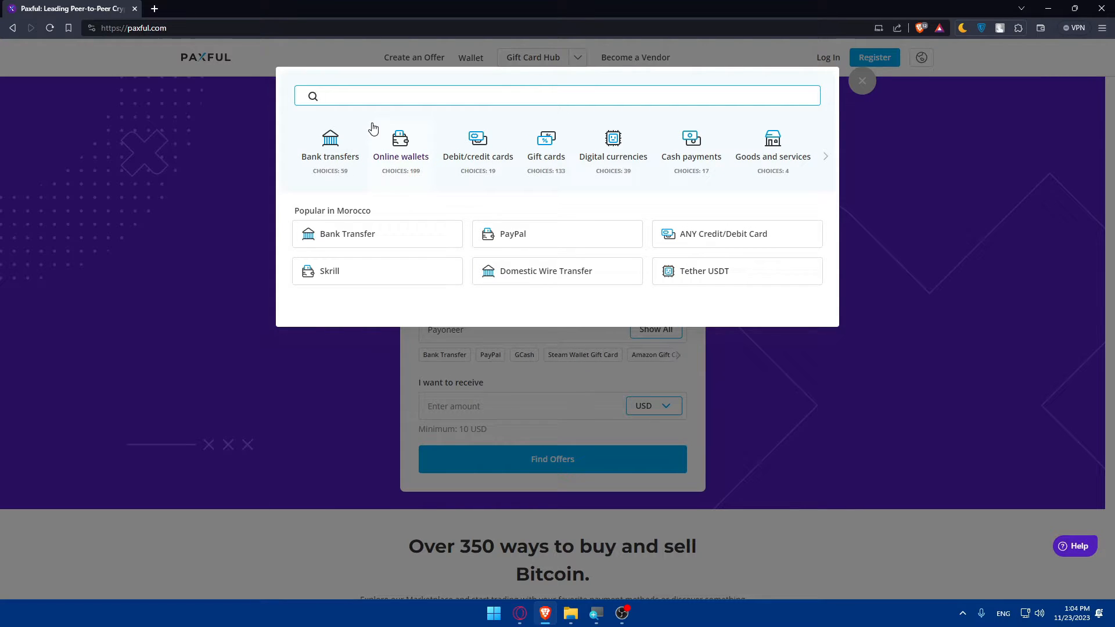
{"action": "mouse_move", "coordinate": [475, 356]}
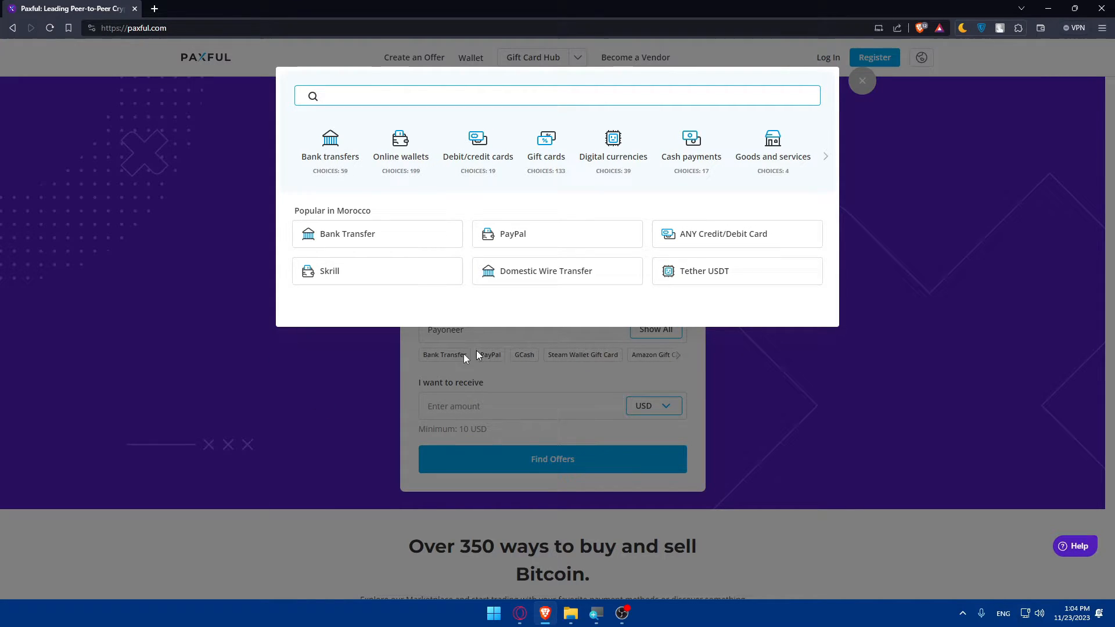
{"action": "left_click", "coordinate": [860, 80]}
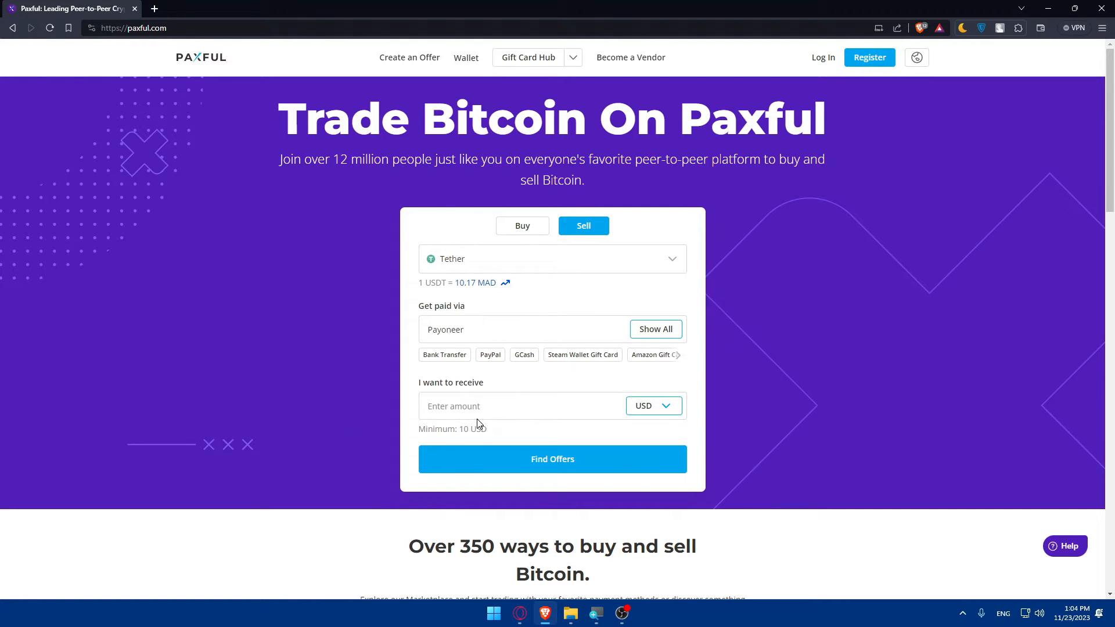
{"action": "mouse_move", "coordinate": [487, 384]}
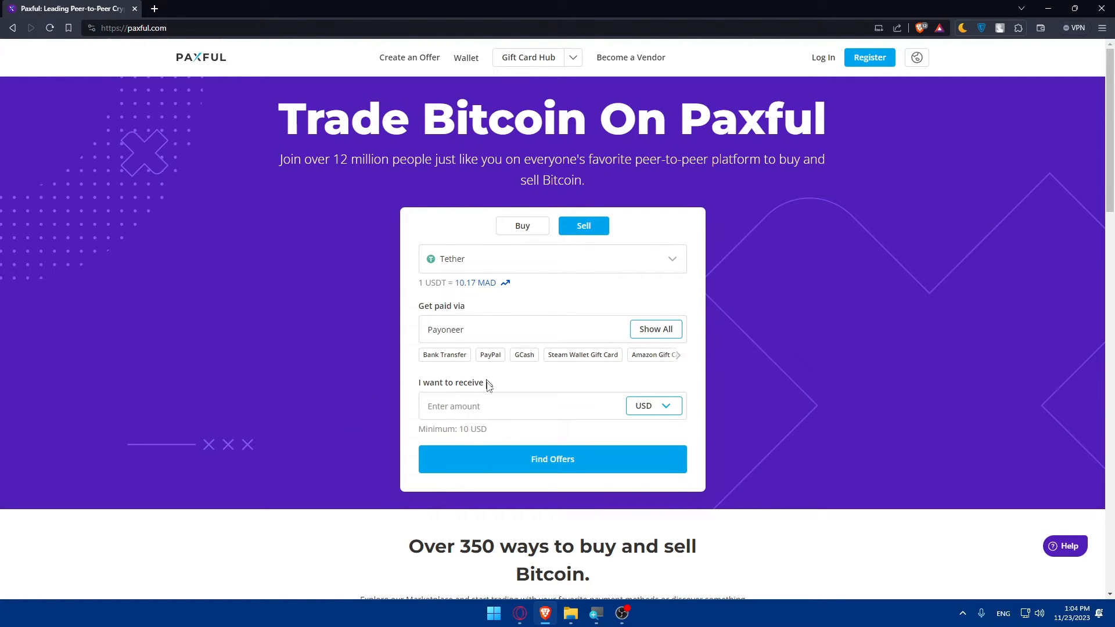
- Set 100 USD as the amount to receive on the Paxful sell form
{"action": "type", "text": "100"}
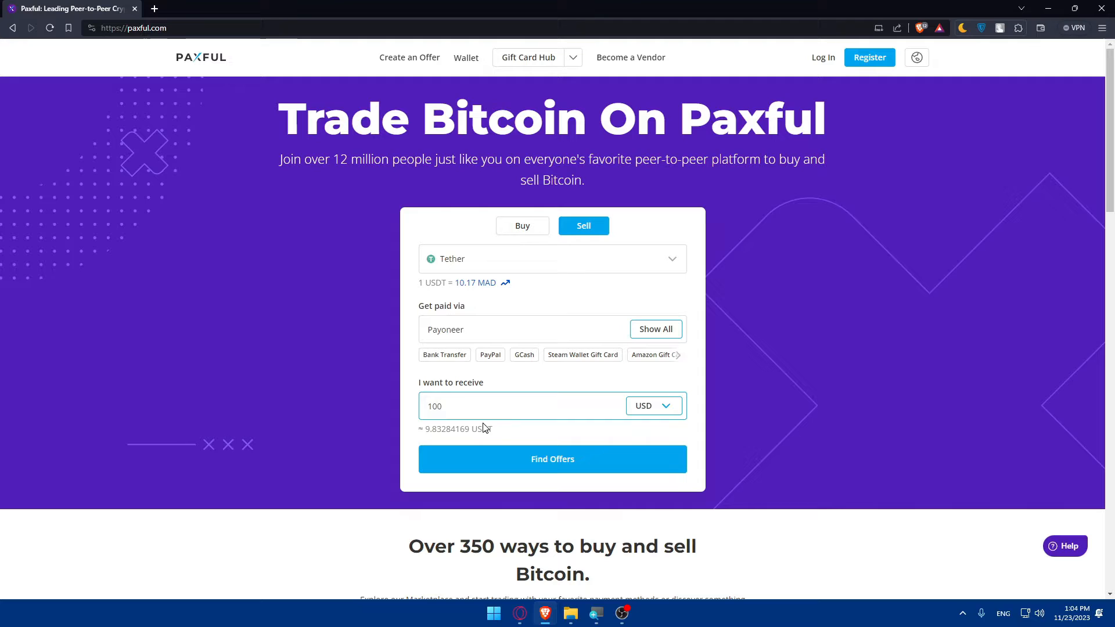
{"action": "left_click", "coordinate": [498, 406]}
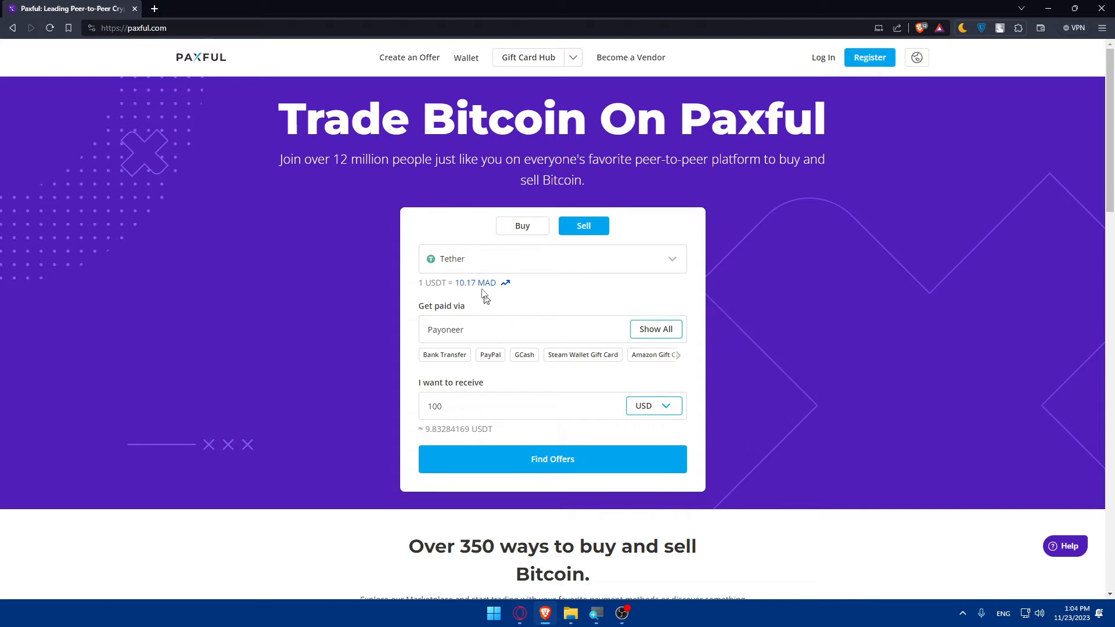
{"action": "mouse_move", "coordinate": [561, 292]}
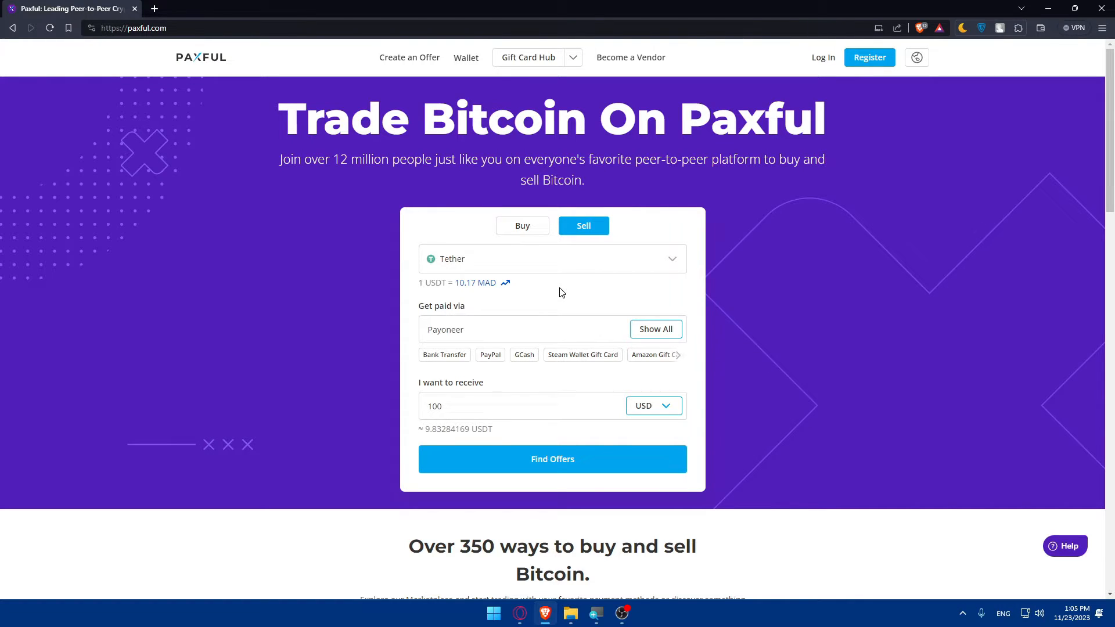
{"action": "mouse_move", "coordinate": [552, 279]}
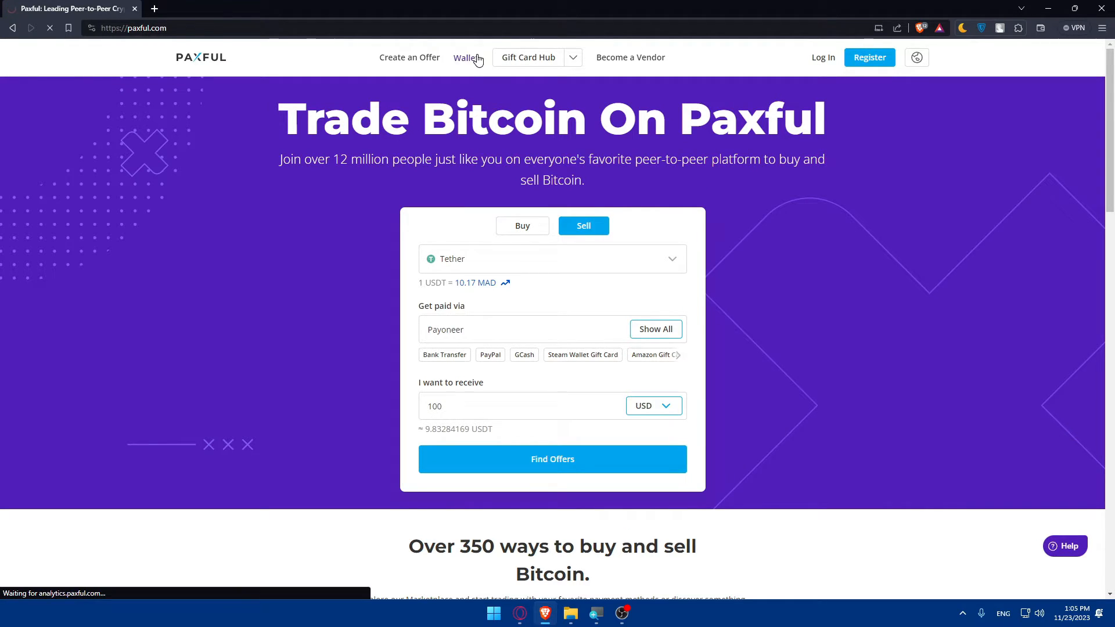
- View the Paxful Bitcoin wallet page, return home, and start a blank new tab
{"action": "left_click", "coordinate": [467, 58]}
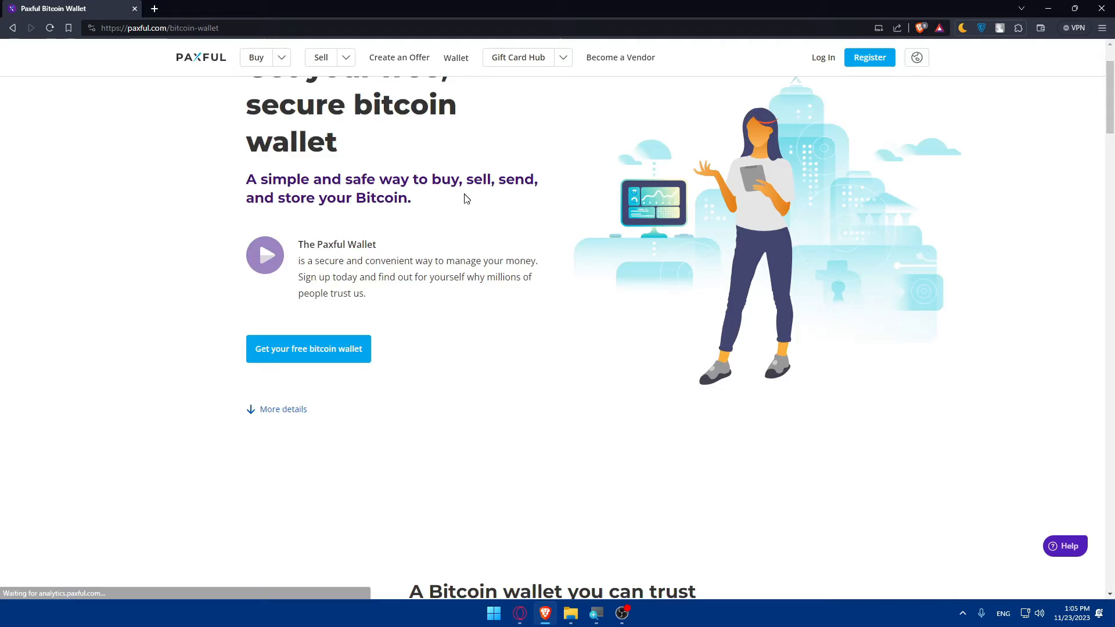
{"action": "scroll", "scroll_direction": "down", "scroll_amount": 3}
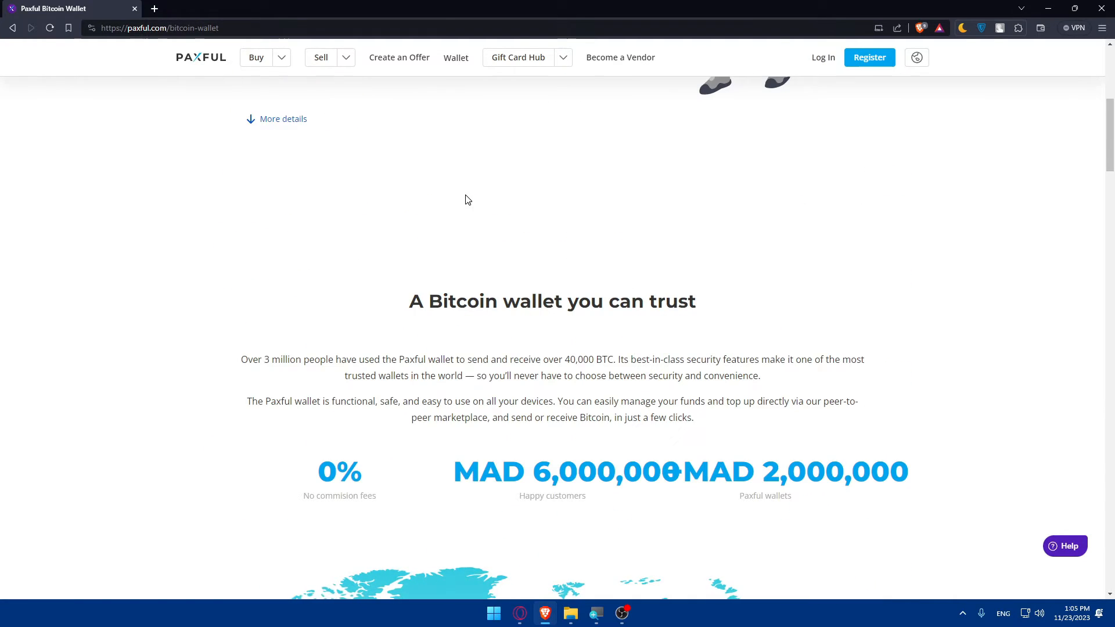
{"action": "left_click", "coordinate": [200, 57]}
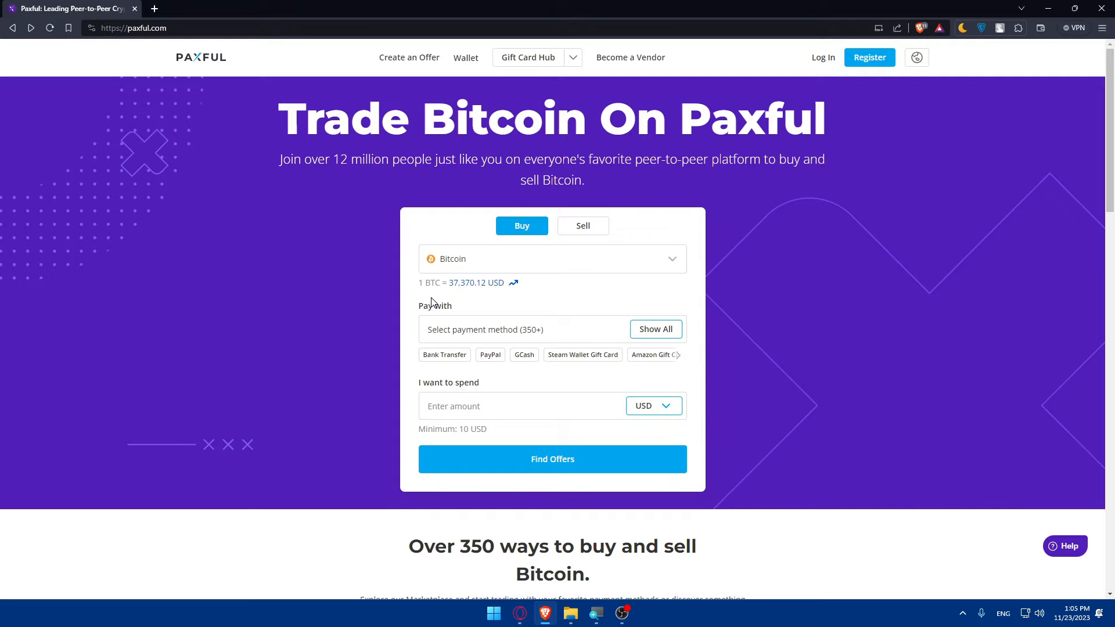
{"action": "left_click", "coordinate": [292, 8]}
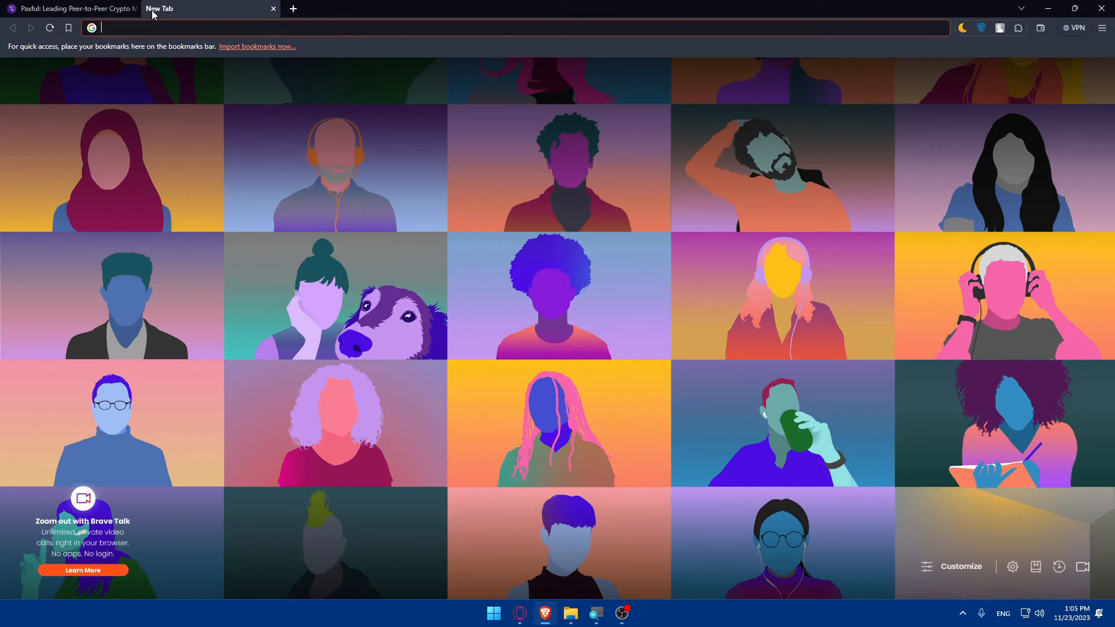
- Search Google for 'best vps', scan the results and bring up the Forbes VPS hosting article
{"action": "type", "text": "best vps"}
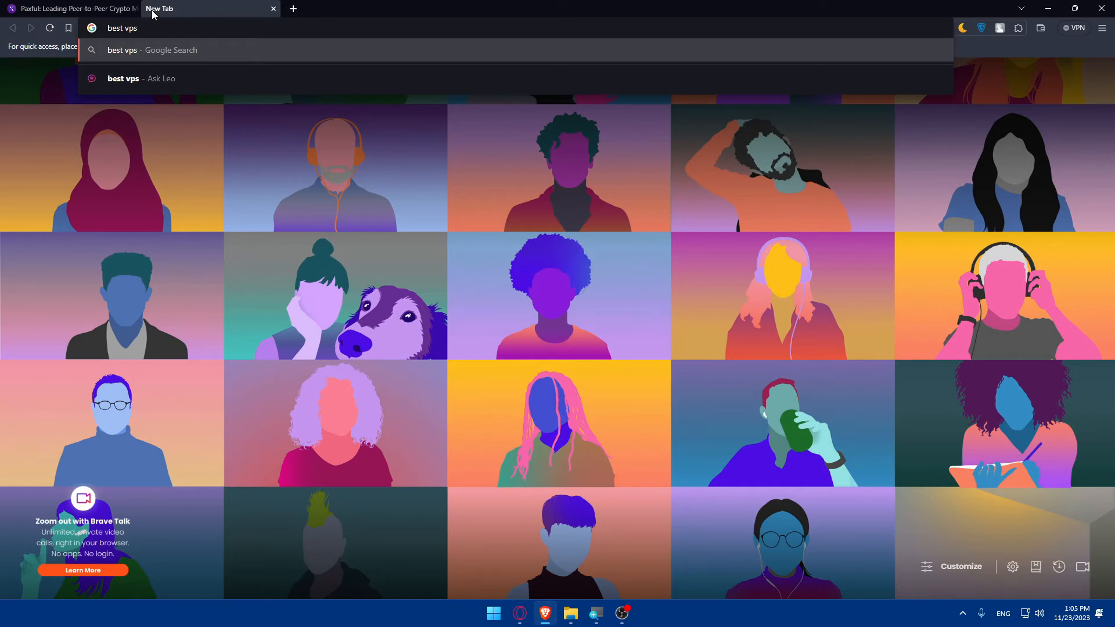
{"action": "key", "text": "Return"}
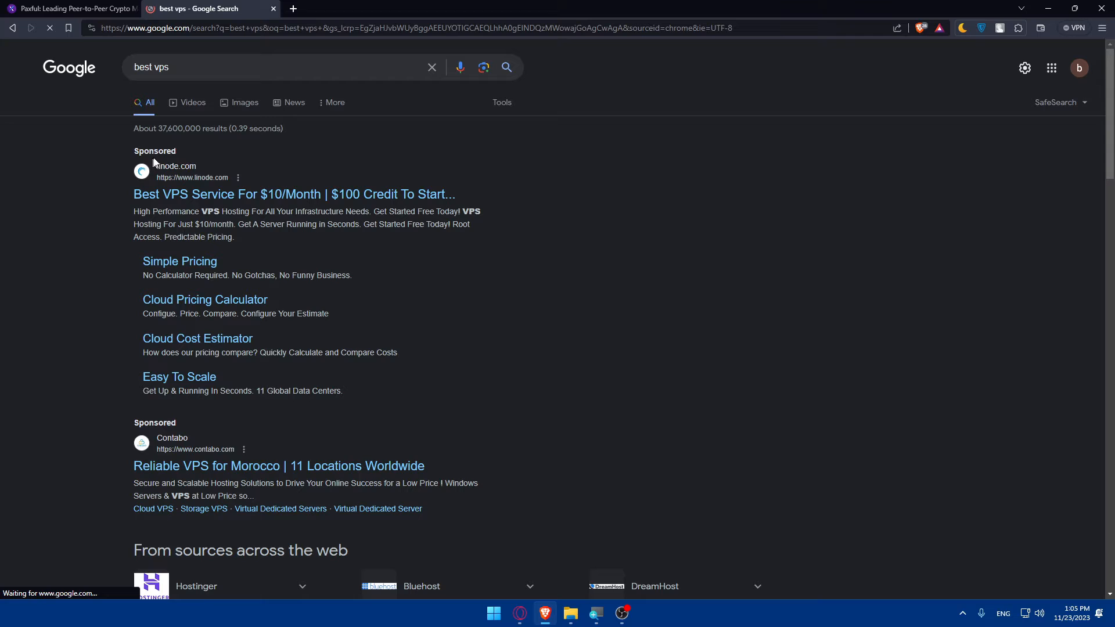
{"action": "scroll", "scroll_direction": "down", "scroll_amount": 3}
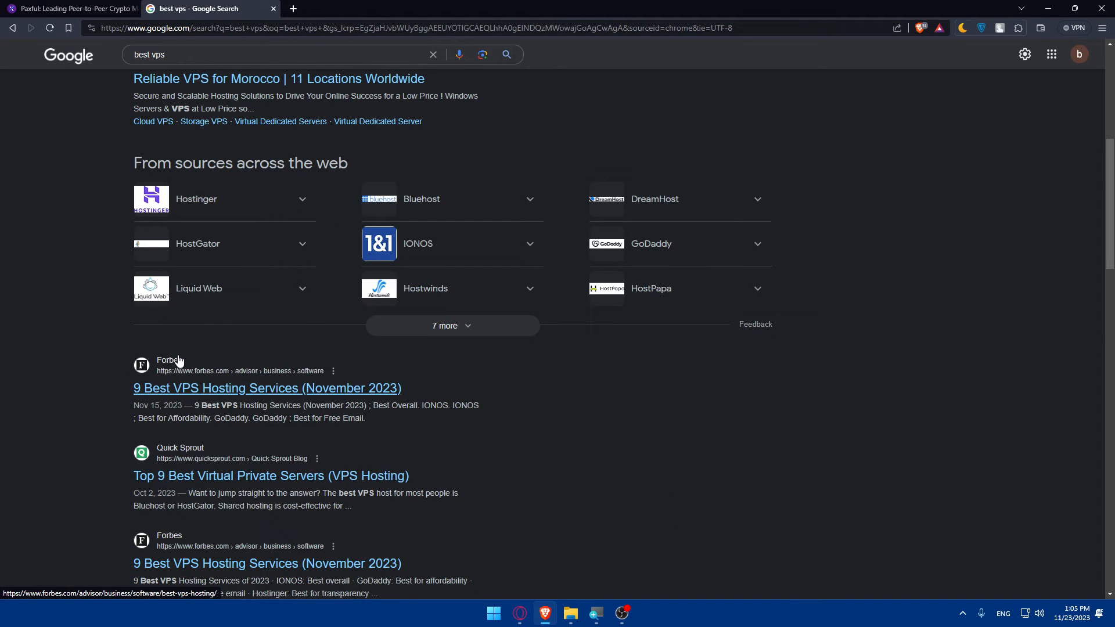
{"action": "scroll", "scroll_direction": "down", "scroll_amount": 3}
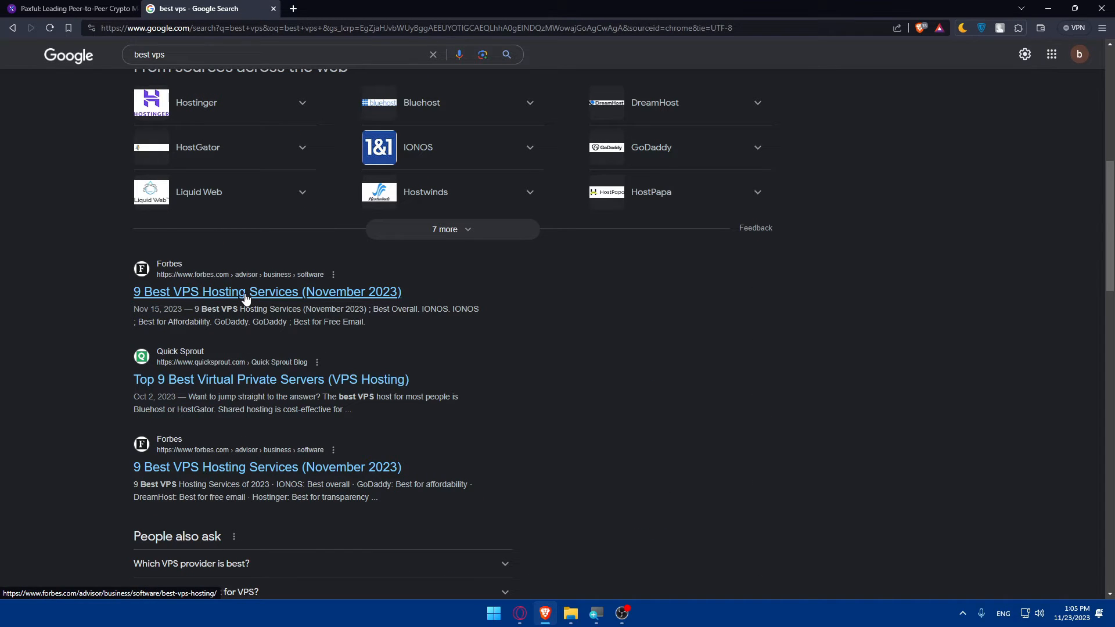
{"action": "scroll", "scroll_direction": "down", "scroll_amount": 3}
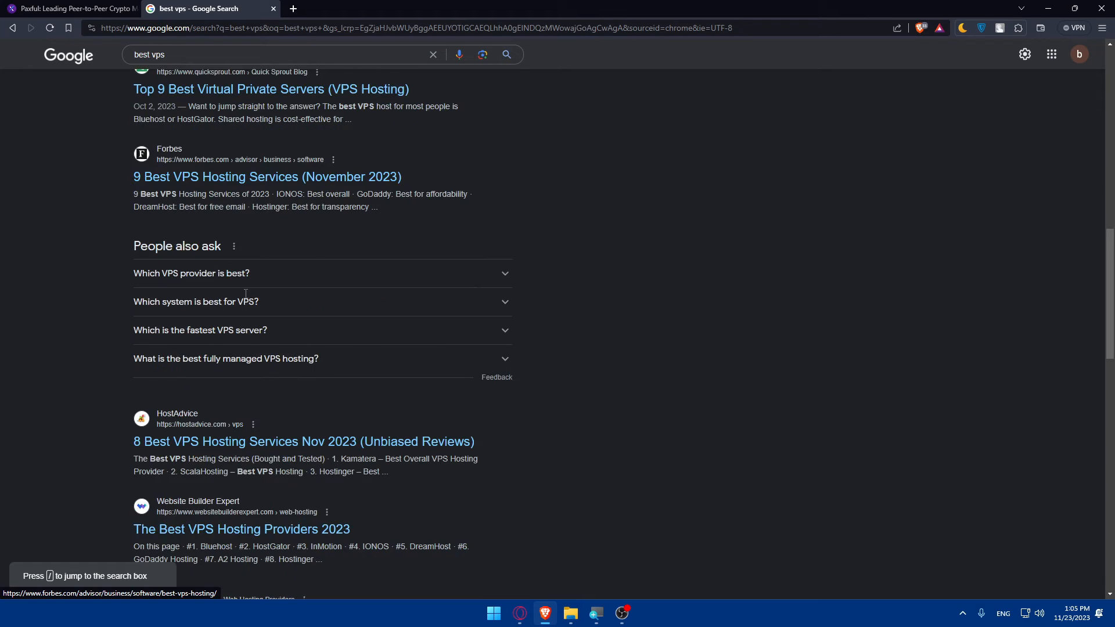
{"action": "scroll", "scroll_direction": "up", "scroll_amount": 3}
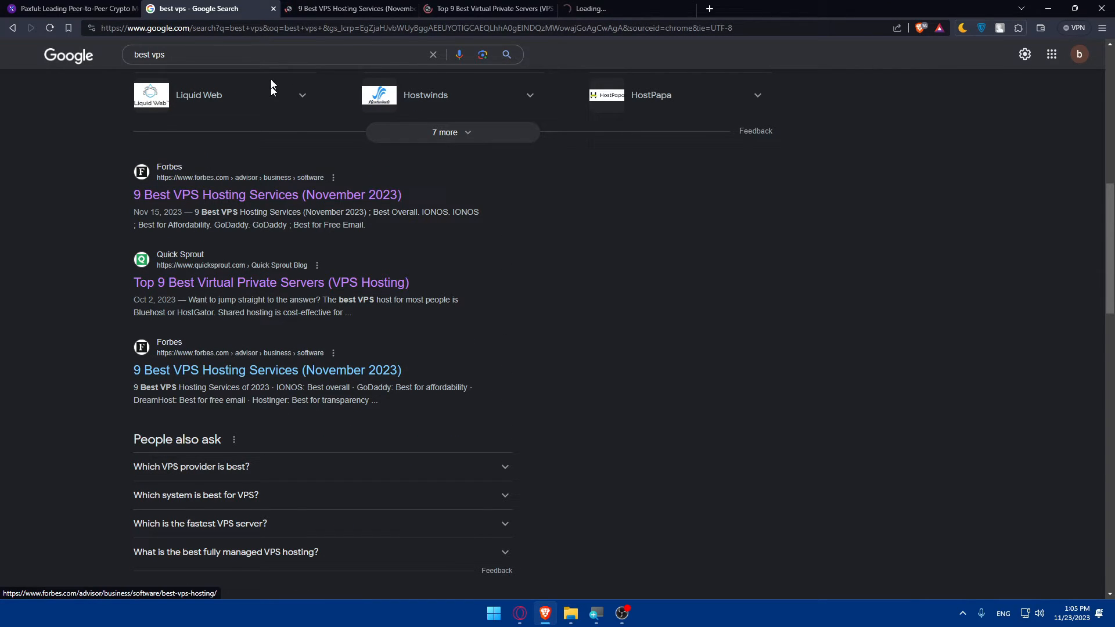
{"action": "left_click", "coordinate": [267, 194]}
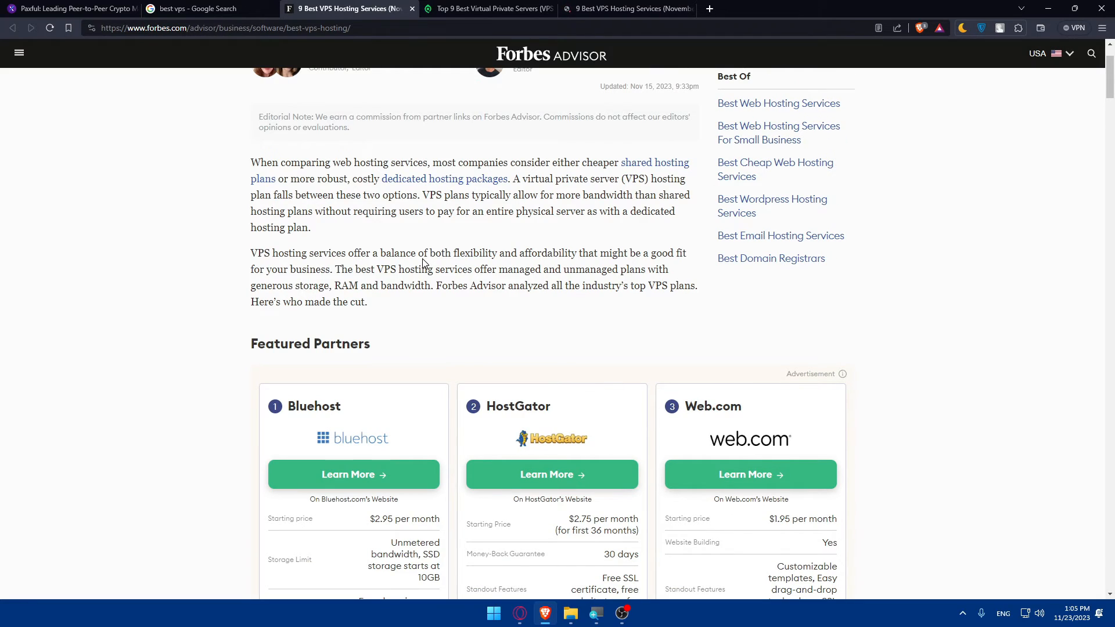
- Read through the Forbes VPS rankings and featured partners, then close the Quick Sprout article
{"action": "scroll", "scroll_direction": "down", "scroll_amount": 3}
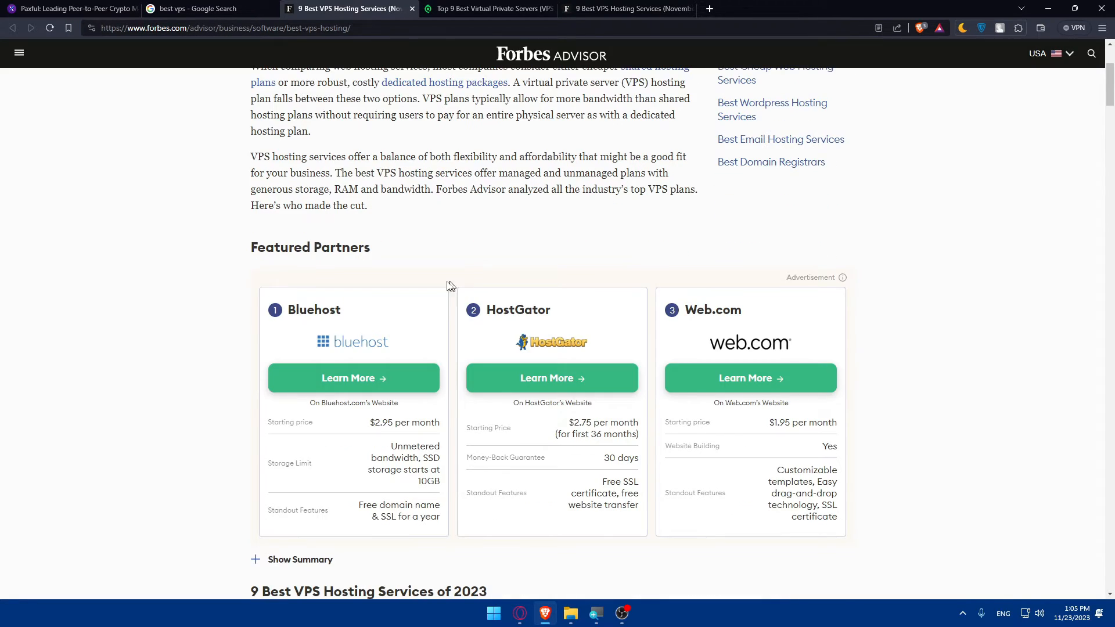
{"action": "scroll", "scroll_direction": "down", "scroll_amount": 3}
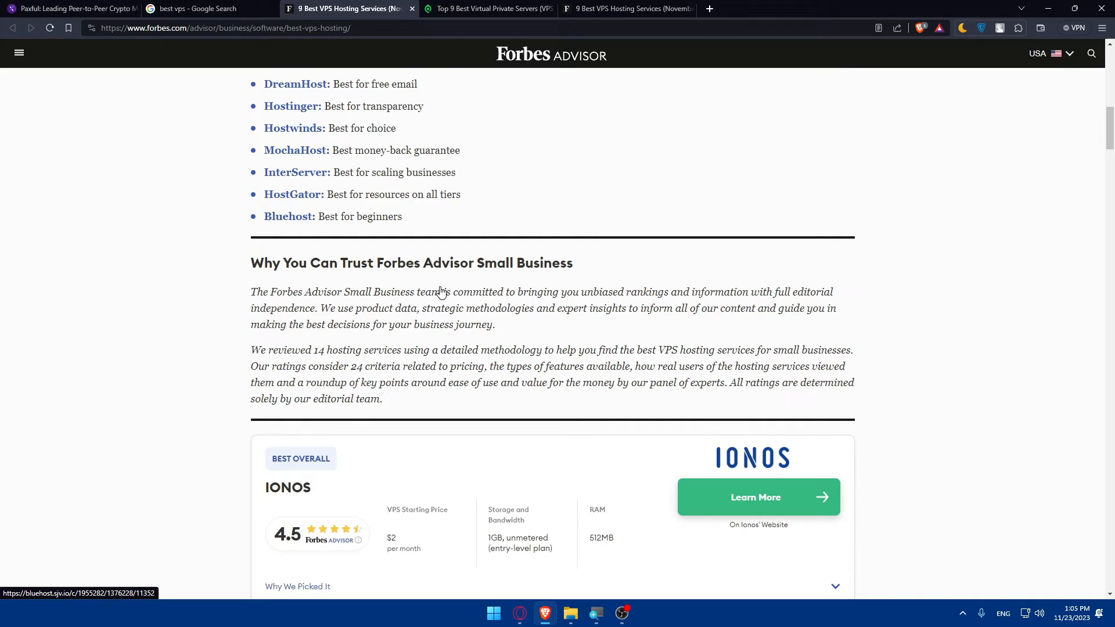
{"action": "scroll", "scroll_direction": "down", "scroll_amount": 3}
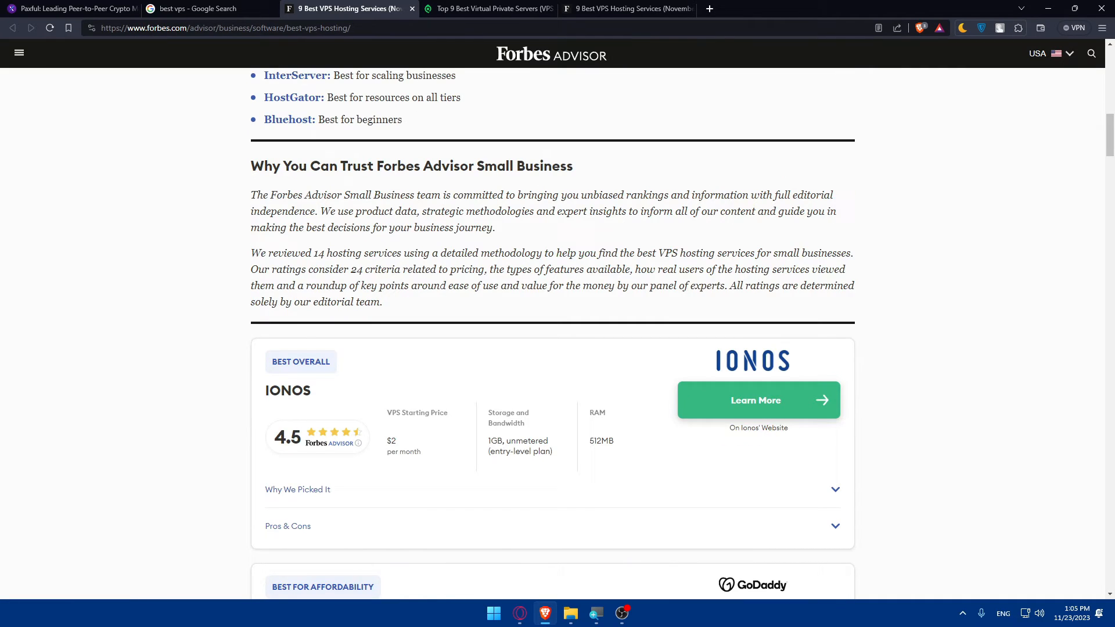
{"action": "scroll", "scroll_direction": "up", "scroll_amount": 3}
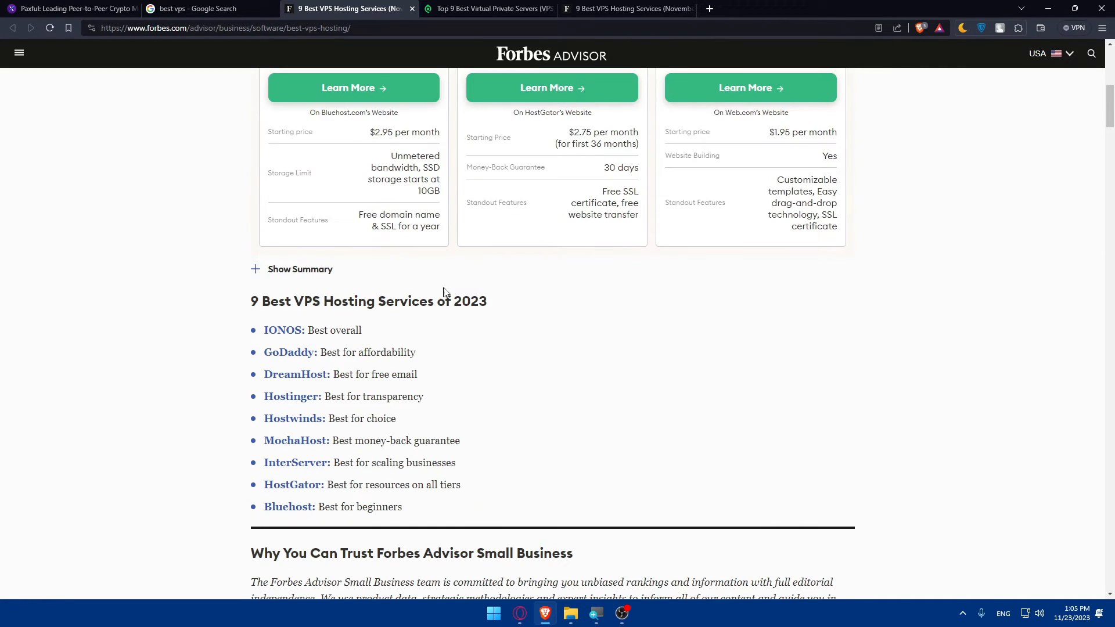
{"action": "scroll", "scroll_direction": "up", "scroll_amount": 3}
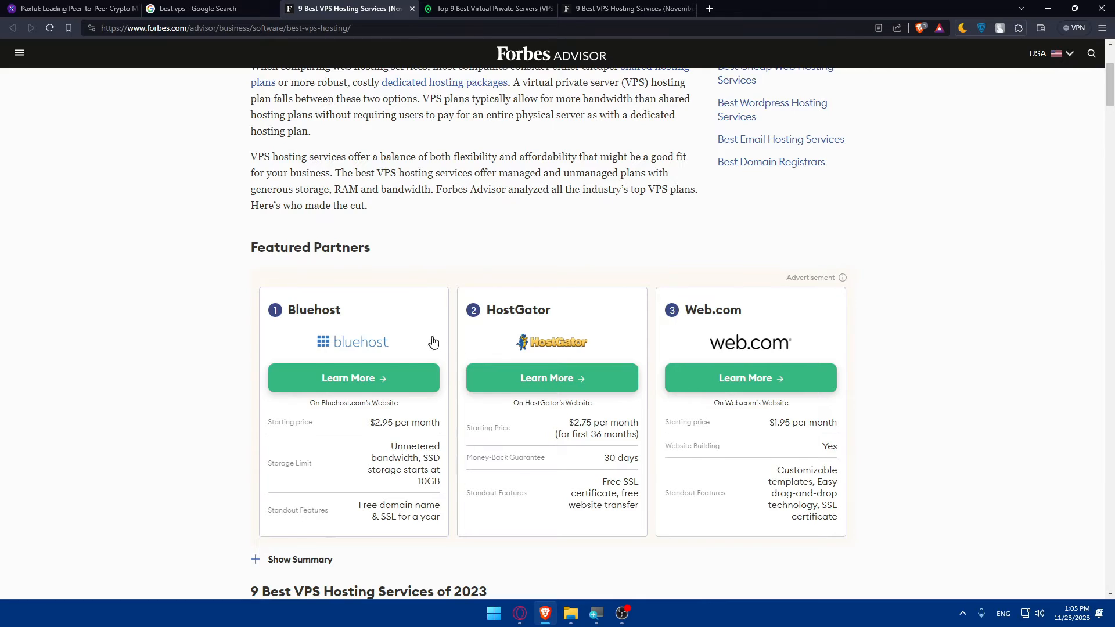
{"action": "scroll", "scroll_direction": "down", "scroll_amount": 3}
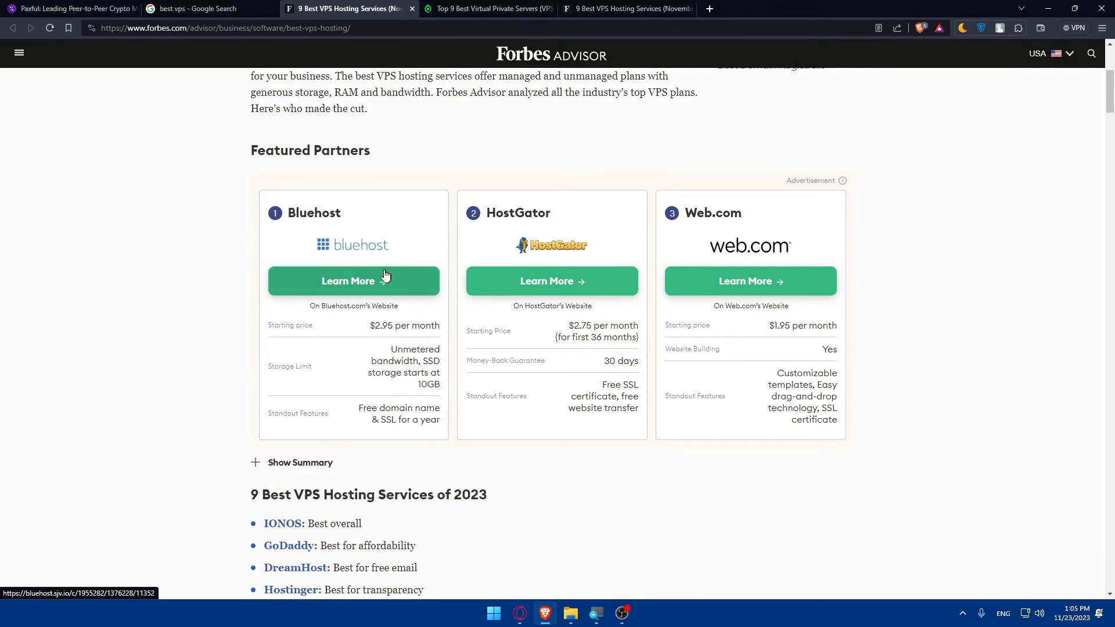
{"action": "mouse_move", "coordinate": [483, 254]}
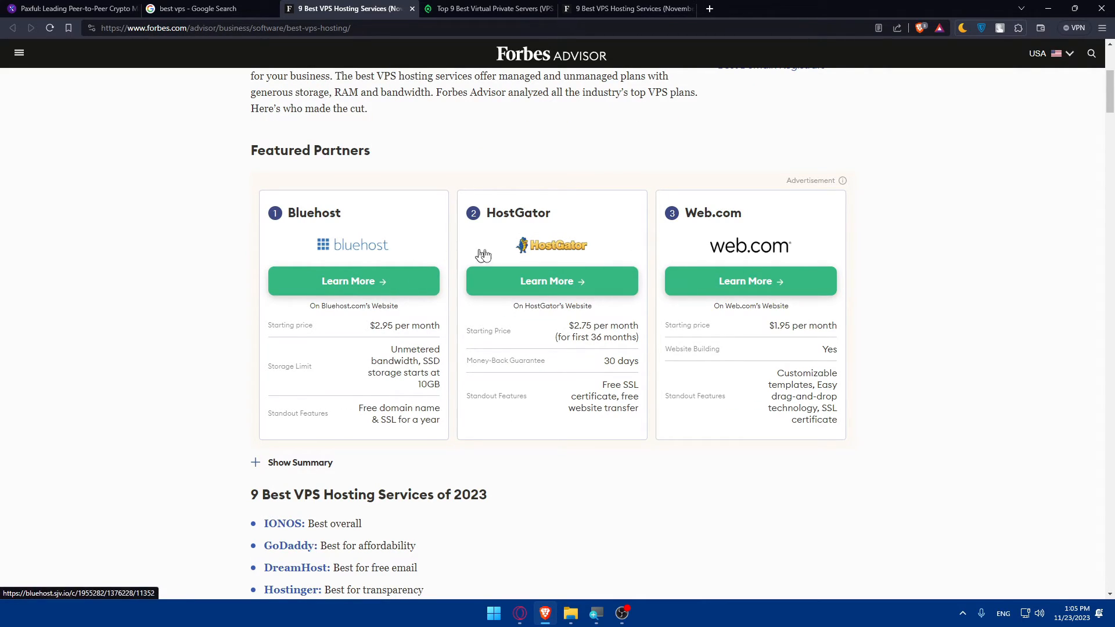
{"action": "mouse_move", "coordinate": [498, 311]}
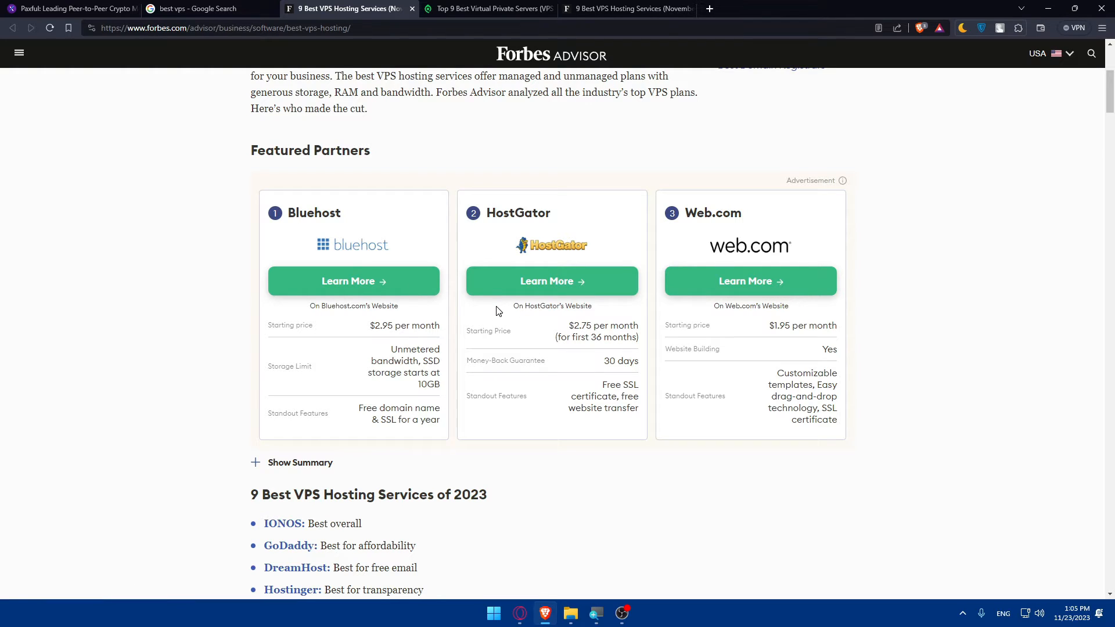
{"action": "mouse_move", "coordinate": [357, 329]}
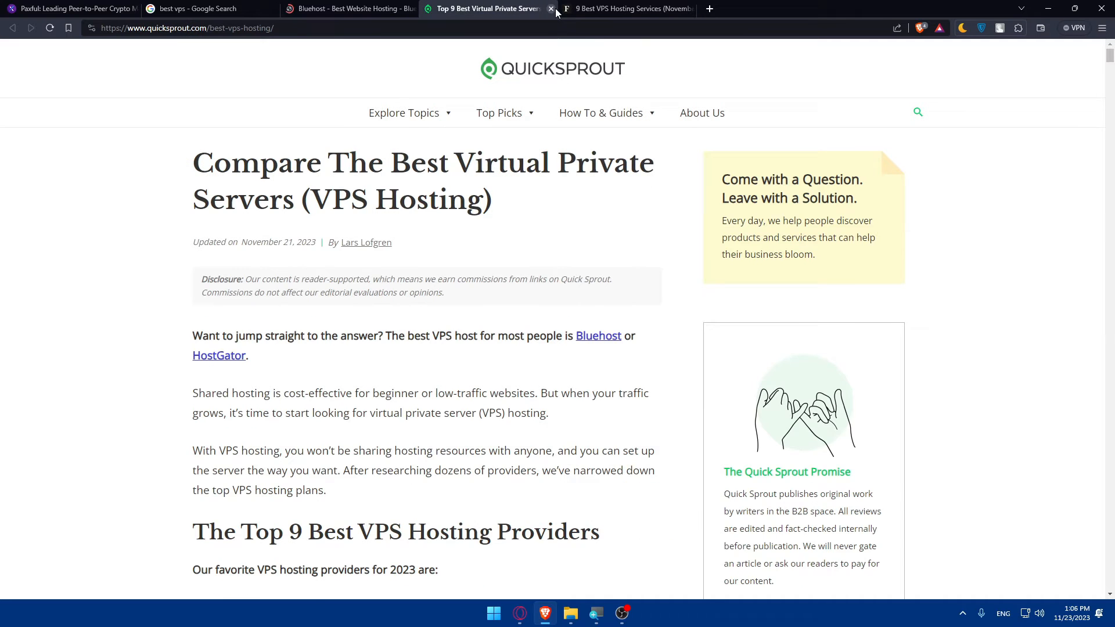
{"action": "left_click", "coordinate": [550, 8]}
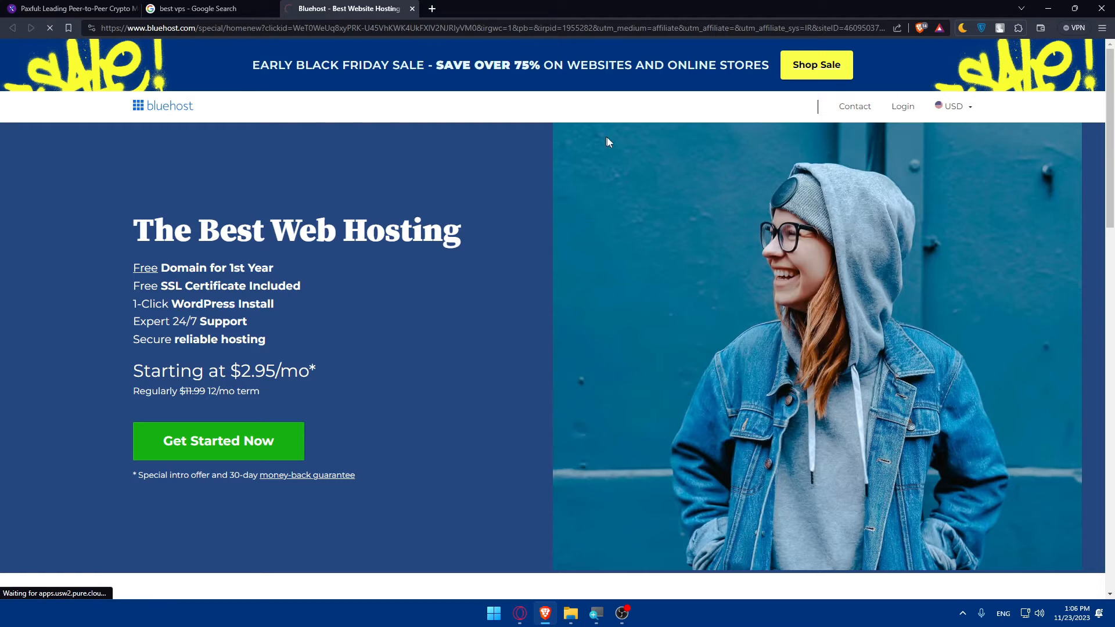
- Log in to the Bluehost account and decline the domain privacy offer to reach the account home
{"action": "left_click", "coordinate": [903, 106]}
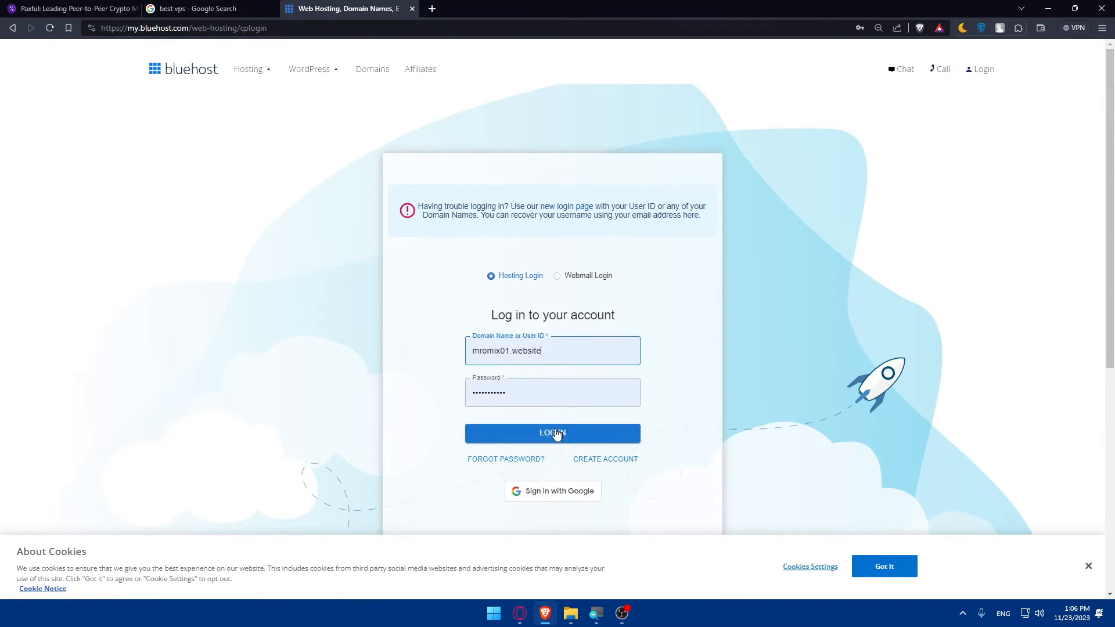
{"action": "left_click", "coordinate": [552, 433]}
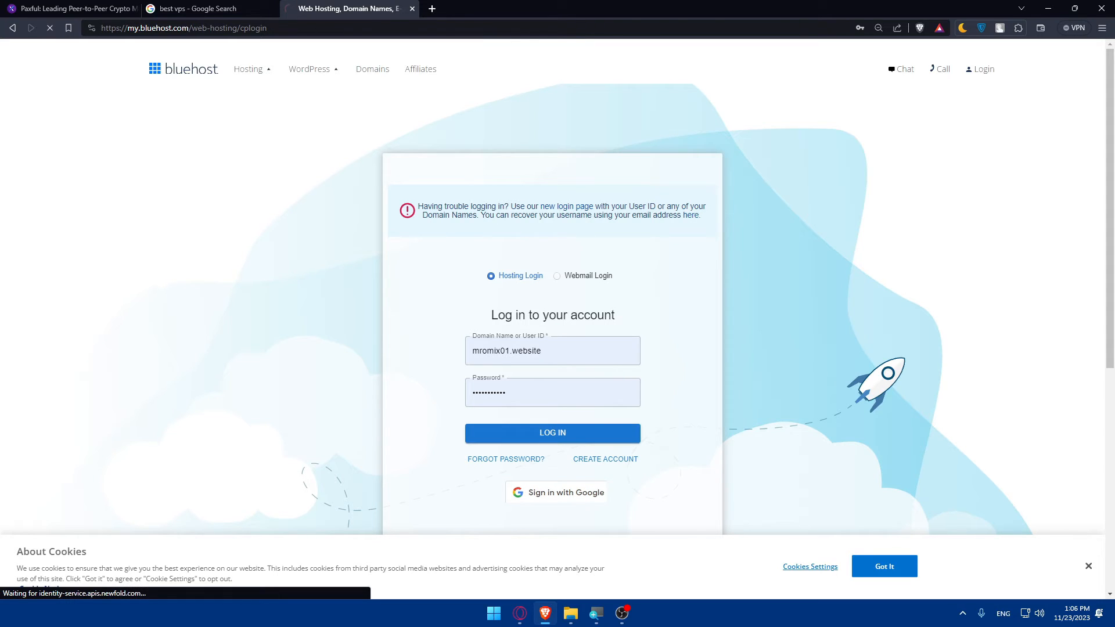
{"action": "left_click", "coordinate": [552, 432]}
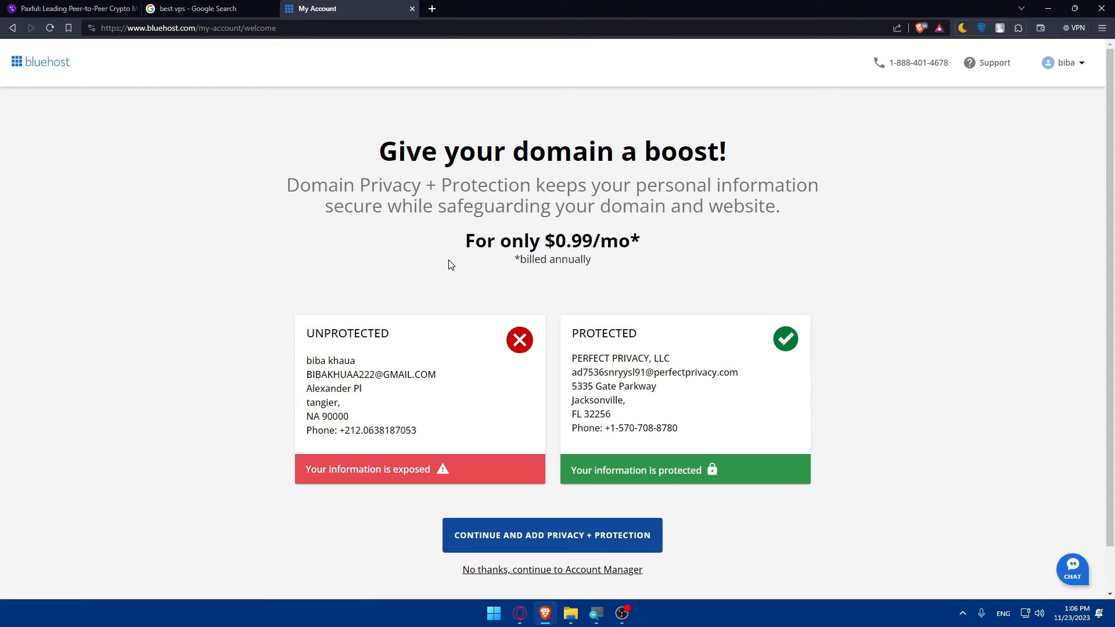
{"action": "scroll", "scroll_direction": "down", "scroll_amount": 3}
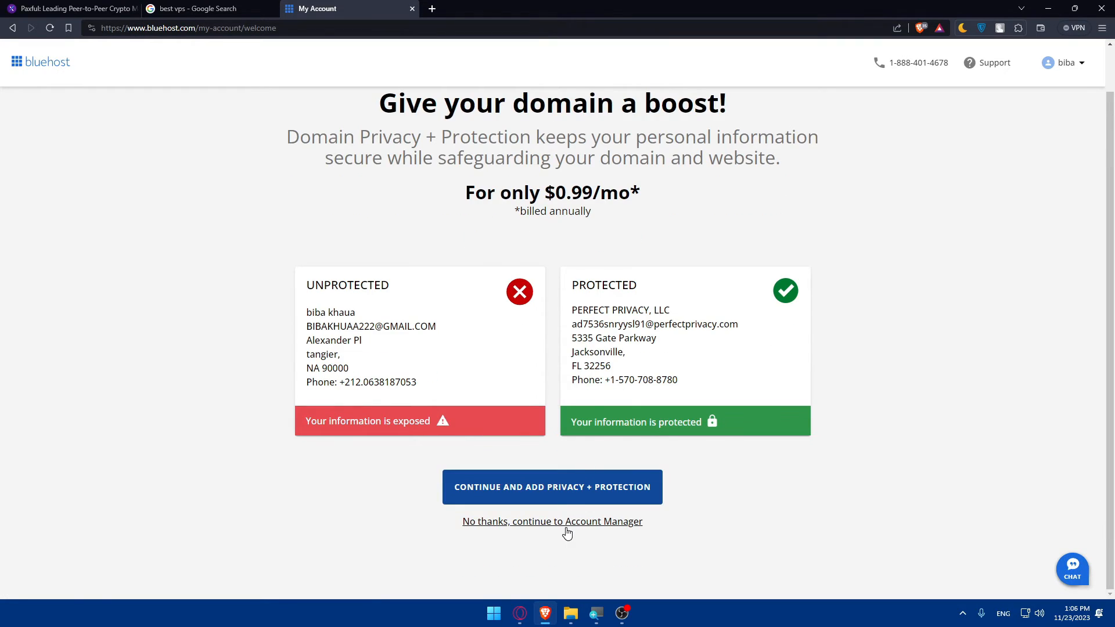
{"action": "left_click", "coordinate": [551, 522]}
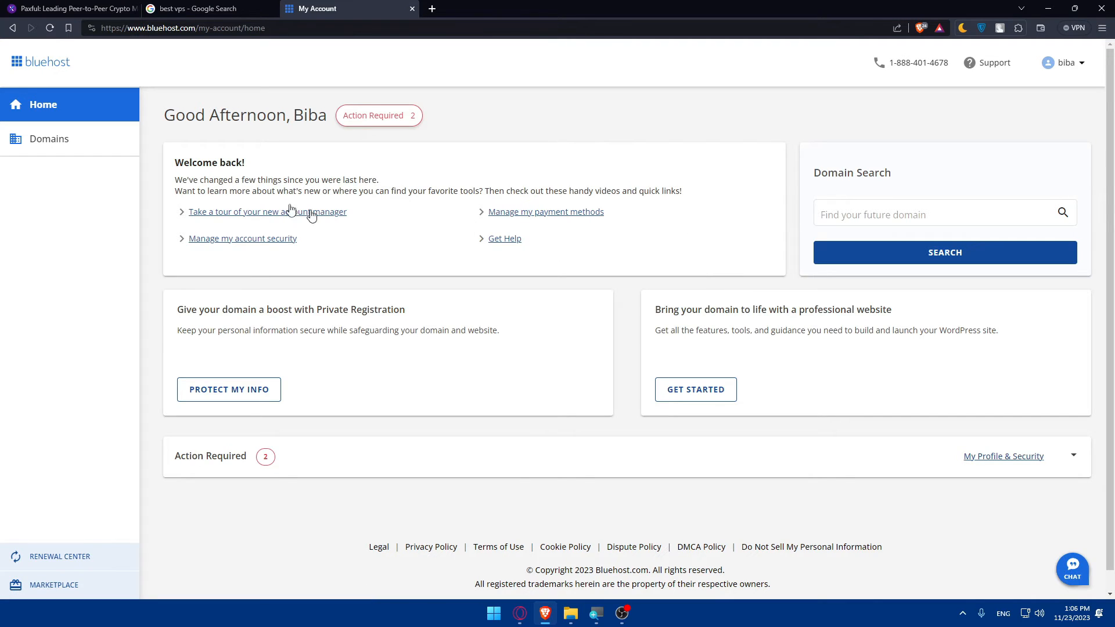
- Add mromix01.com, .net and .org with Domain Privacy to the cart via ADD 3 & CHECKOUT
{"action": "left_click", "coordinate": [49, 138]}
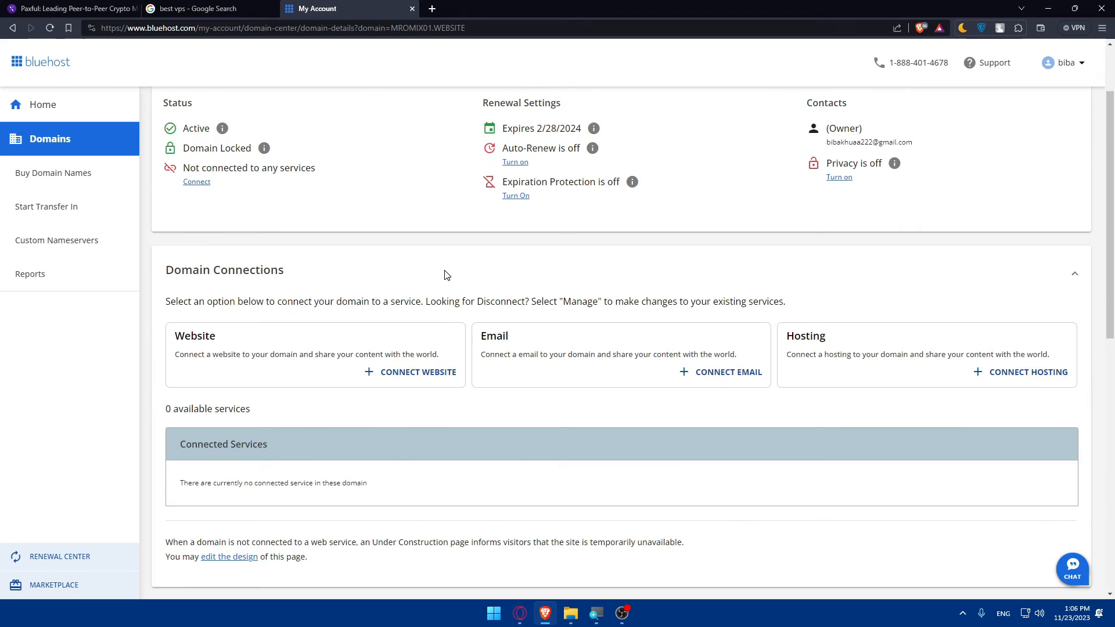
{"action": "scroll", "scroll_direction": "up", "scroll_amount": 3}
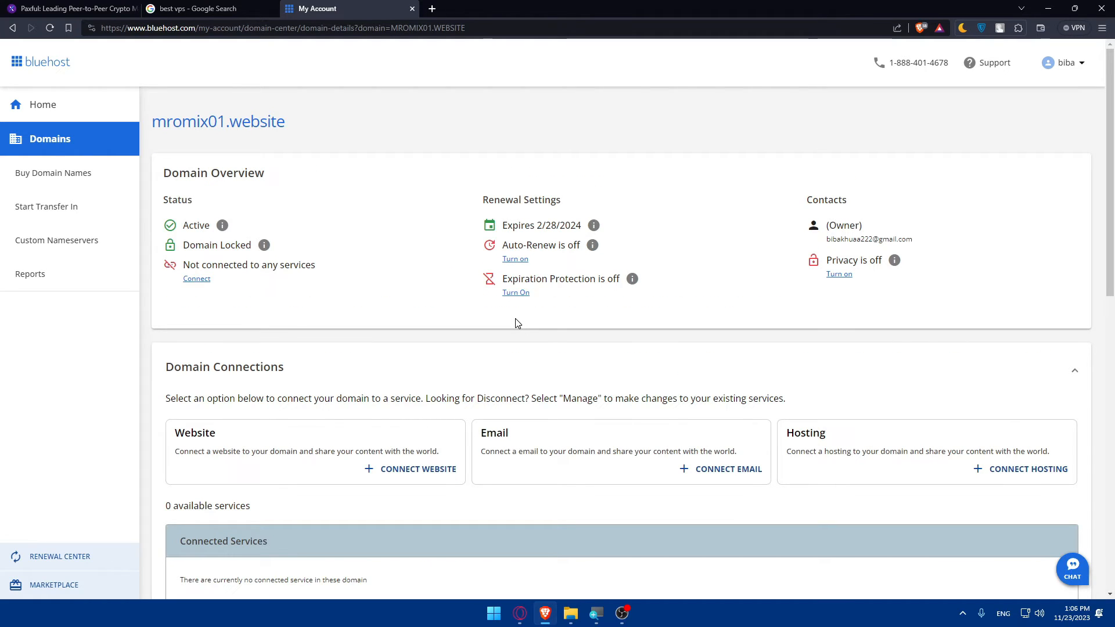
{"action": "scroll", "scroll_direction": "down", "scroll_amount": 3}
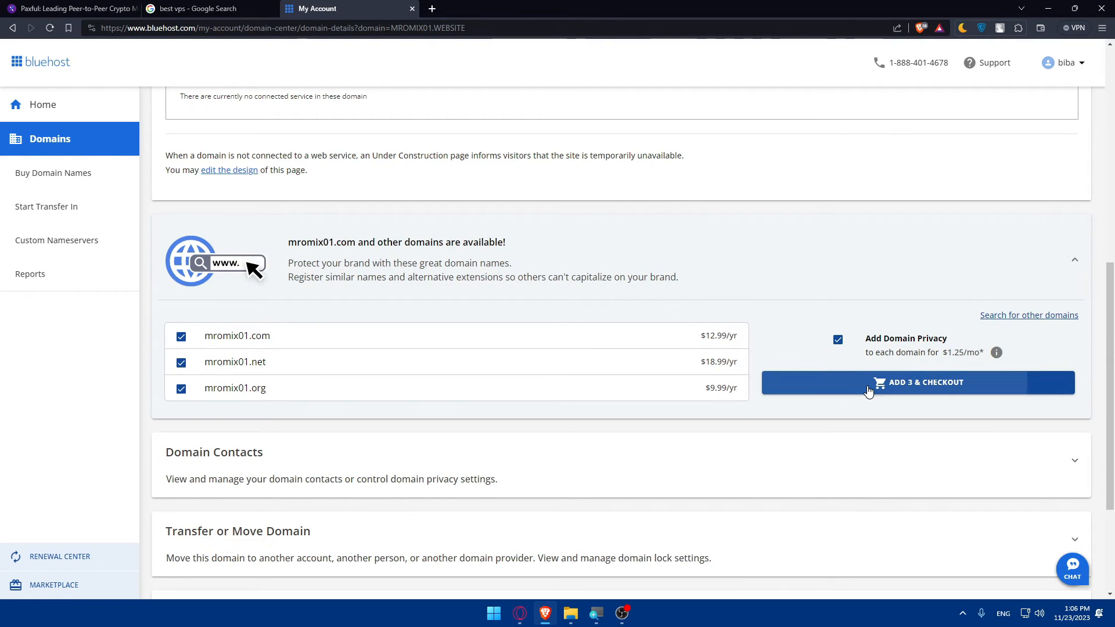
{"action": "left_click", "coordinate": [917, 382]}
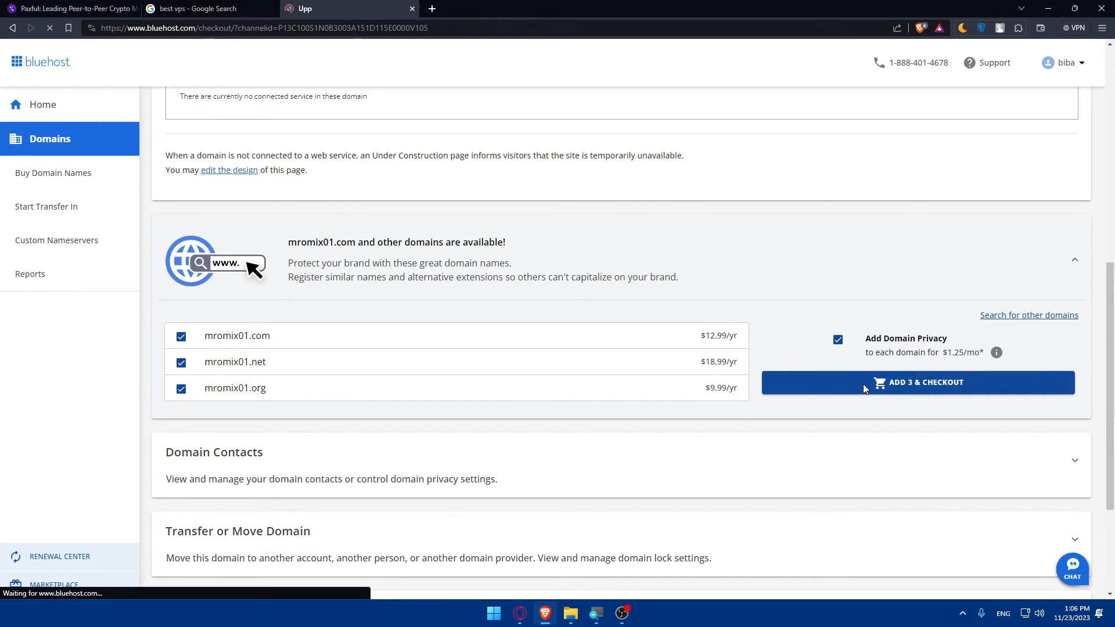
{"action": "left_click", "coordinate": [917, 382]}
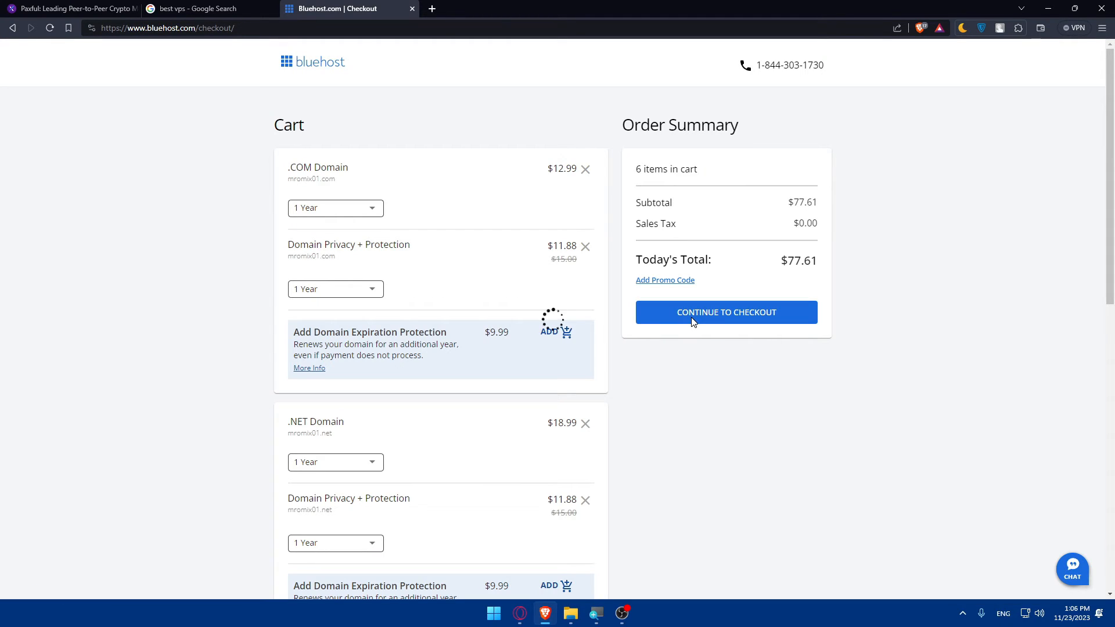
- Proceed to checkout with the other account chosen and Bluehost tips and offers opted out
{"action": "left_click", "coordinate": [725, 312]}
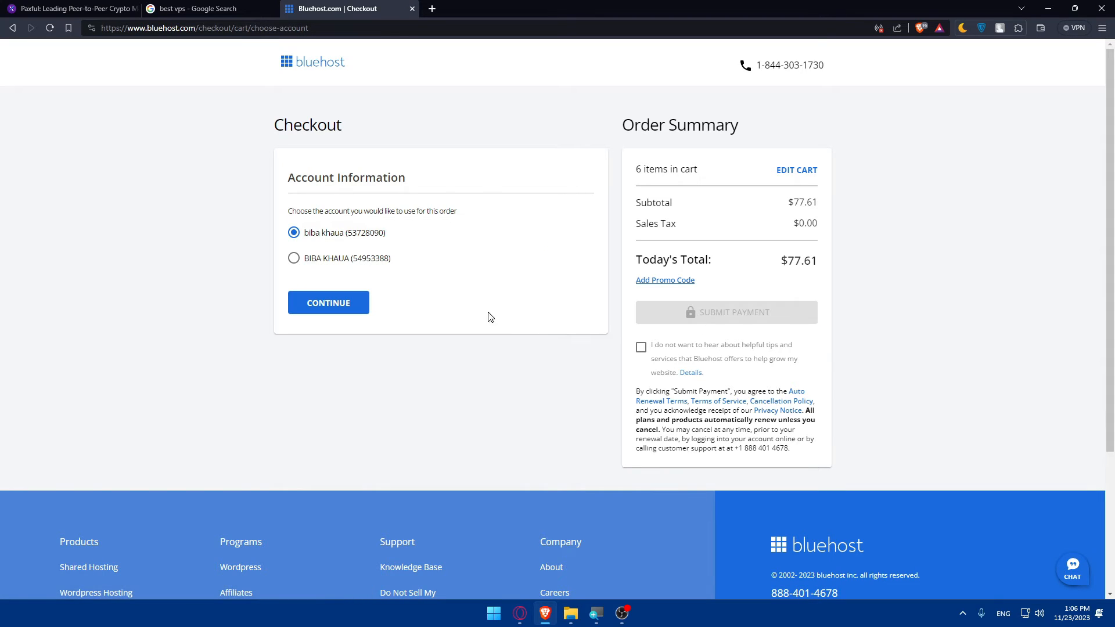
{"action": "mouse_move", "coordinate": [321, 267]}
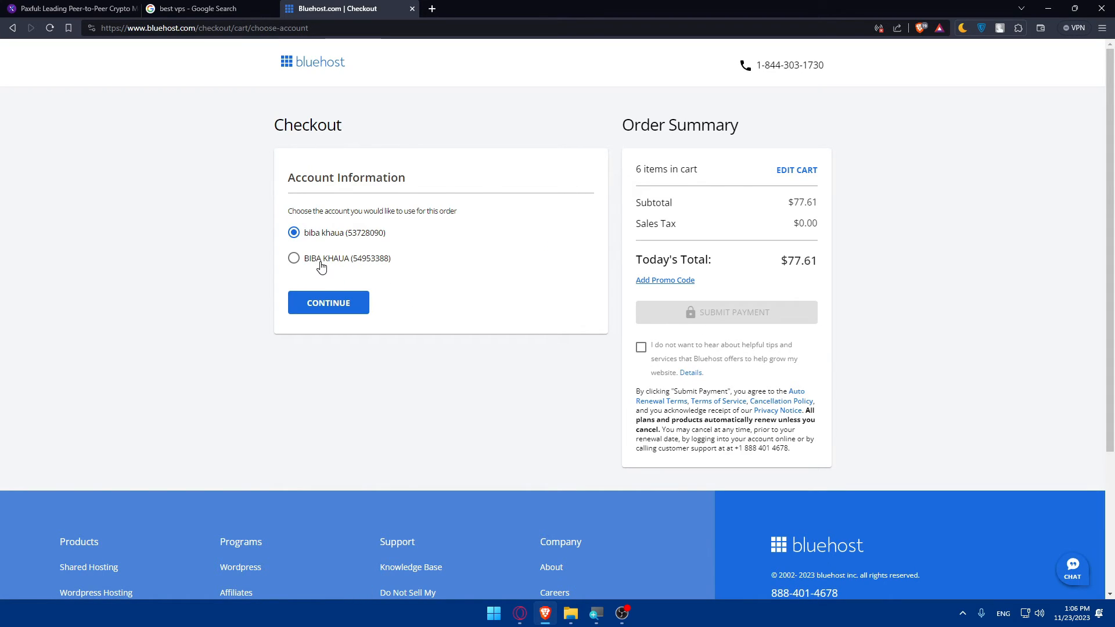
{"action": "left_click", "coordinate": [293, 258]}
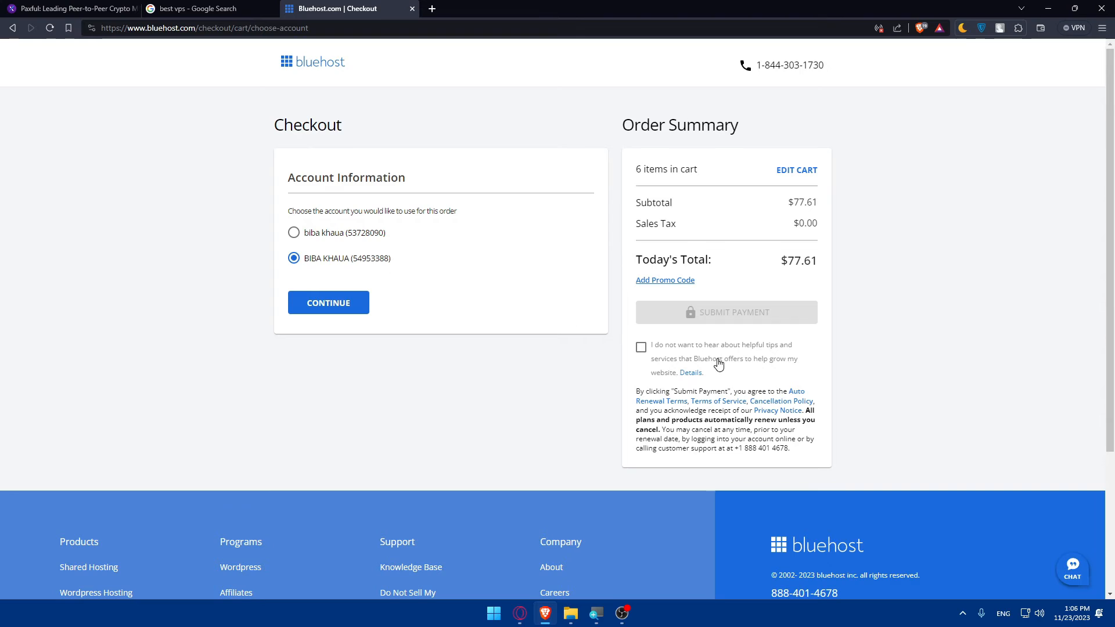
{"action": "left_click", "coordinate": [641, 347]}
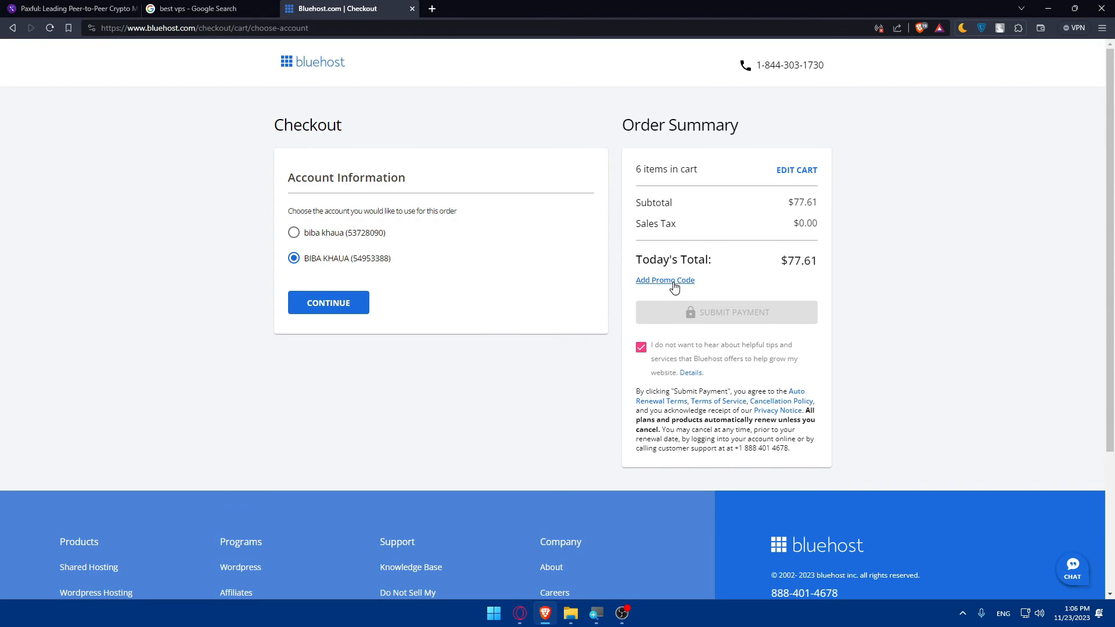
{"action": "mouse_move", "coordinate": [633, 294]}
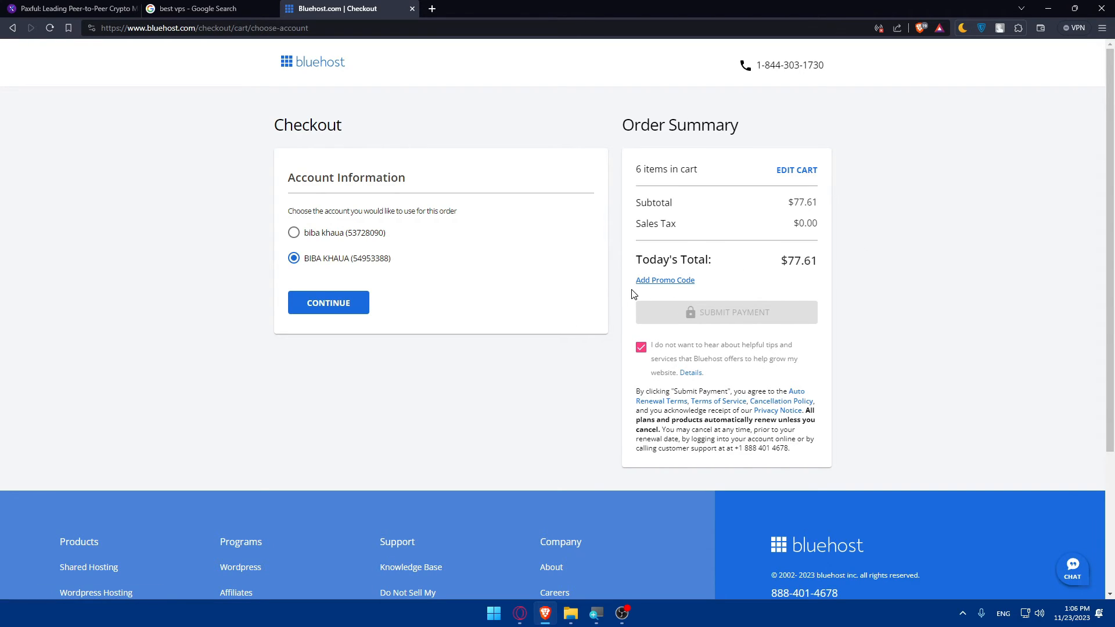
{"action": "left_click", "coordinate": [328, 302]}
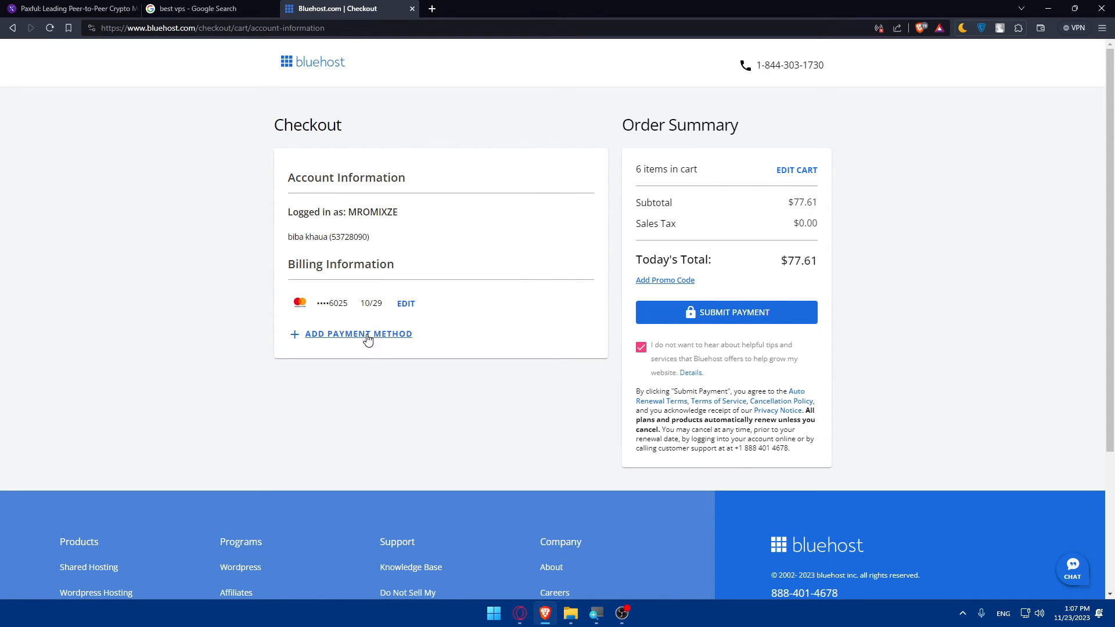
- Add a new payment method, choosing PayPal, and continue to pay with it
{"action": "left_click", "coordinate": [358, 333]}
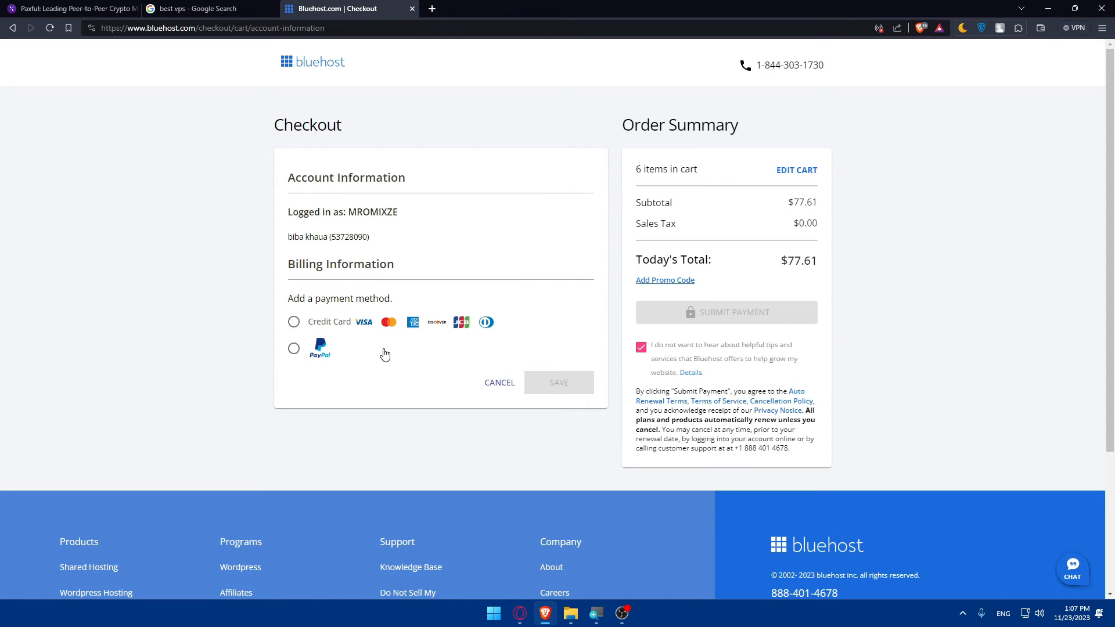
{"action": "mouse_move", "coordinate": [318, 332]}
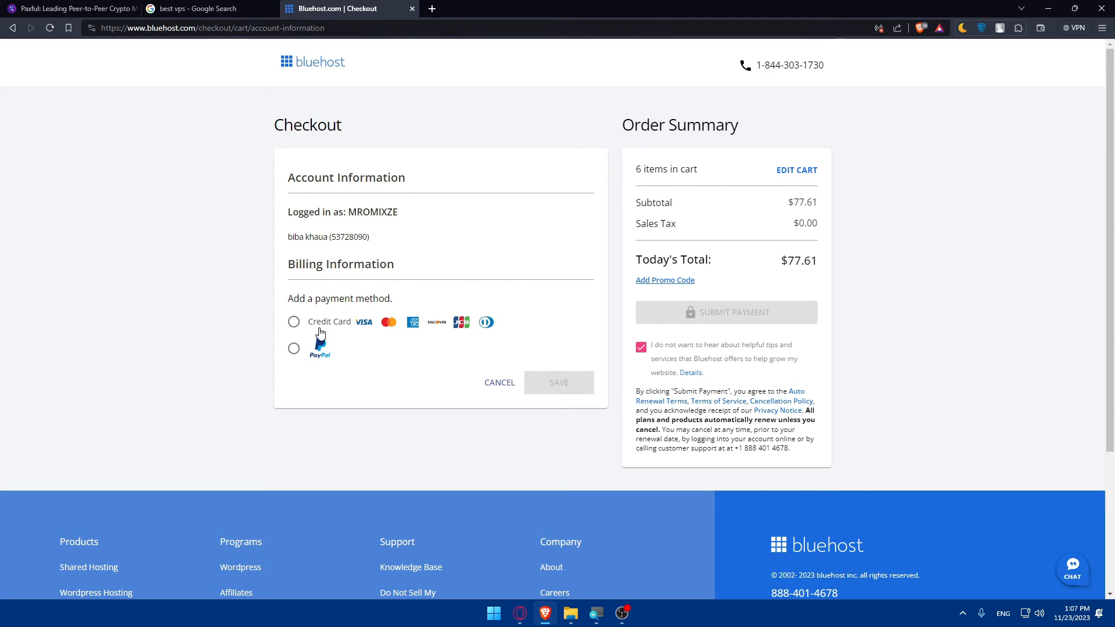
{"action": "left_click", "coordinate": [71, 8]}
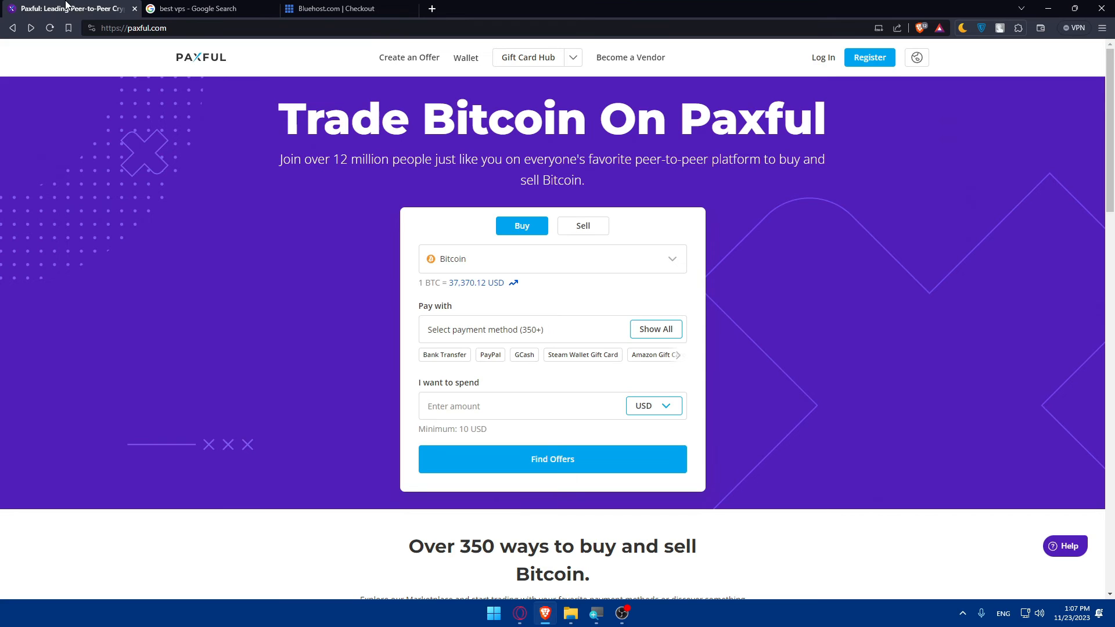
{"action": "left_click", "coordinate": [349, 8]}
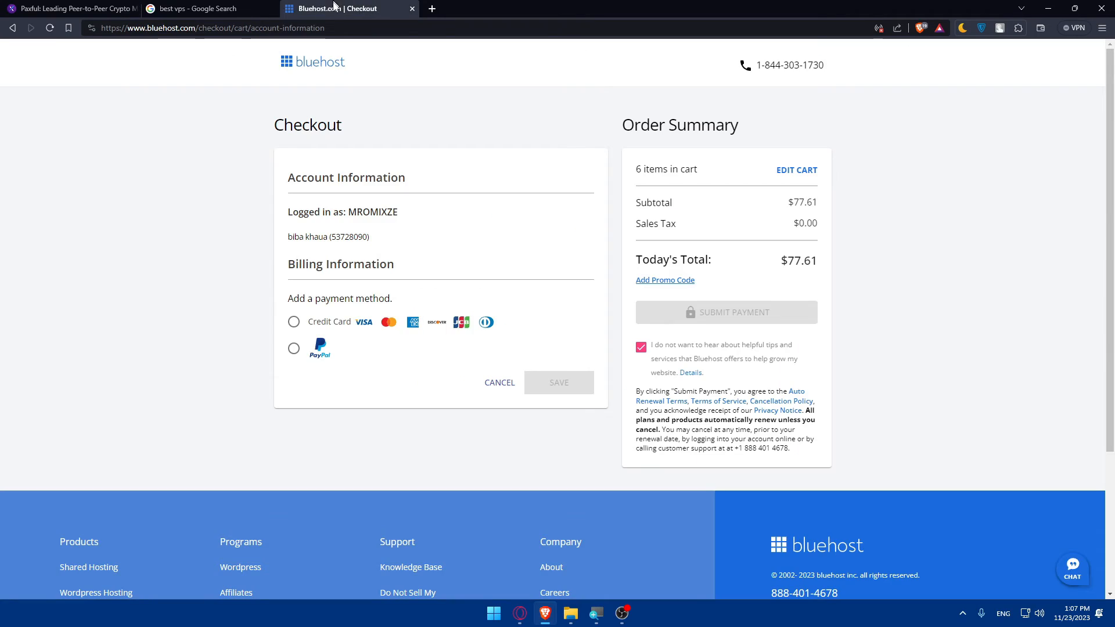
{"action": "left_click", "coordinate": [293, 348]}
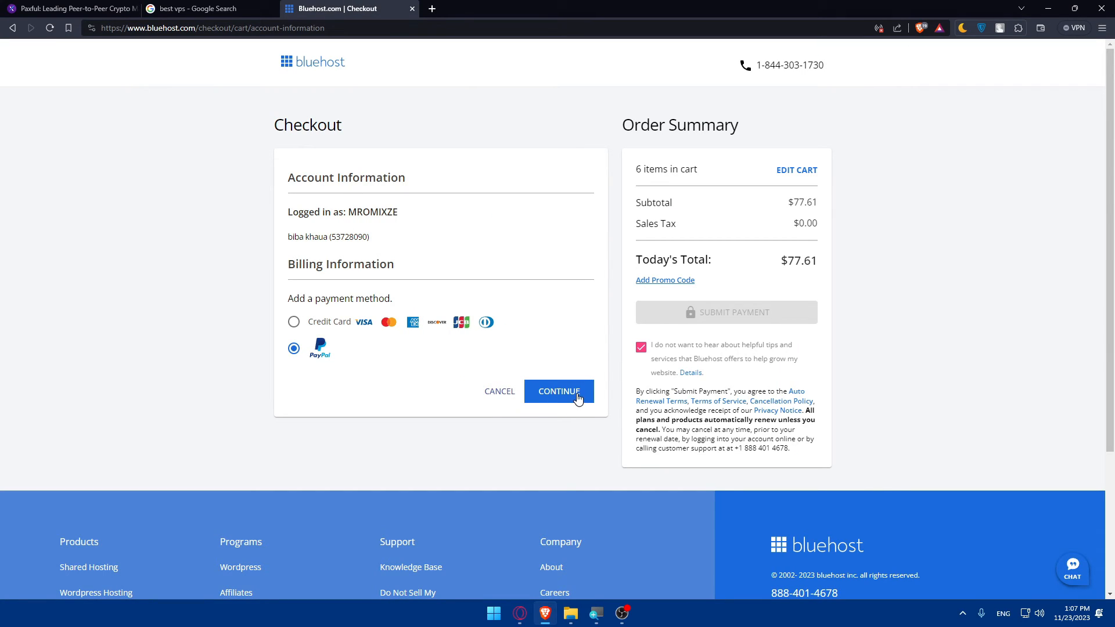
{"action": "left_click", "coordinate": [558, 392]}
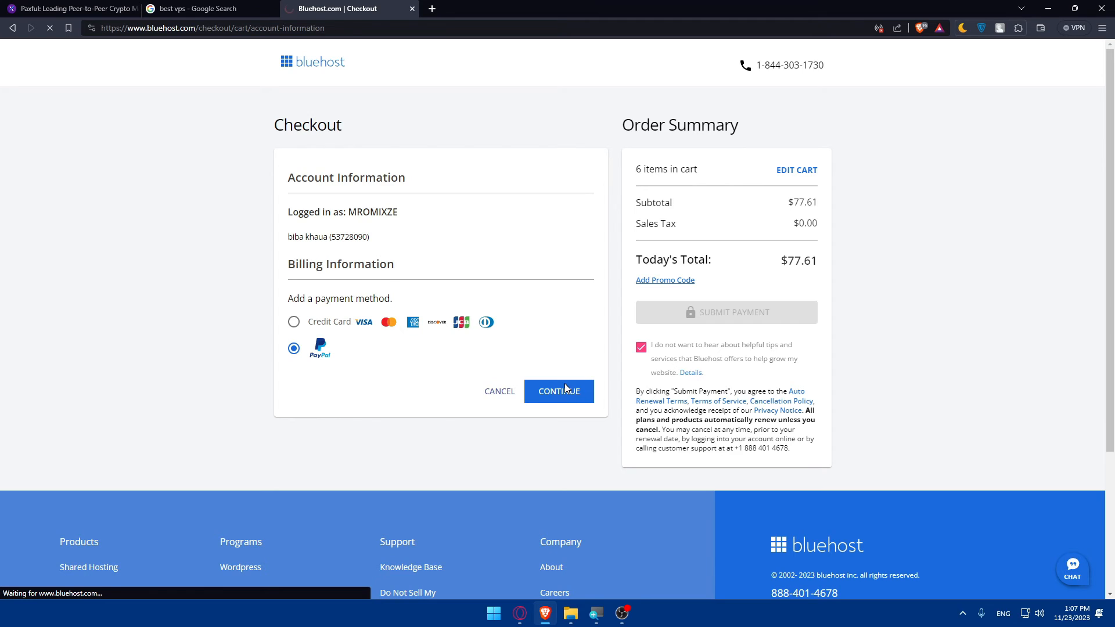
- Switch the PayPal checkout login to United States English, then close its tab
{"action": "left_click", "coordinate": [559, 391]}
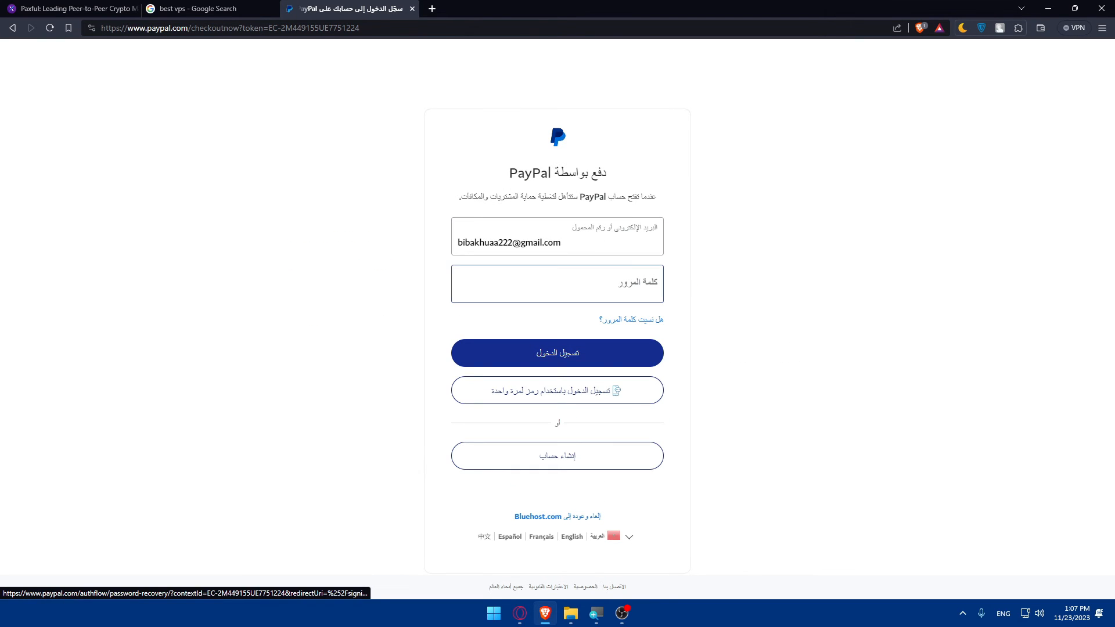
{"action": "left_click", "coordinate": [629, 539]}
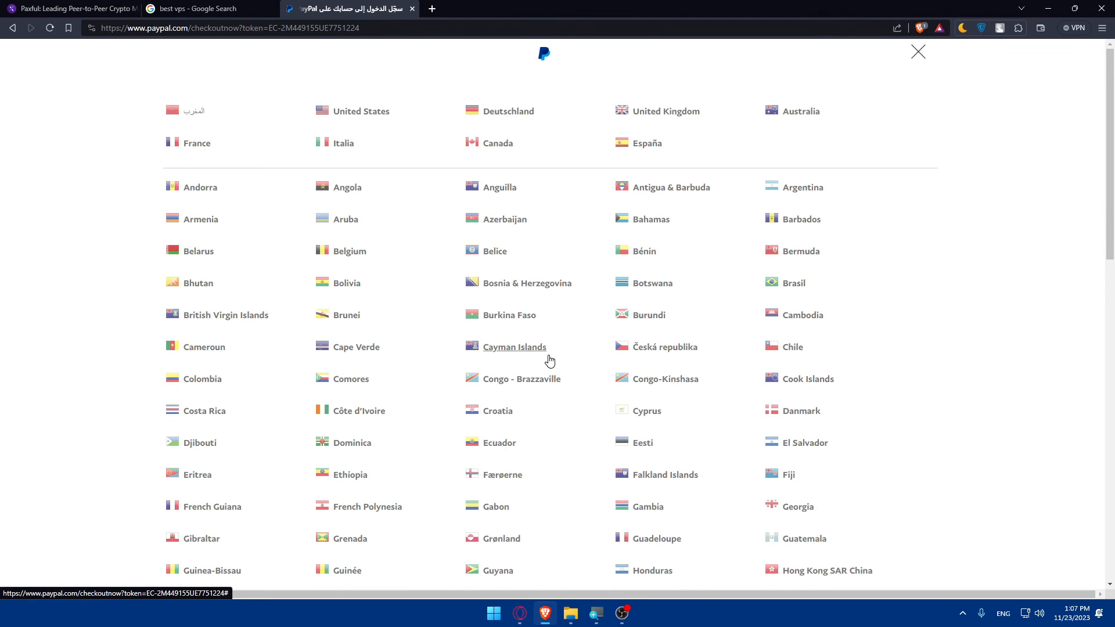
{"action": "left_click", "coordinate": [917, 51]}
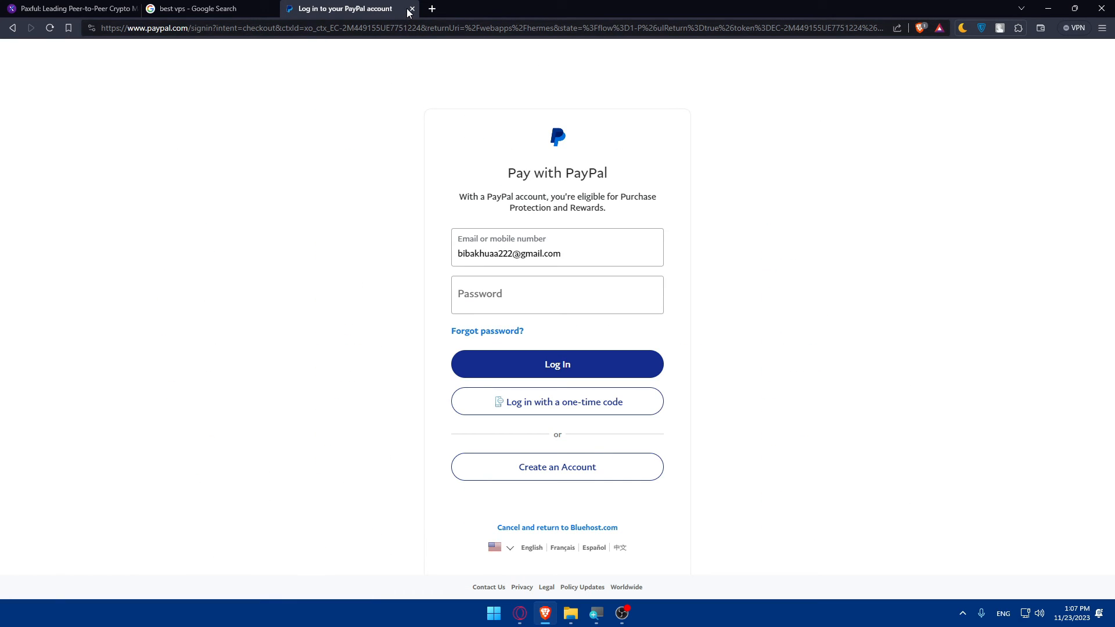
{"action": "left_click", "coordinate": [411, 8]}
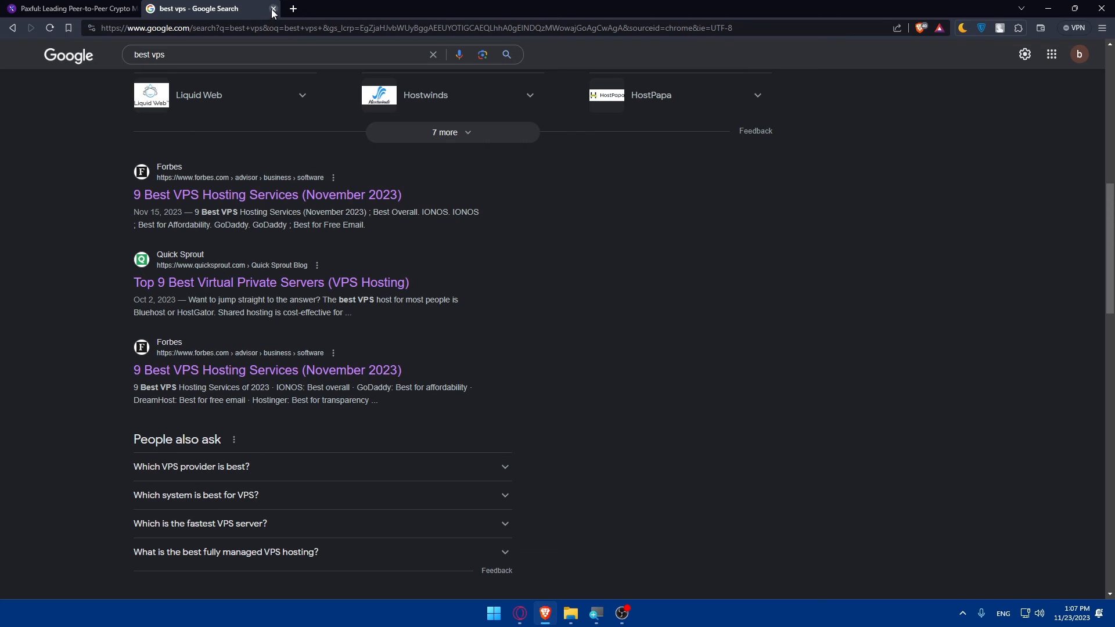